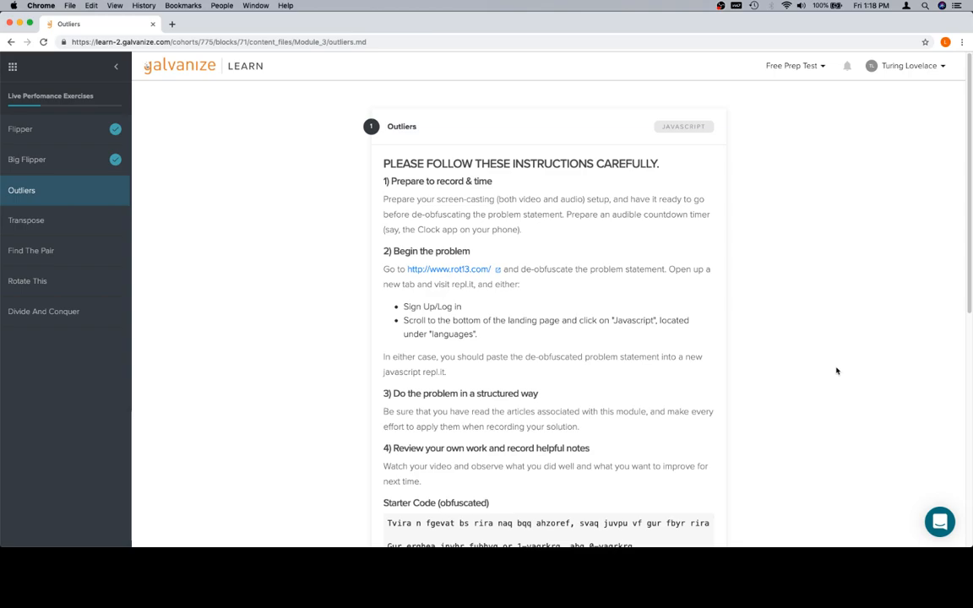
Step: Read the Outliers instructions and search for replit in a new tab
scroll(down, 3)
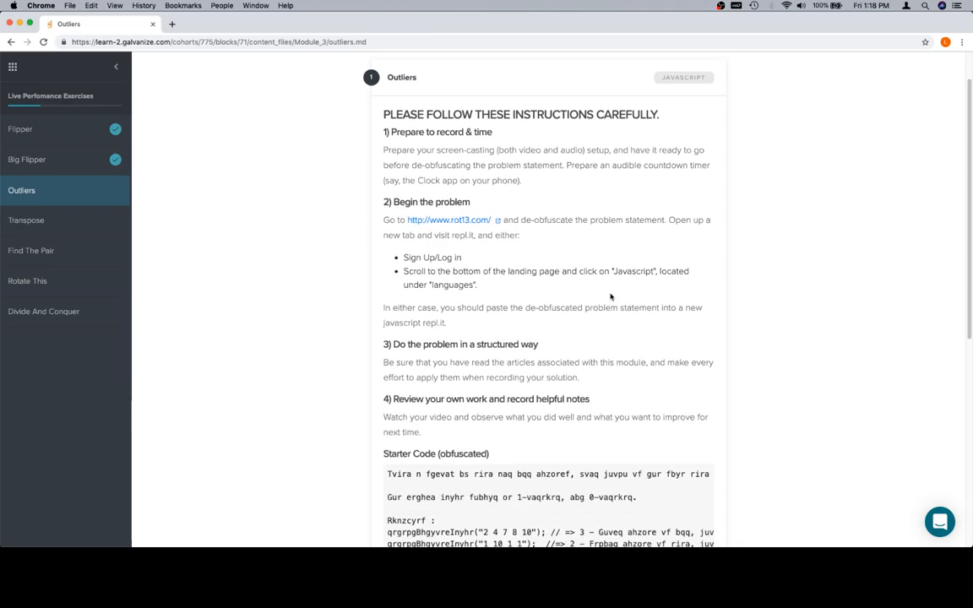
text(replit/languages/javascript)
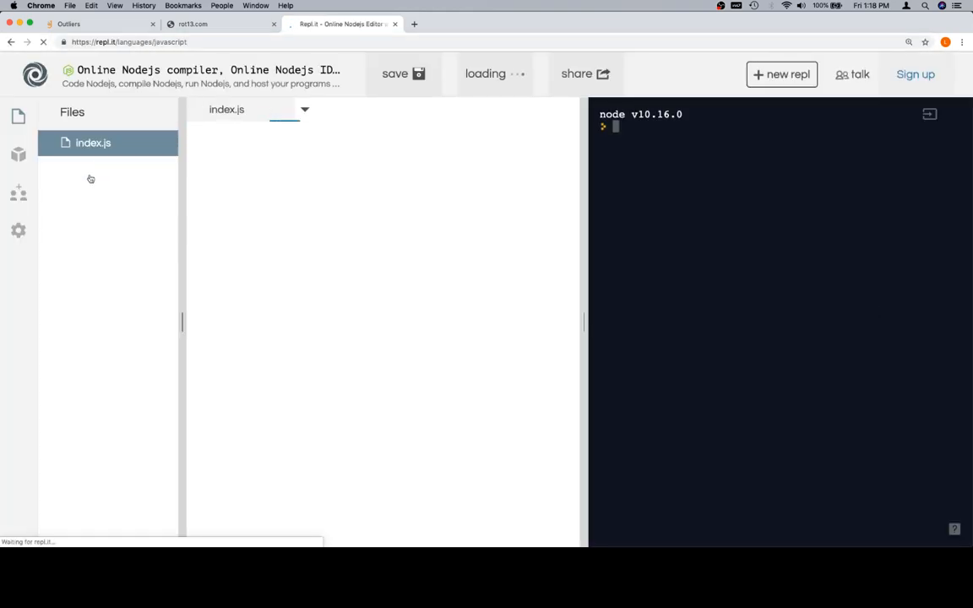
Step: Copy the obfuscated starter code, decode it on rot13.com, and return to the Node.js repl
click(18, 230)
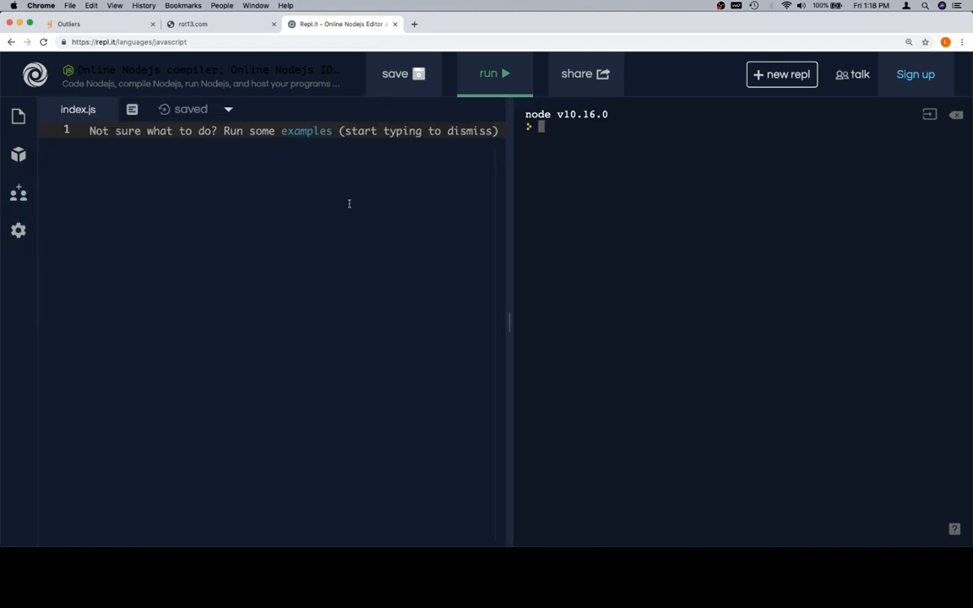
click(84, 24)
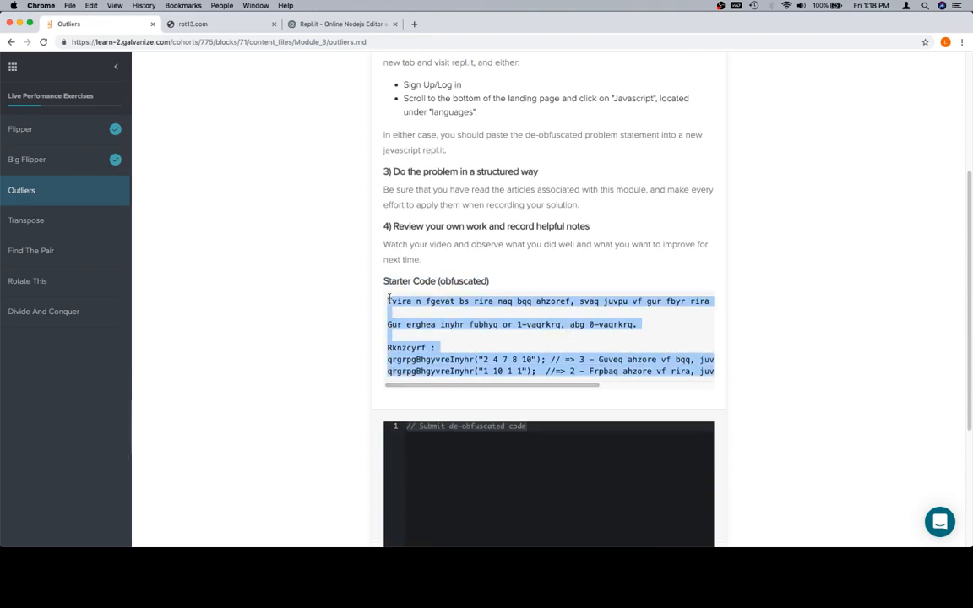
click(193, 23)
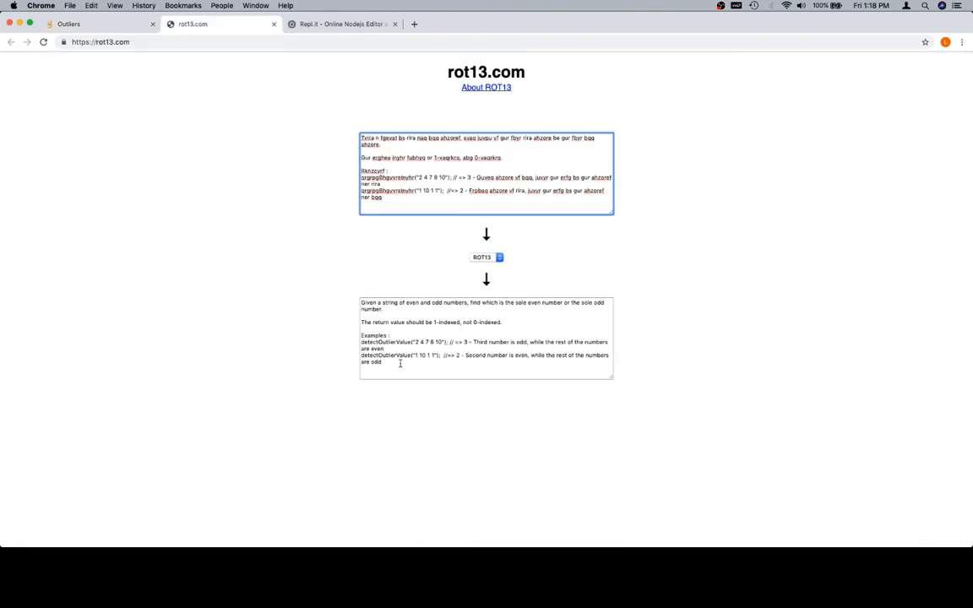
click(341, 23)
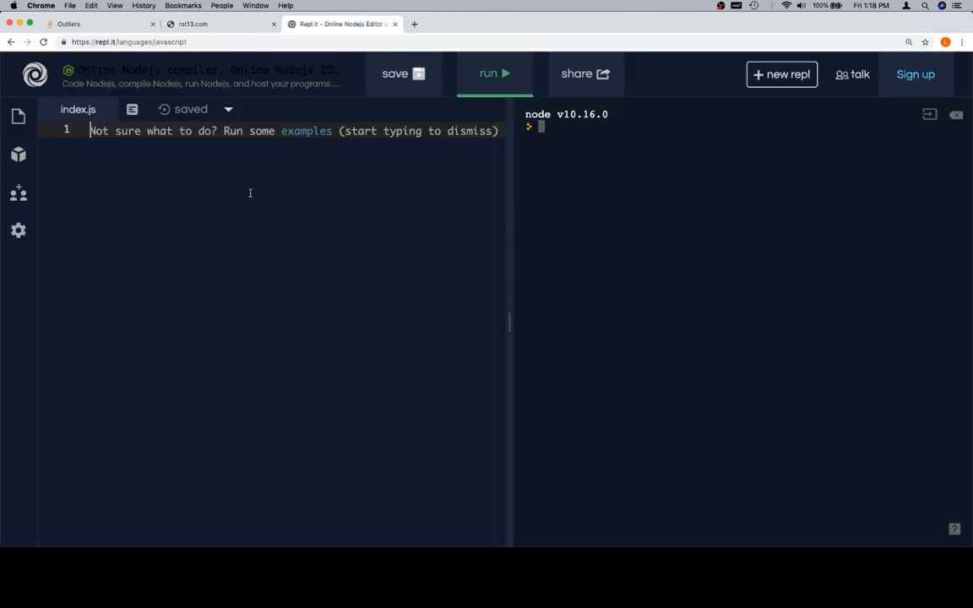
Step: Paste the decoded Outliers problem statement with its examples into index.js inside a /* */ comment
text(/*)
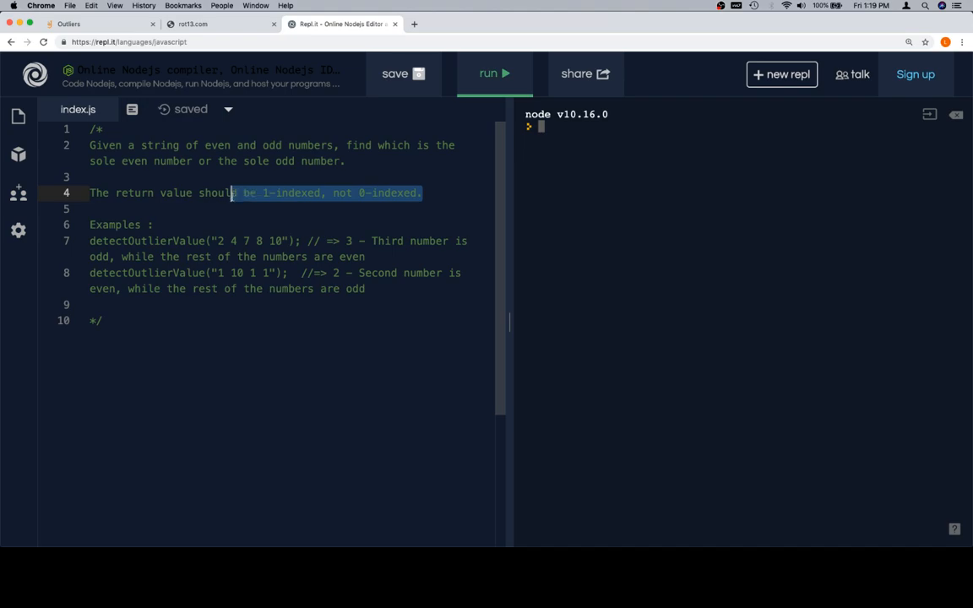
click(370, 193)
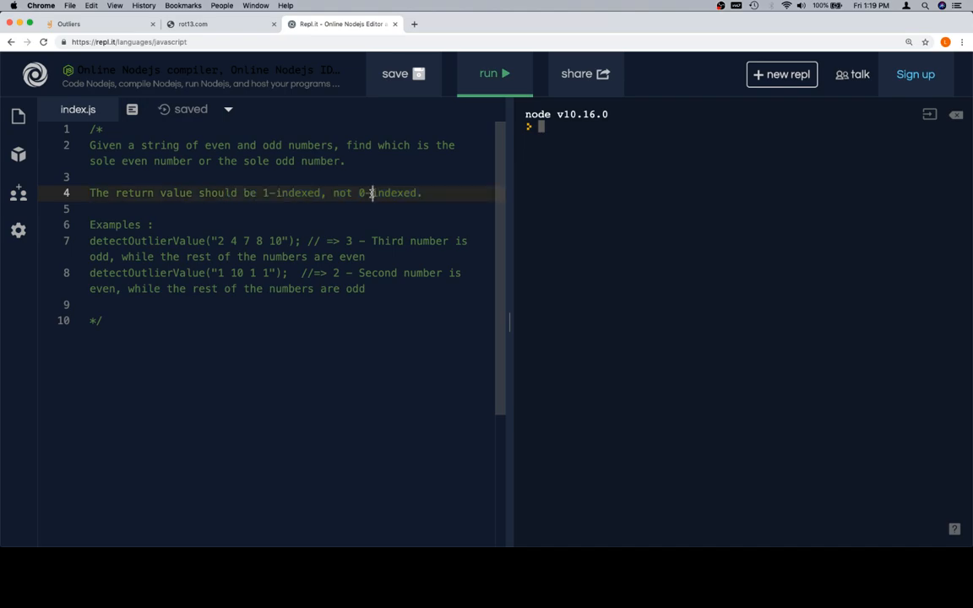
click(426, 193)
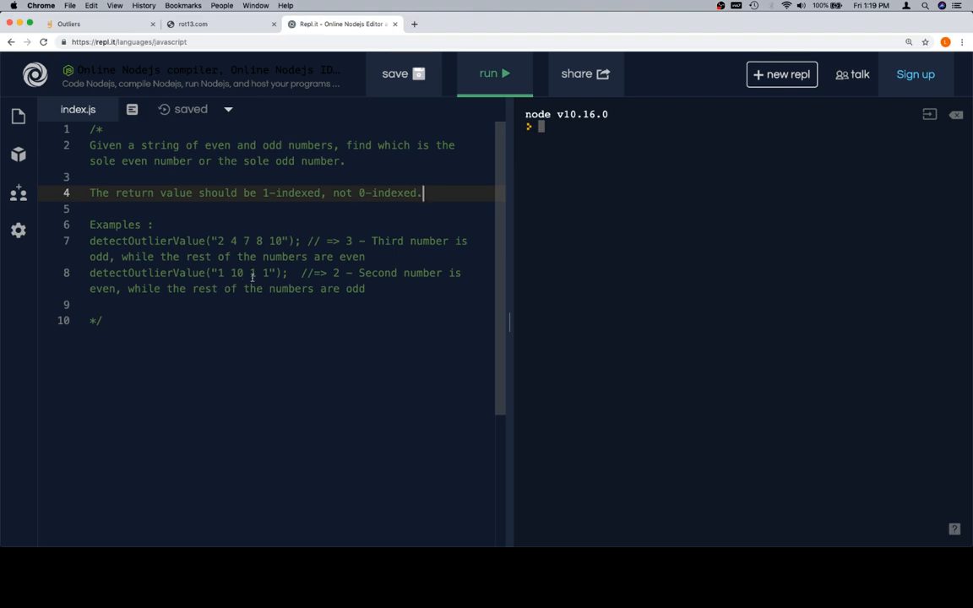
click(269, 274)
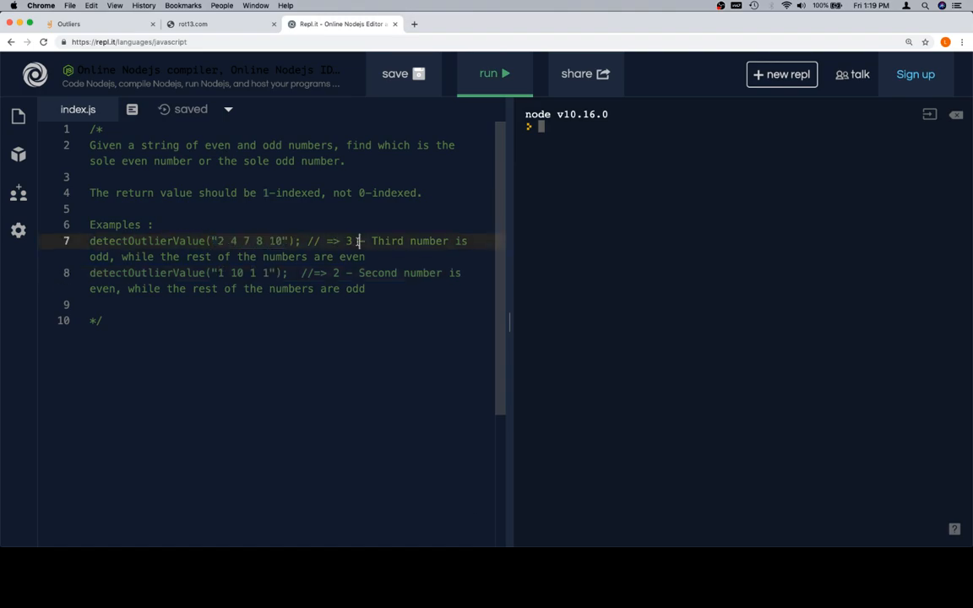
Step: Write a stub function detectOutlierValue(stringOfNums) with a 'do stuff' placeholder body
double_click(145, 240)
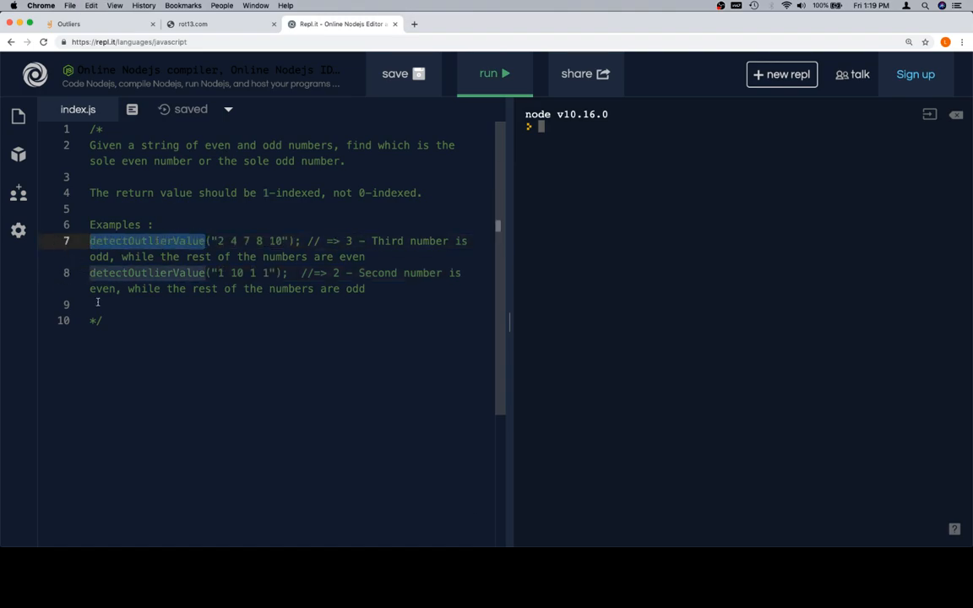
text(detectOutlierValue)
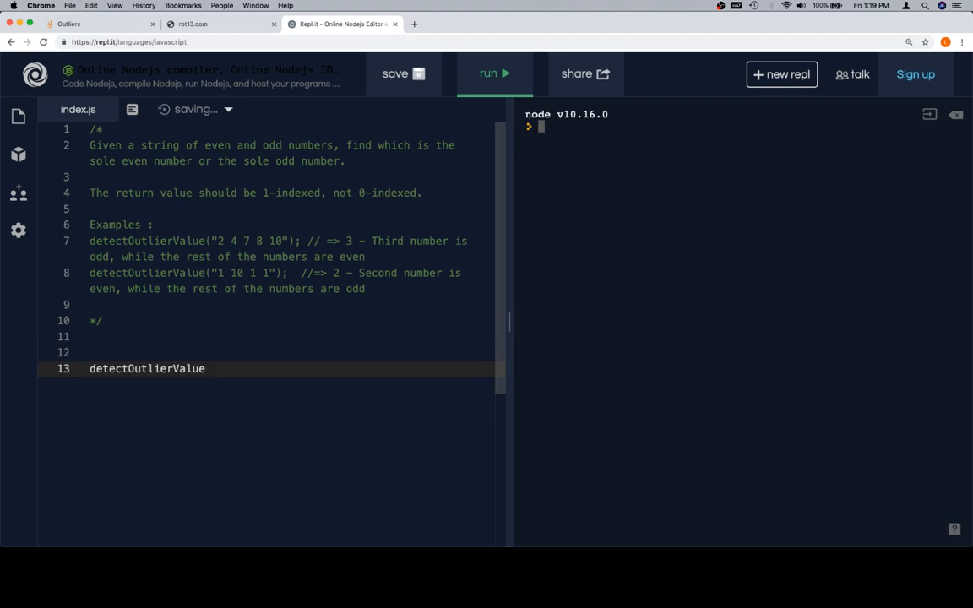
text(function)
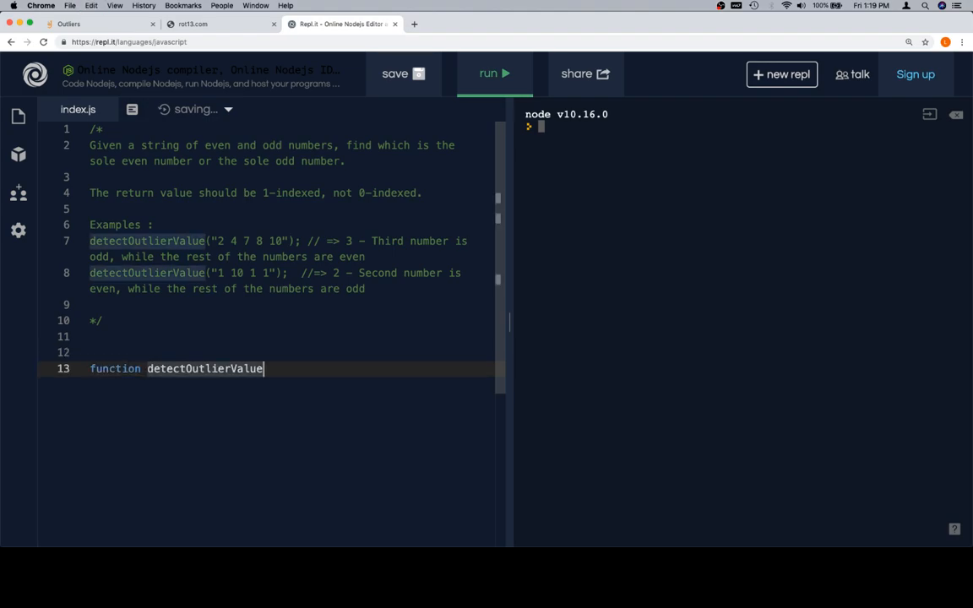
text((array0))
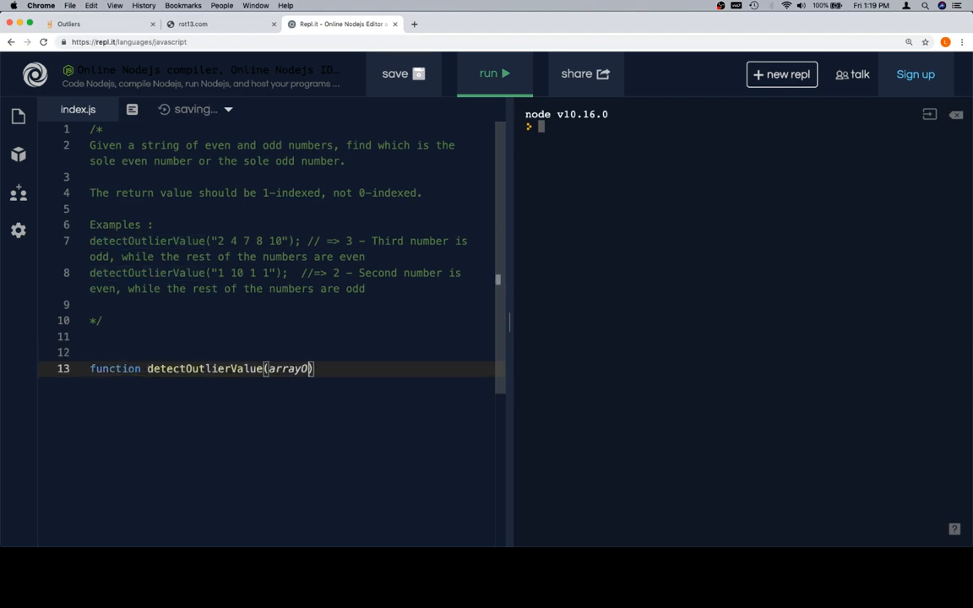
key(Backspace)
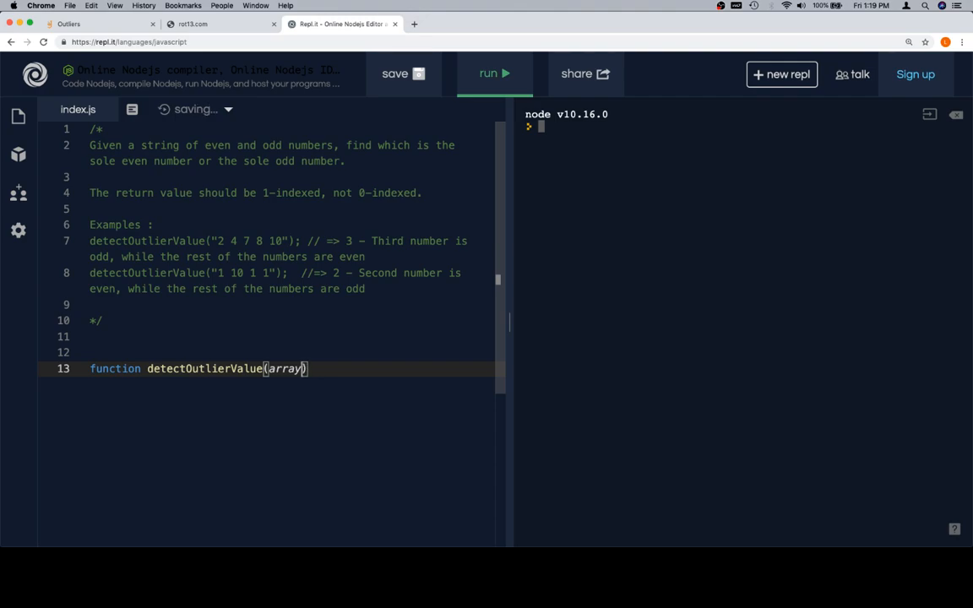
text(string0)
text(//)
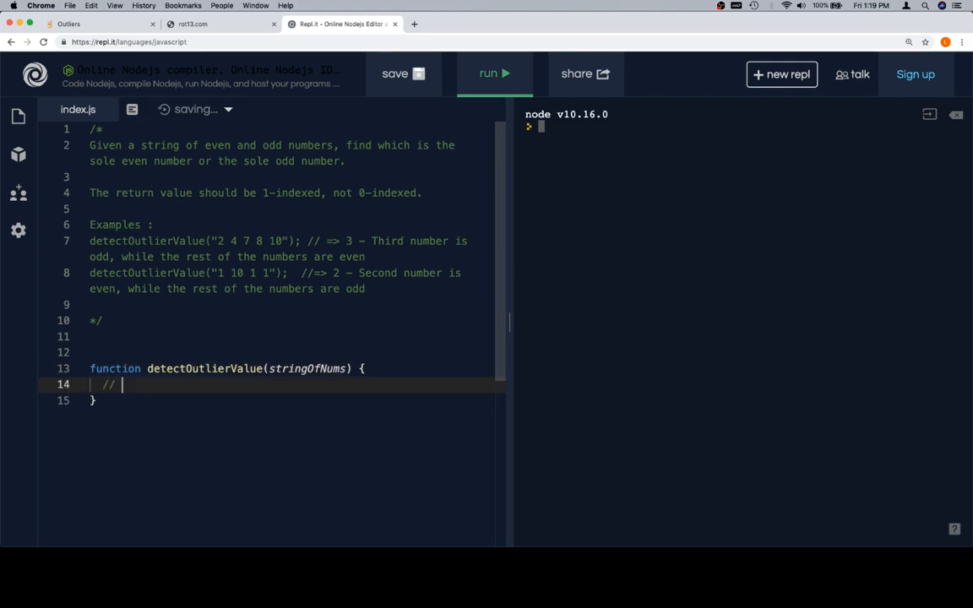
text(do stuff)
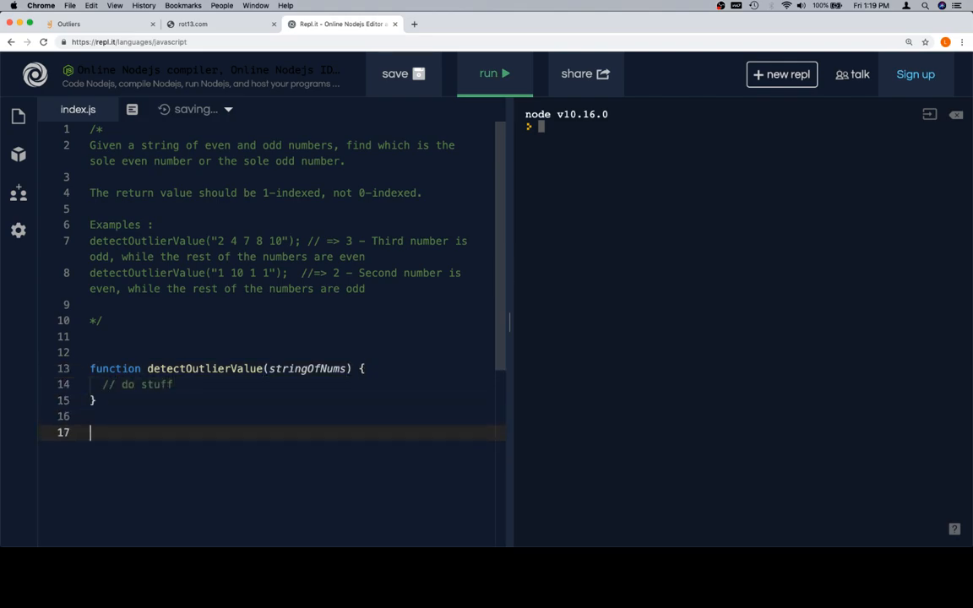
text(f)
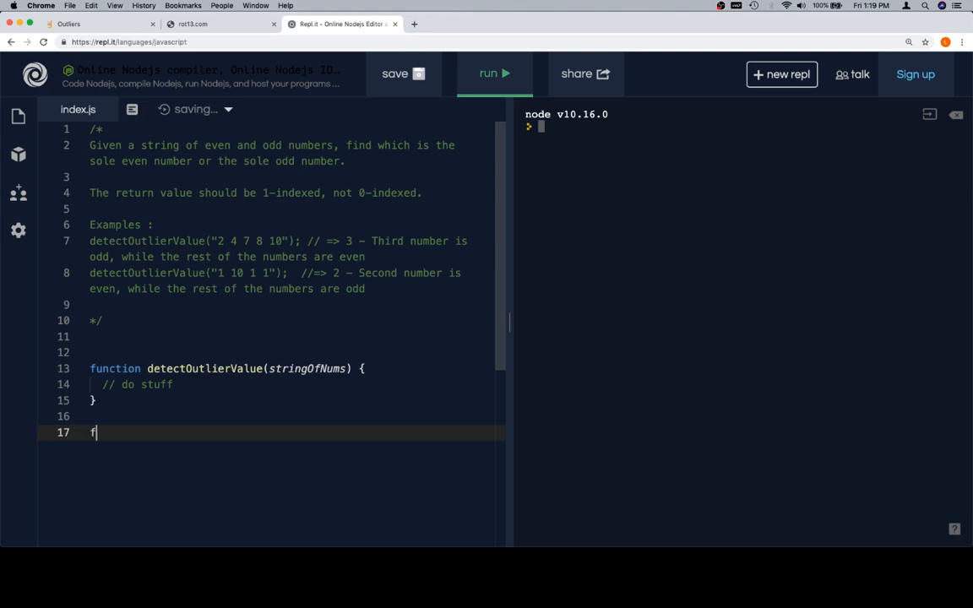
Step: Write assertEqual(actual, expected, testName) logging 'passed' on a match, with the else branch begun
text(unction asser)
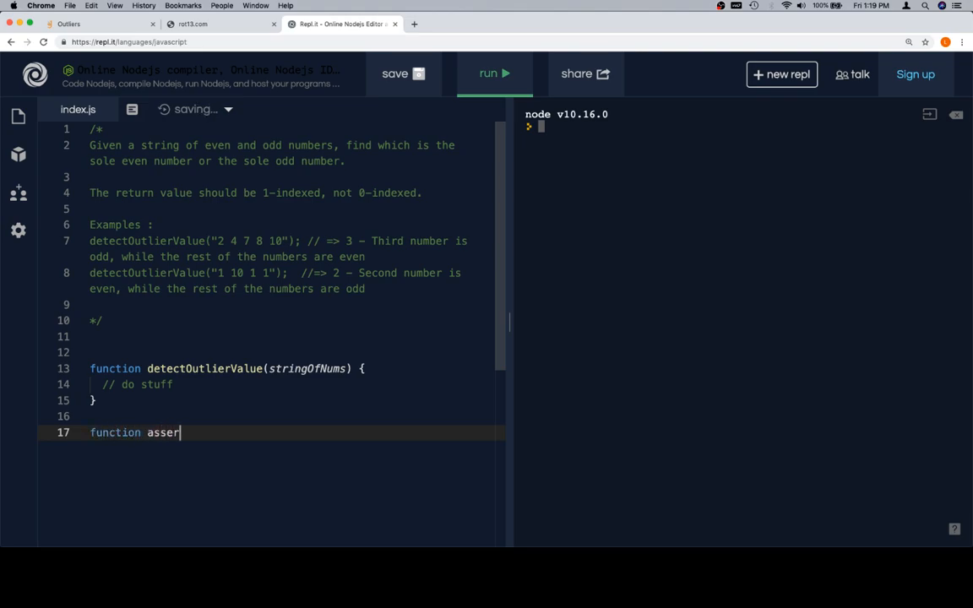
text(tEqual(actual, expected, testa)
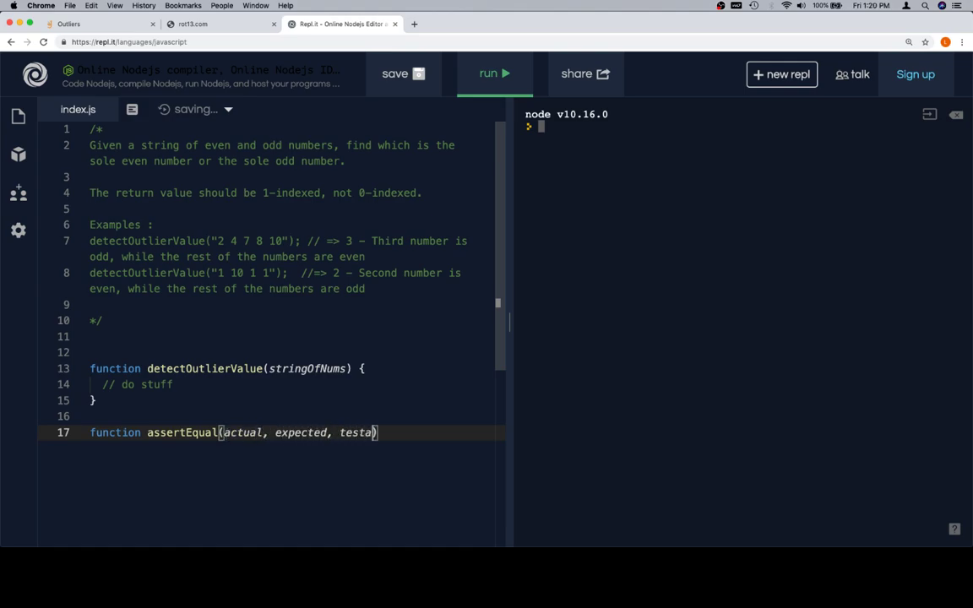
text(Name))
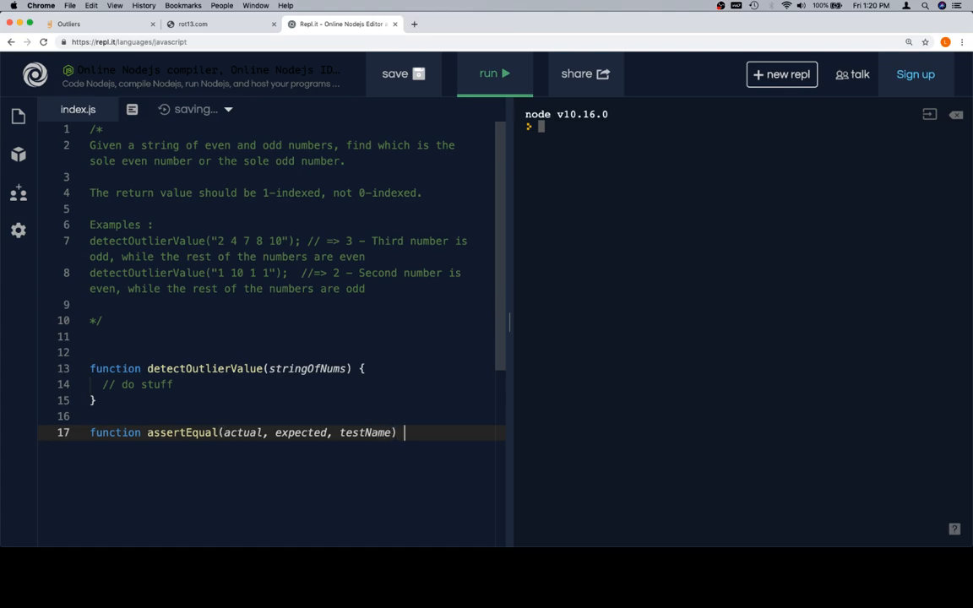
text({)
text(console.log()
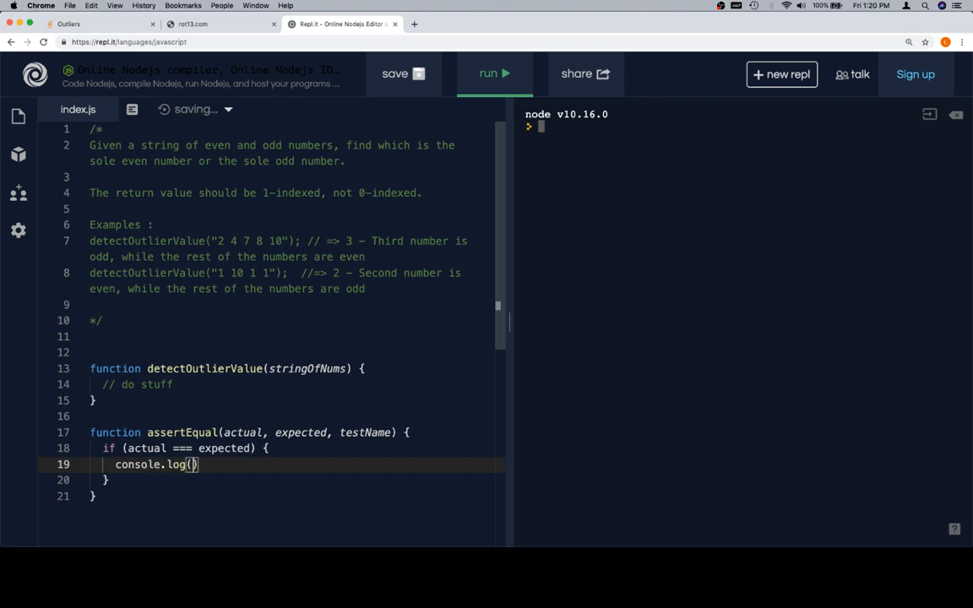
text(pass`)
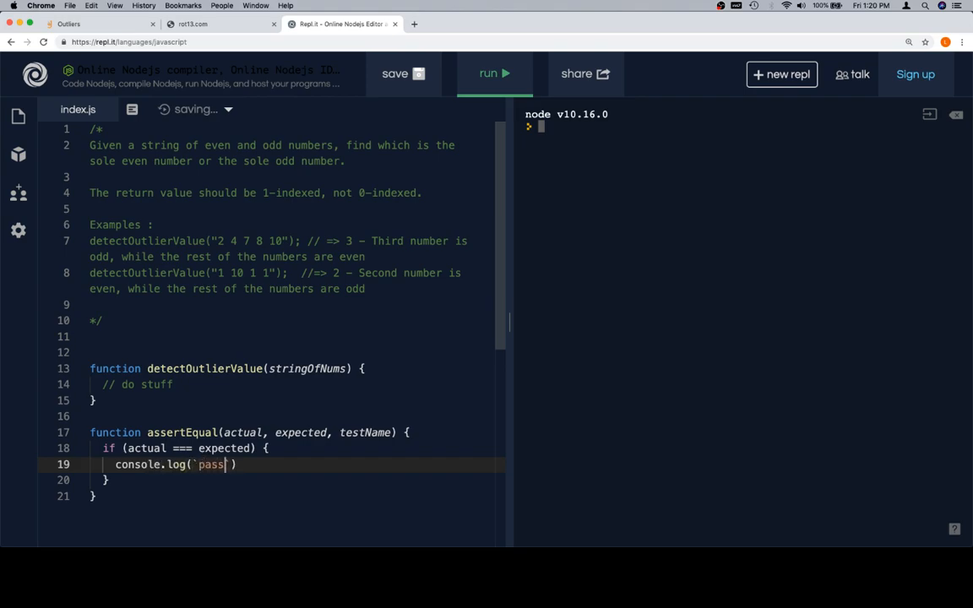
text(ed`);)
click(294, 480)
text( else {)
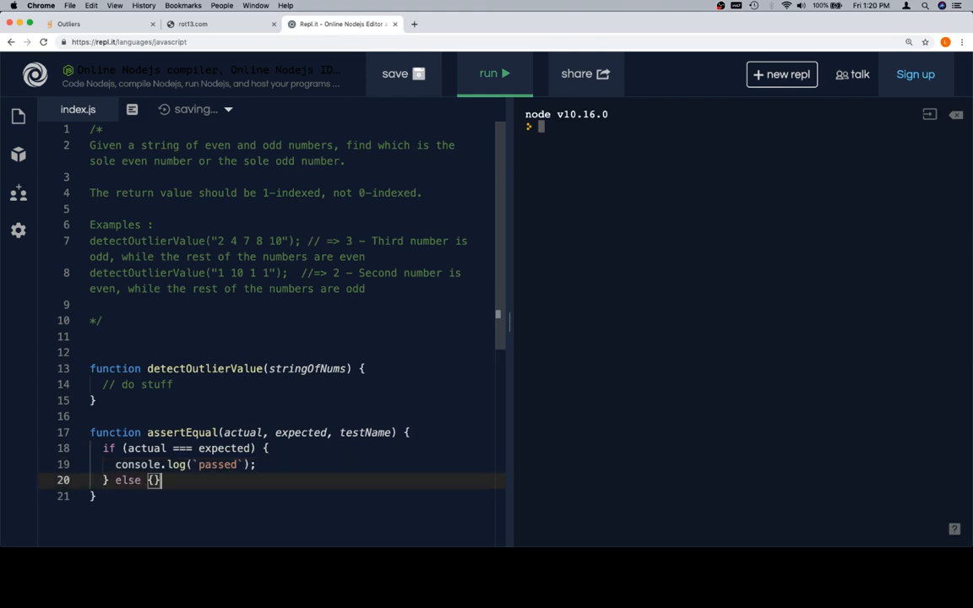
text(console.log())
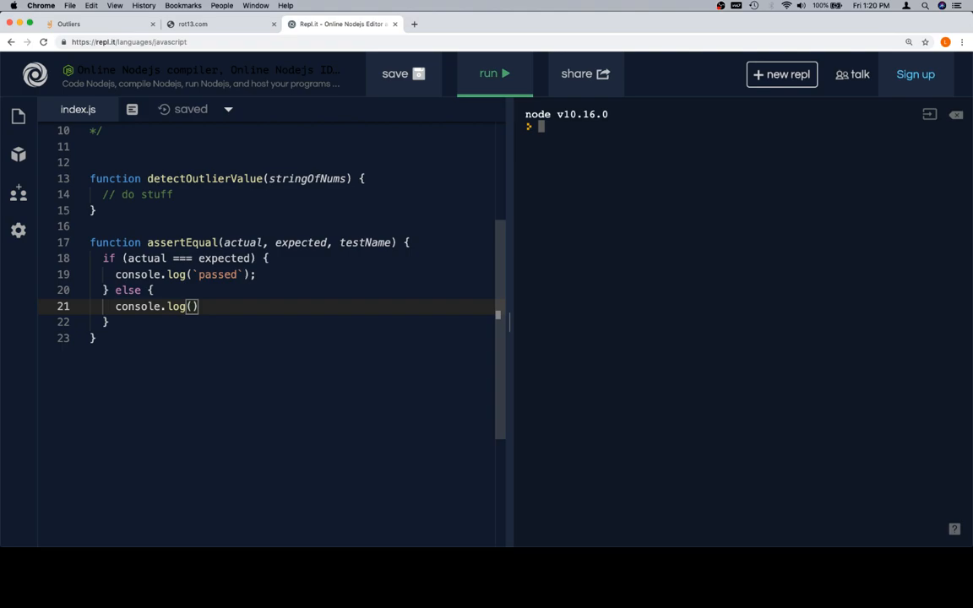
mouse_move(178, 328)
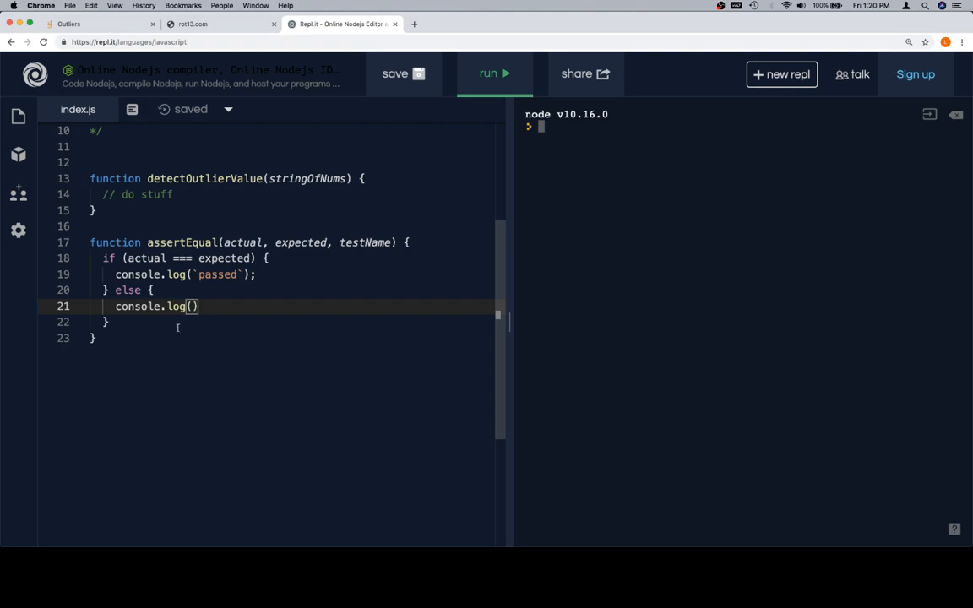
mouse_move(270, 341)
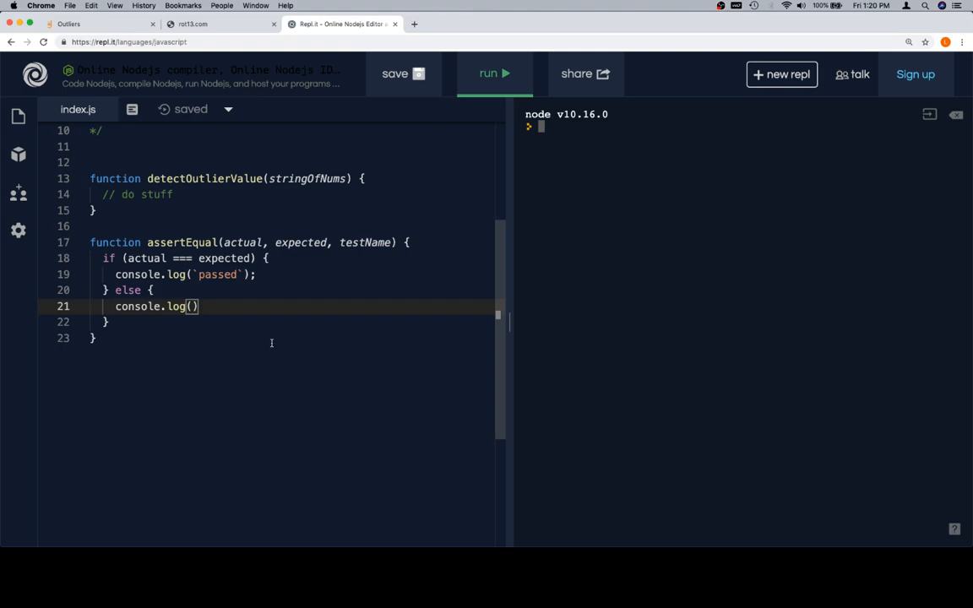
Step: Begin the failure template string `FAILED [${testName}] Expected "${expected}"`
text(`FAILED [)
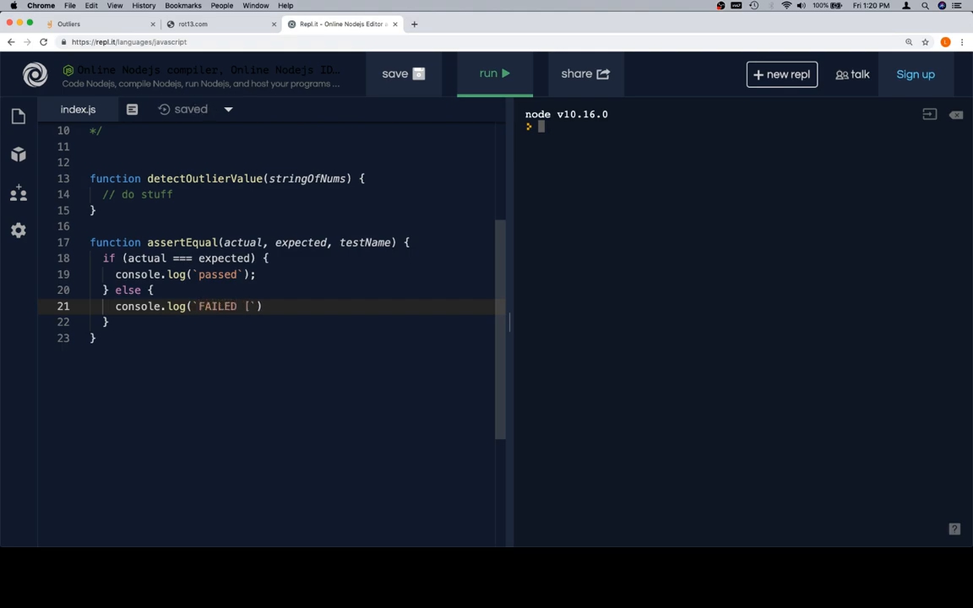
text(${testN)
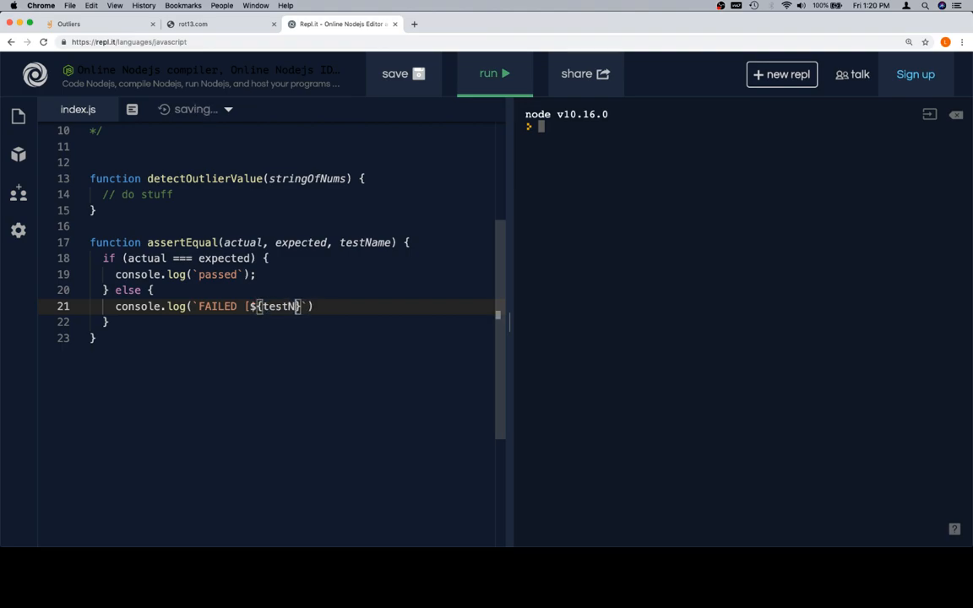
text(ame)
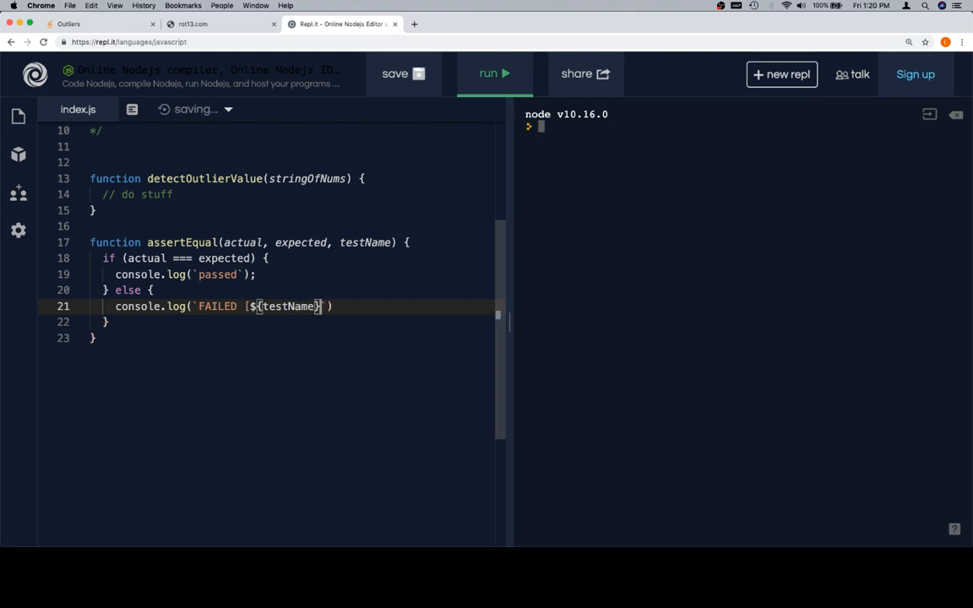
text(])
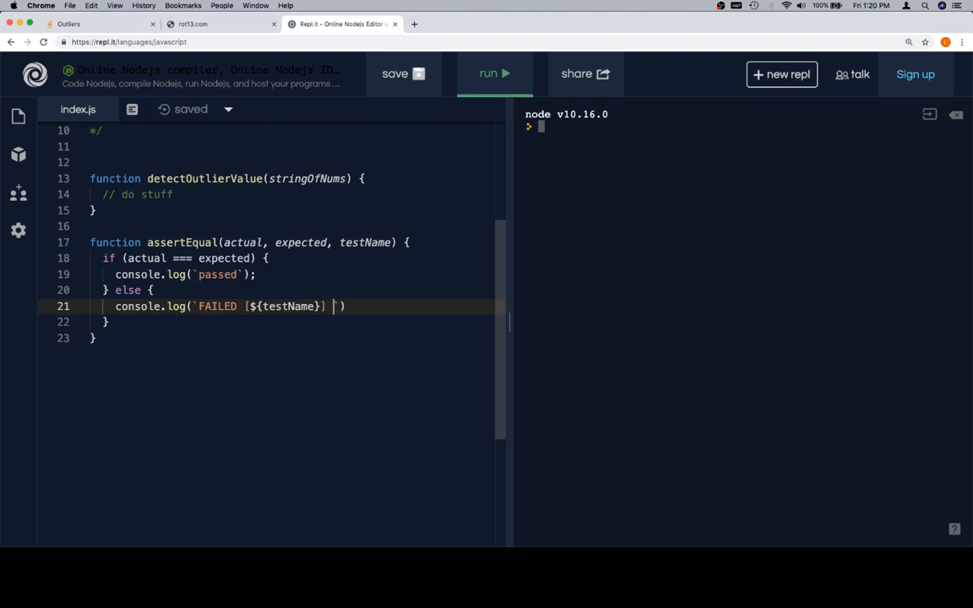
text(Expected)
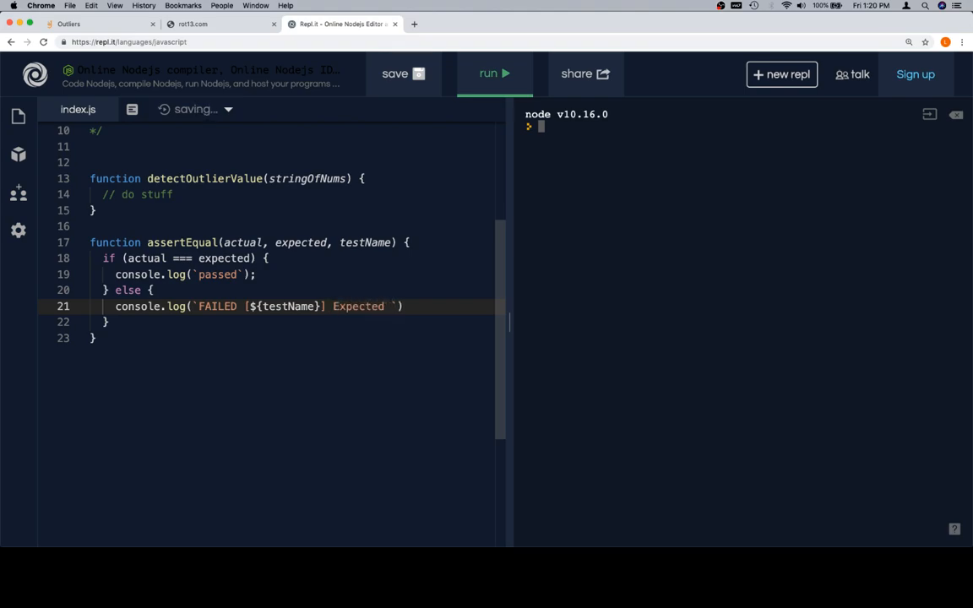
text($)
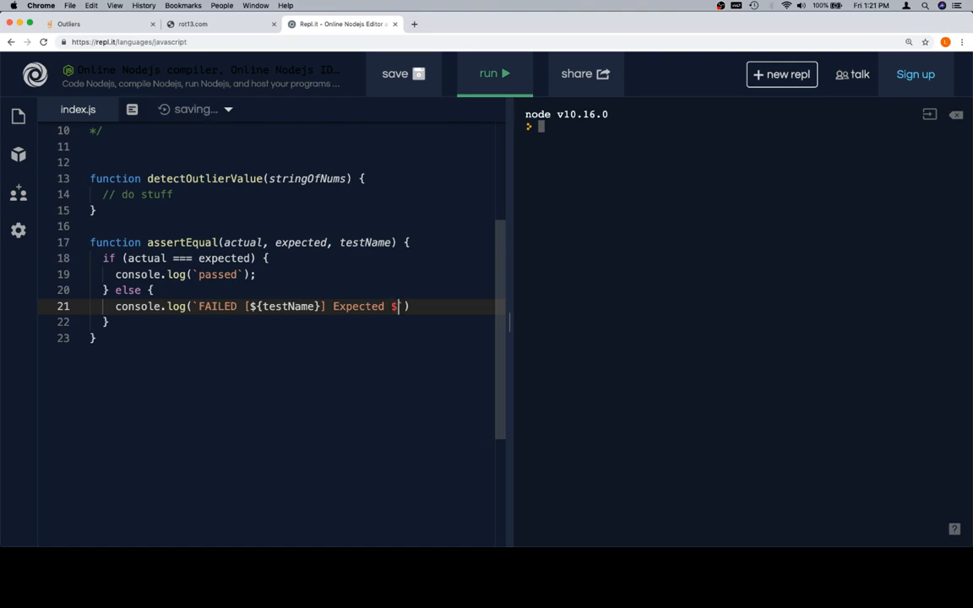
text({expected})
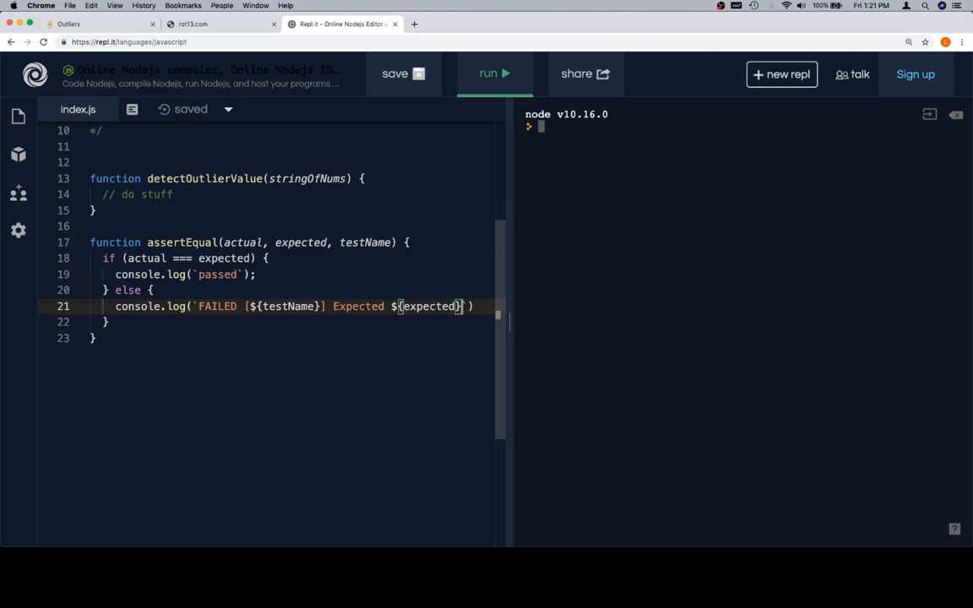
mouse_move(448, 338)
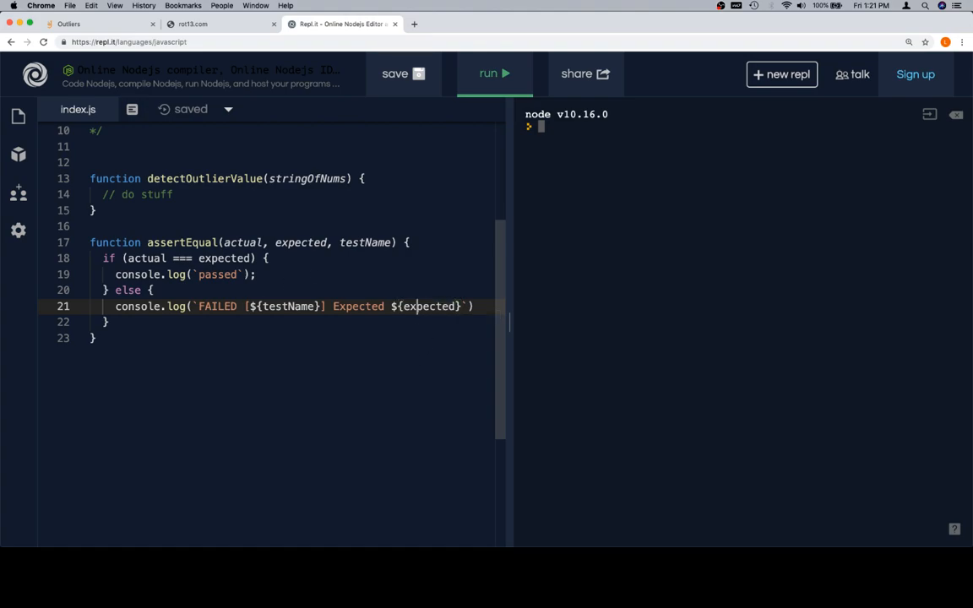
Step: Fix the duplicated quote and extend the message with ', but got' for the actual value
text(")
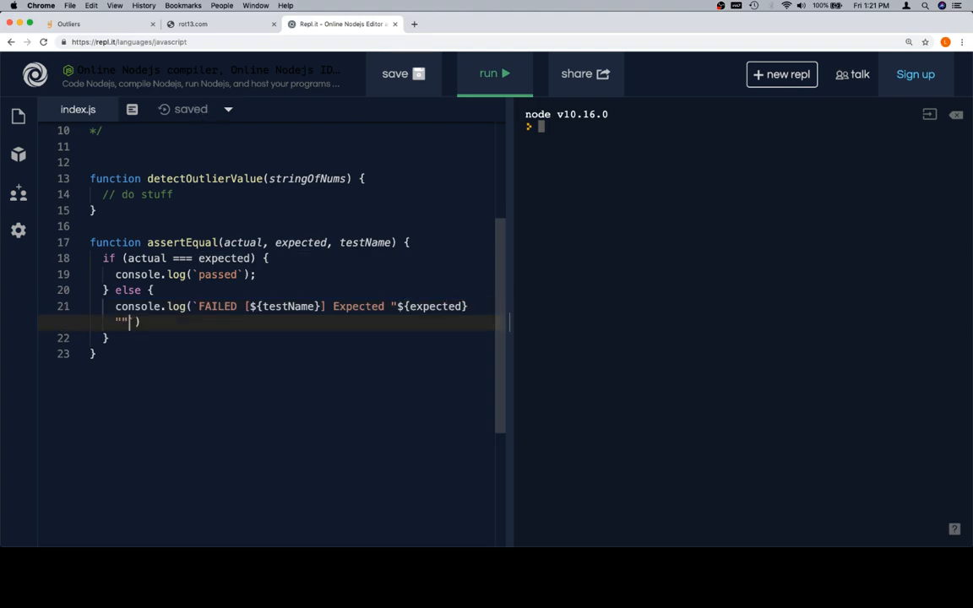
key(Backspace)
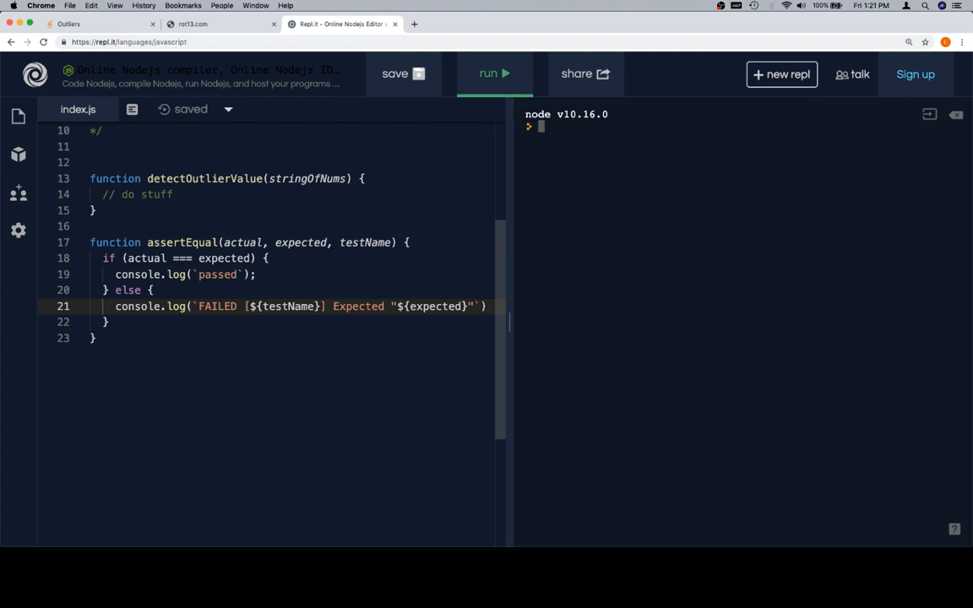
mouse_move(460, 338)
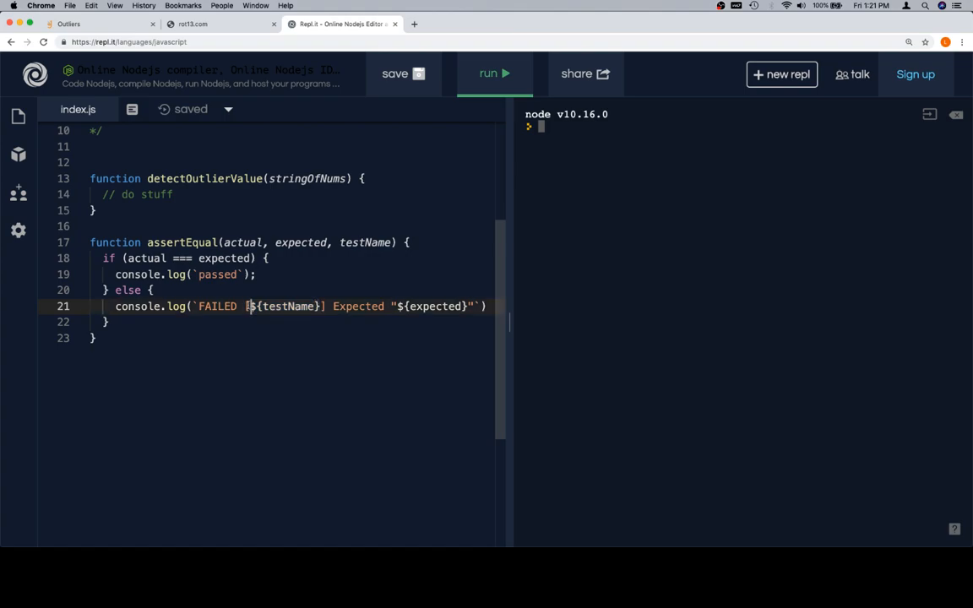
mouse_move(332, 350)
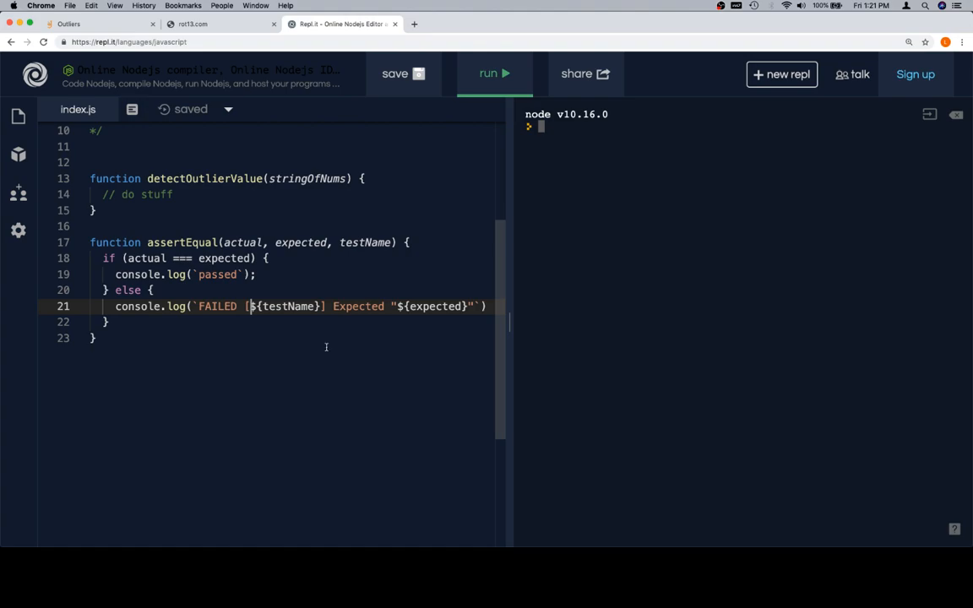
double_click(284, 306)
text(, but )
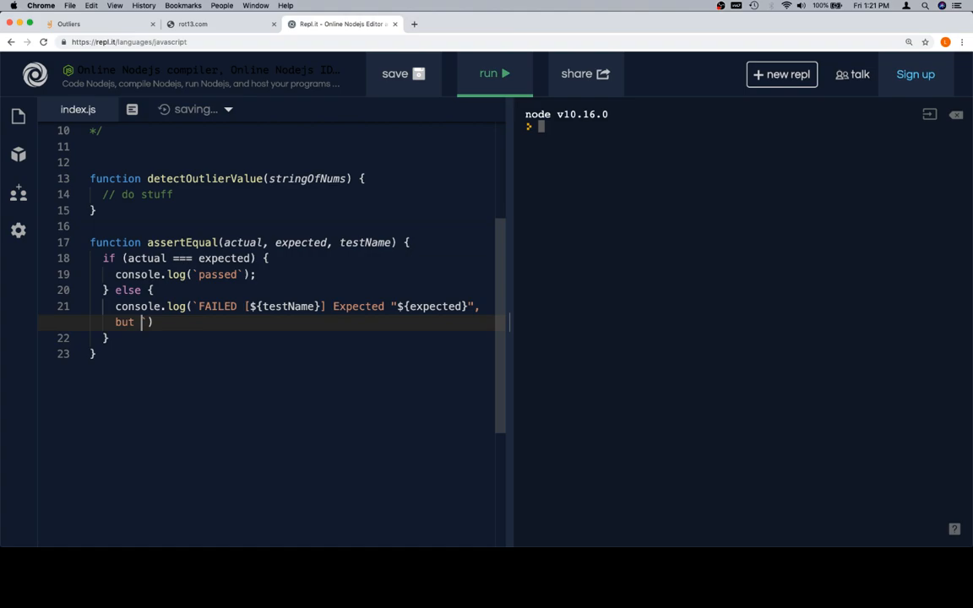
text(got `)
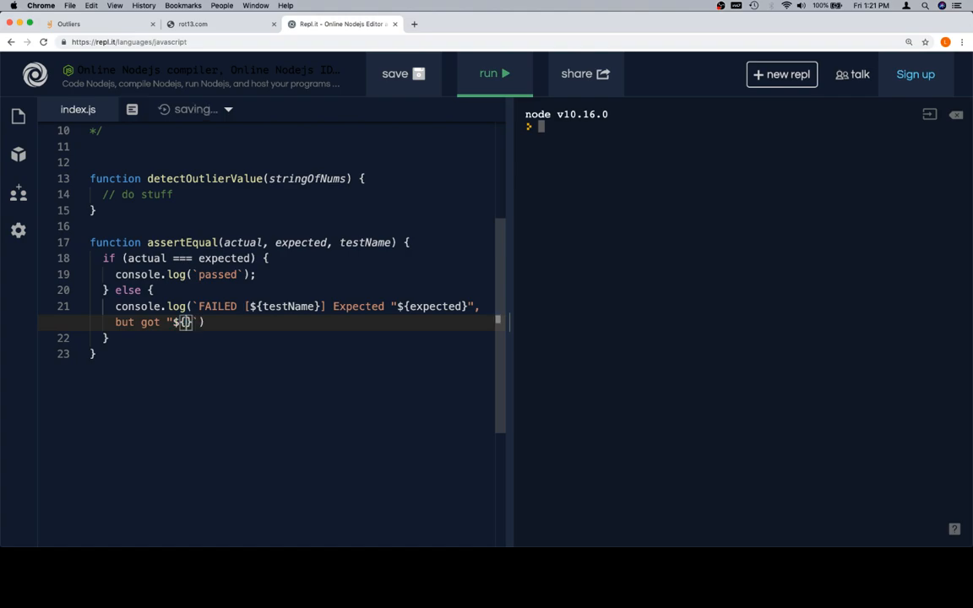
Step: Finish the failure log with "${actual}" and copy the two example calls from the comment
text(actual)
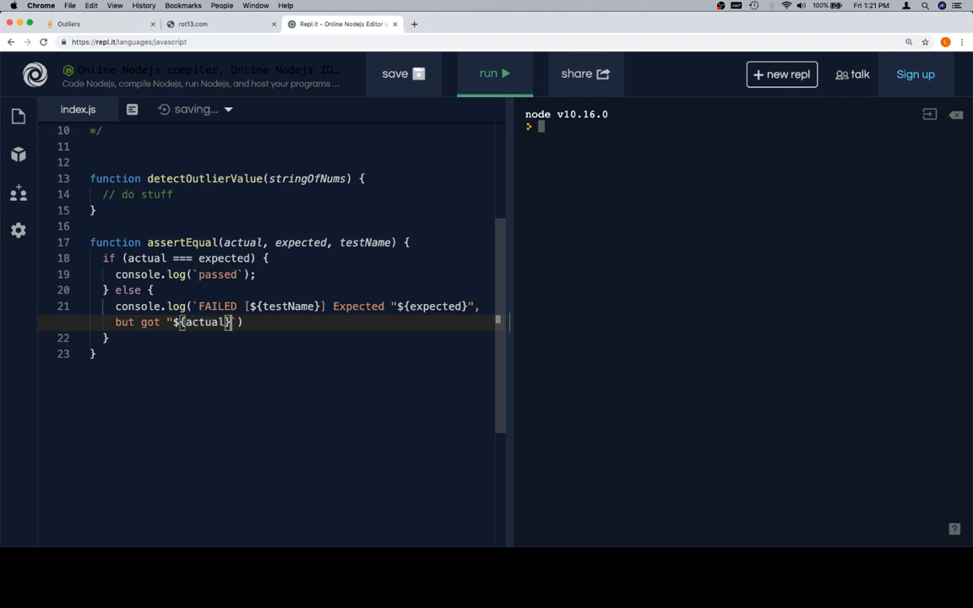
text("")
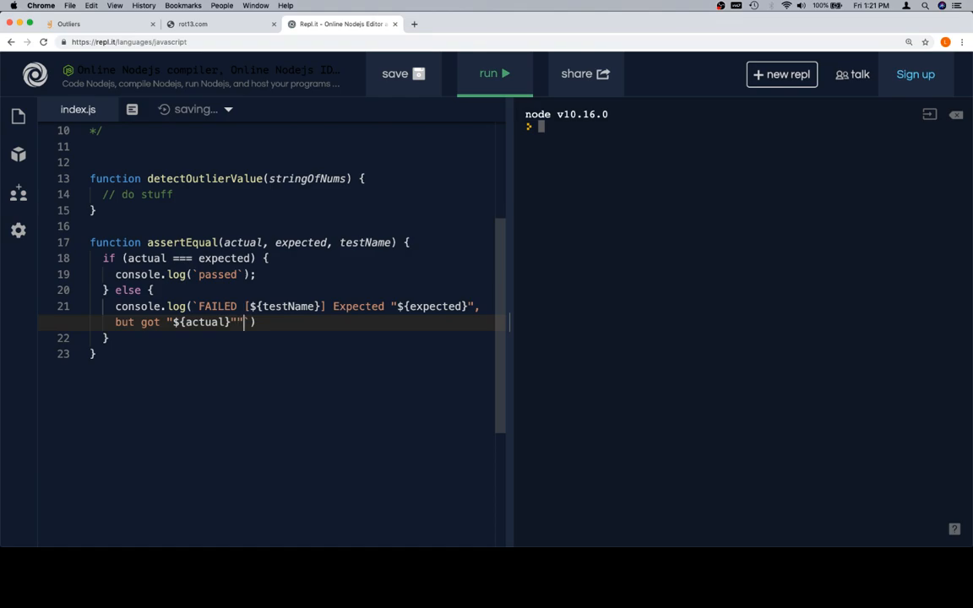
text(;)
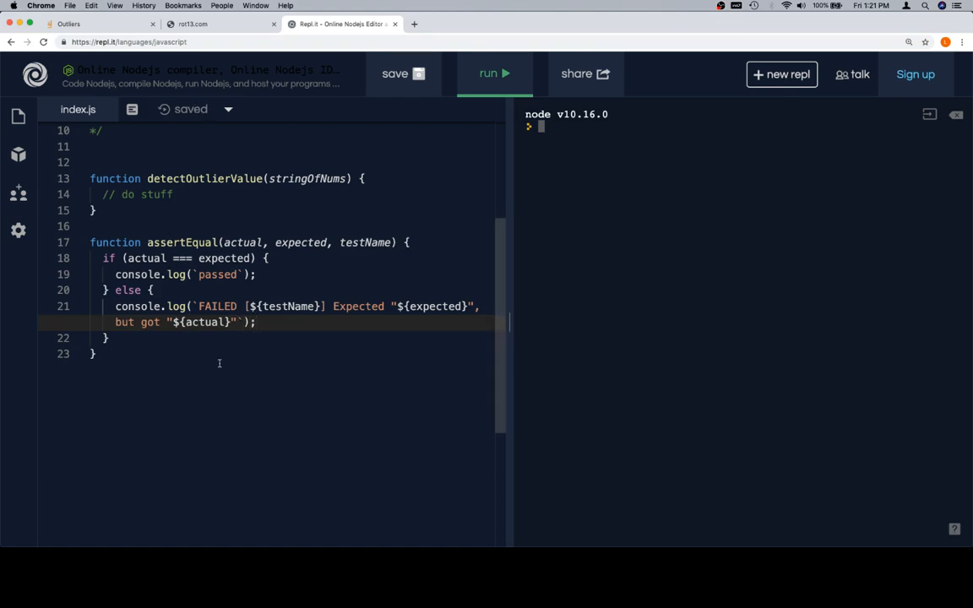
scroll(up, 3)
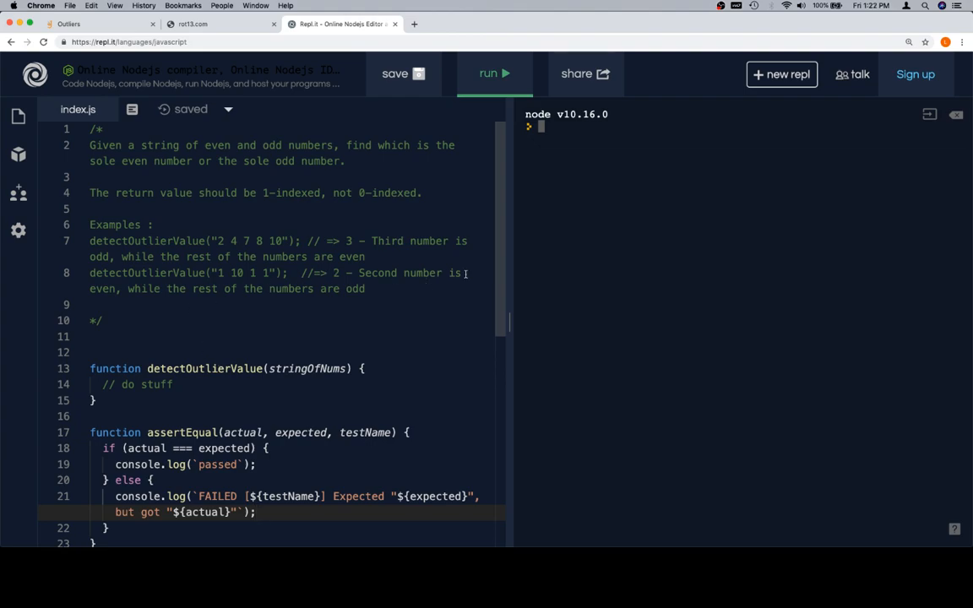
drag(92, 240, 365, 289)
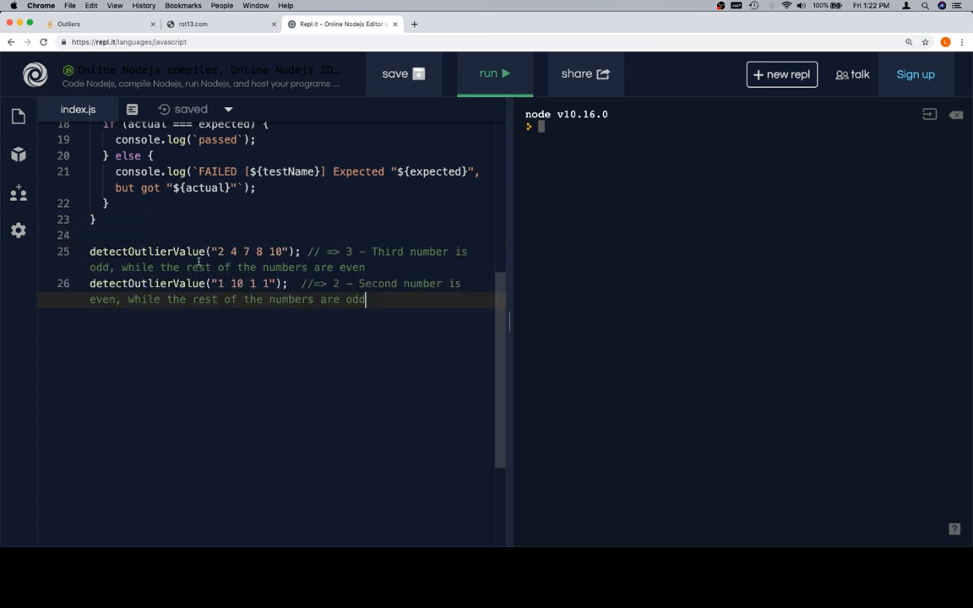
Step: Assign the two example detectOutlierValue calls to var actual_1 and var actual_2
text(var actual1)
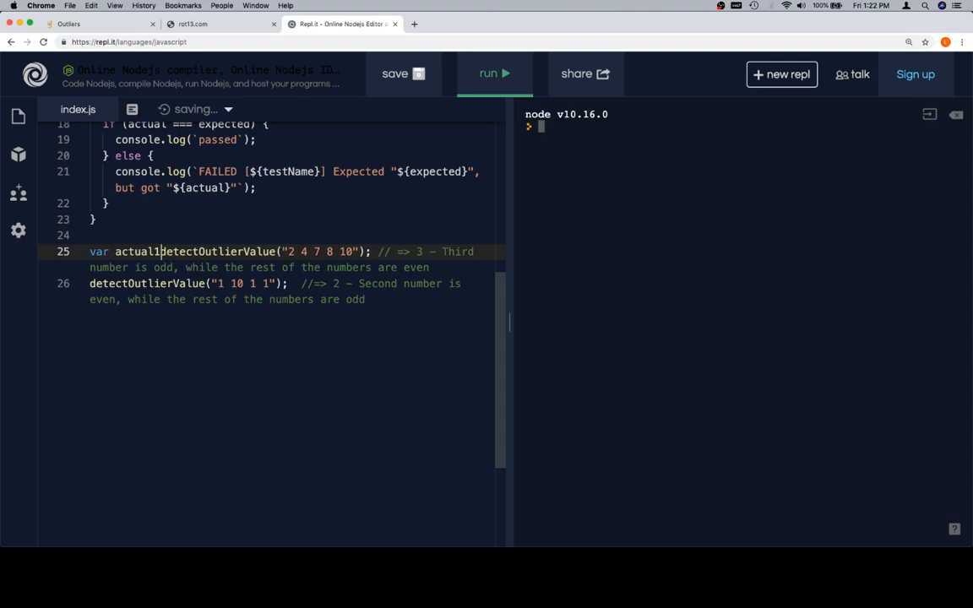
text(_1)
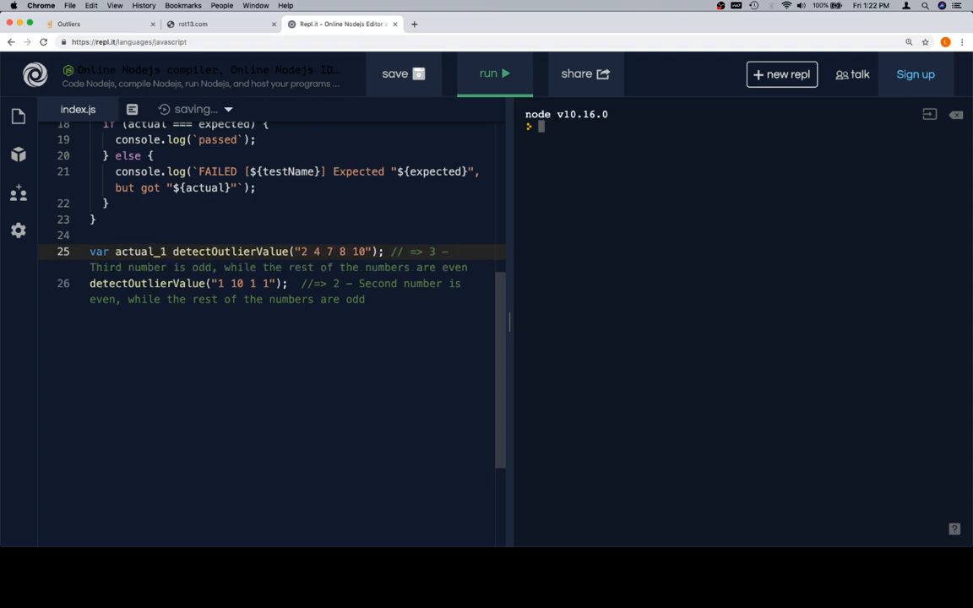
text(=)
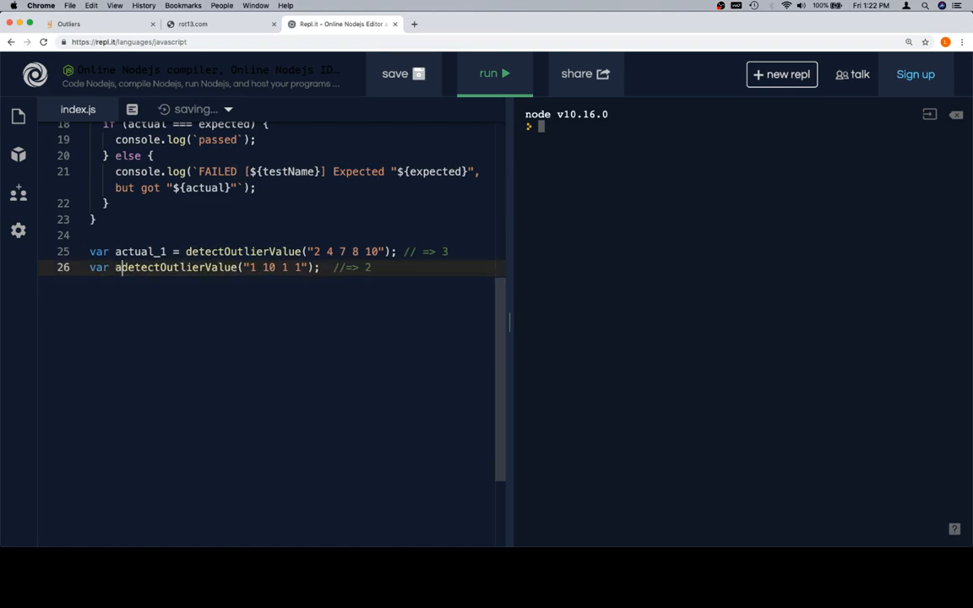
text(ctual_1 =)
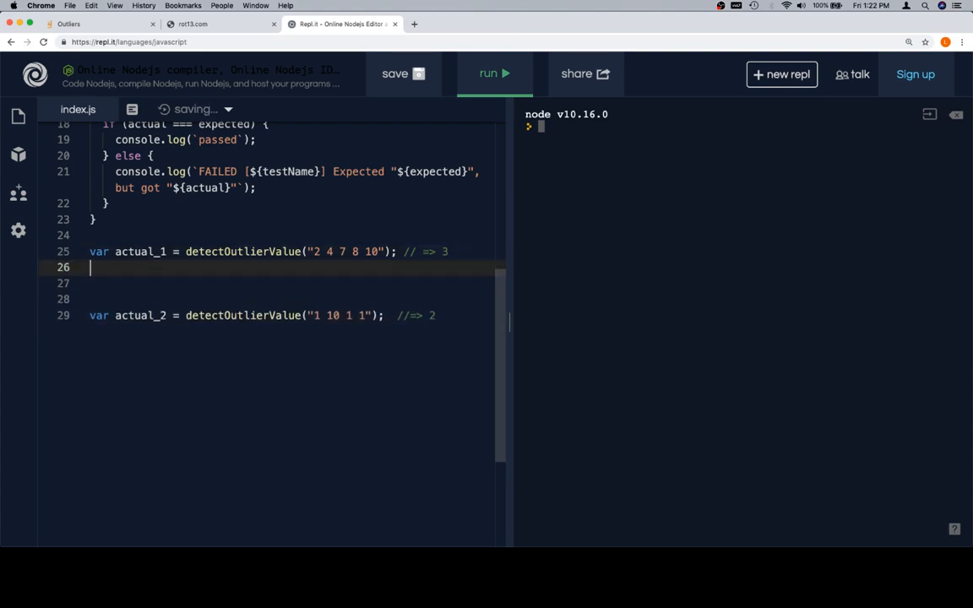
Step: Add var expected_1 = 3; under actual_1 and start var expected_2 under actual_2
text(var expected_1)
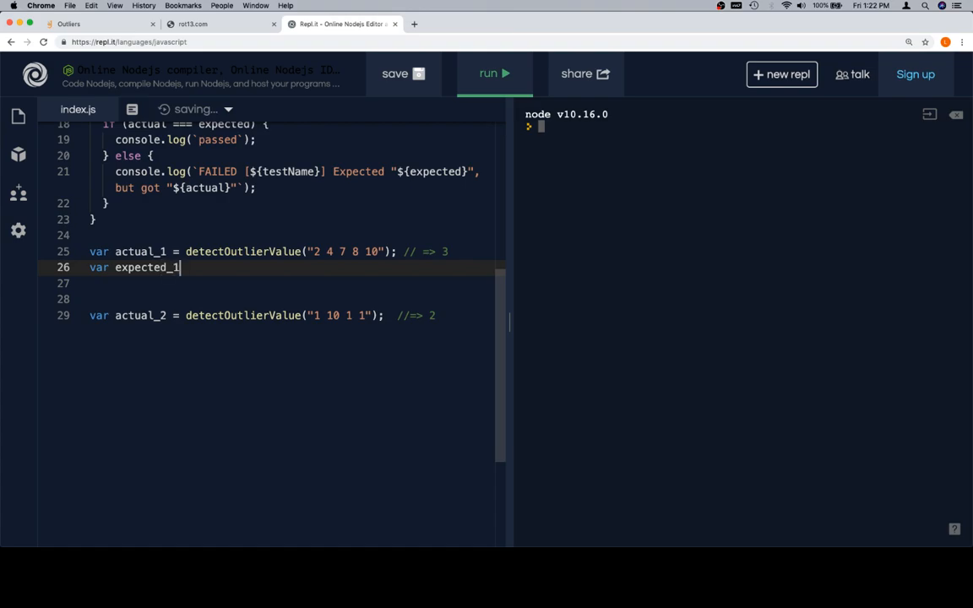
text(= 3;)
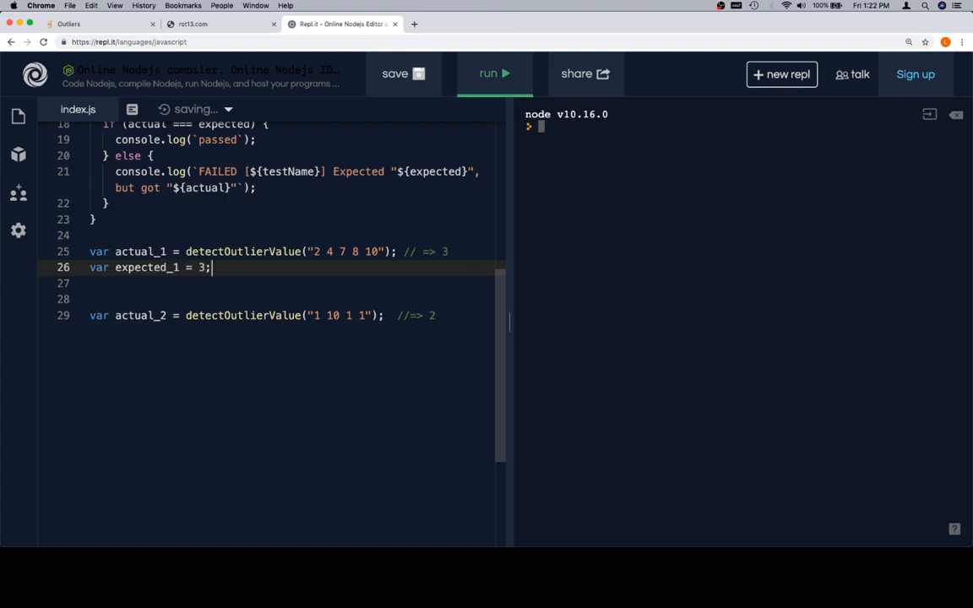
text(var e)
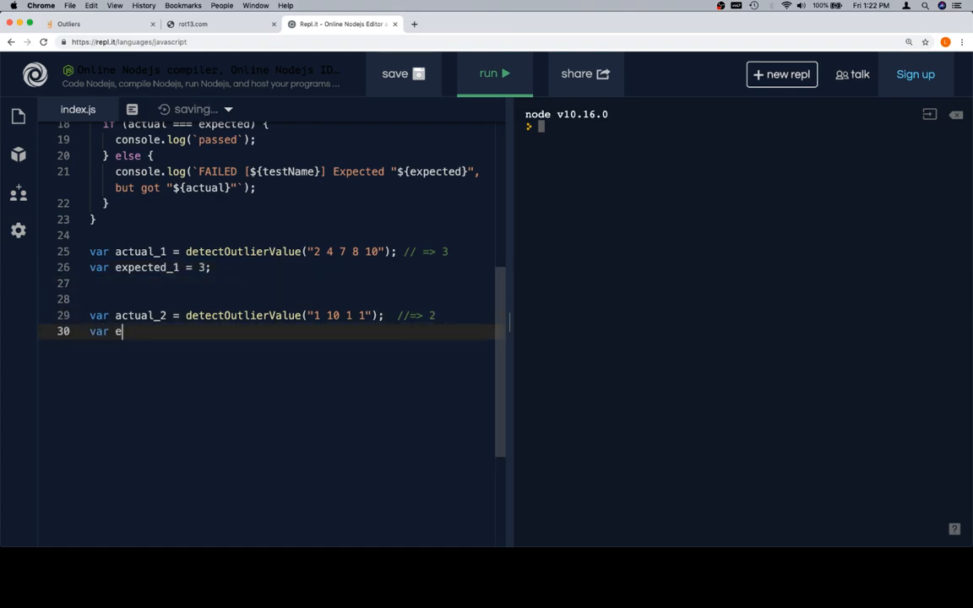
text(xpected_)
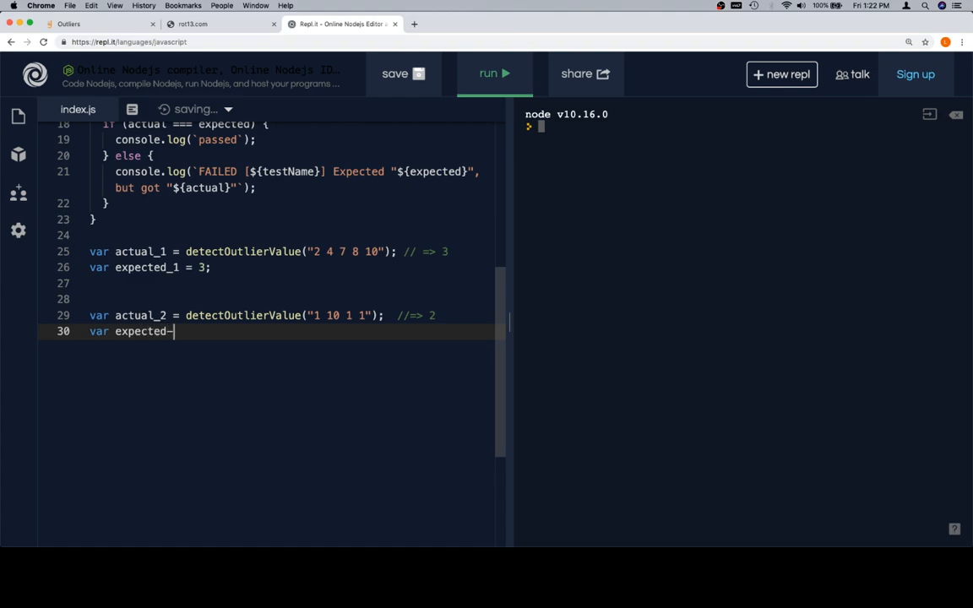
Step: Finish expected_2 = 2; and start assertEqual(actual_1, expected_1, '...') for the first test
text(2 =)
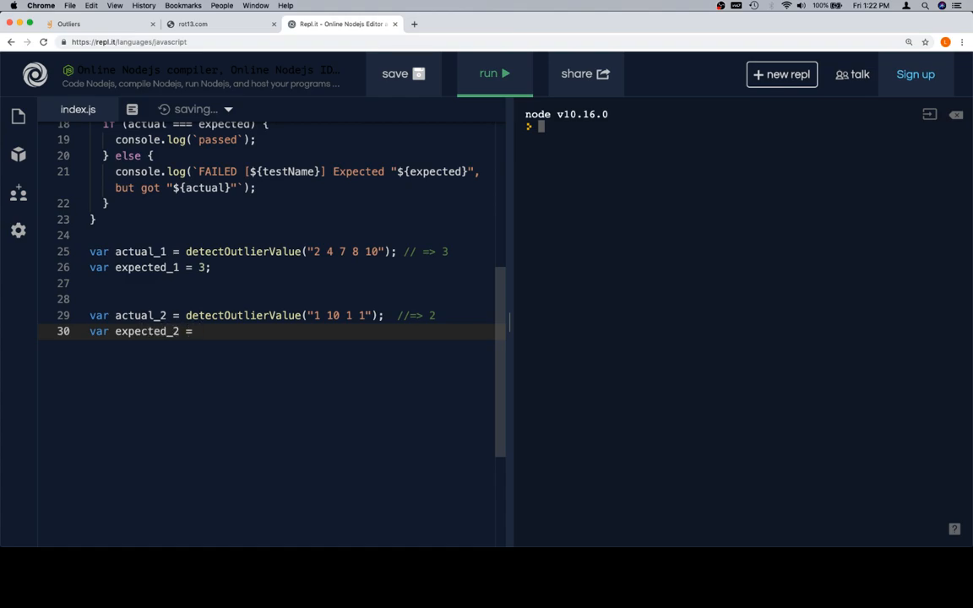
text(2;)
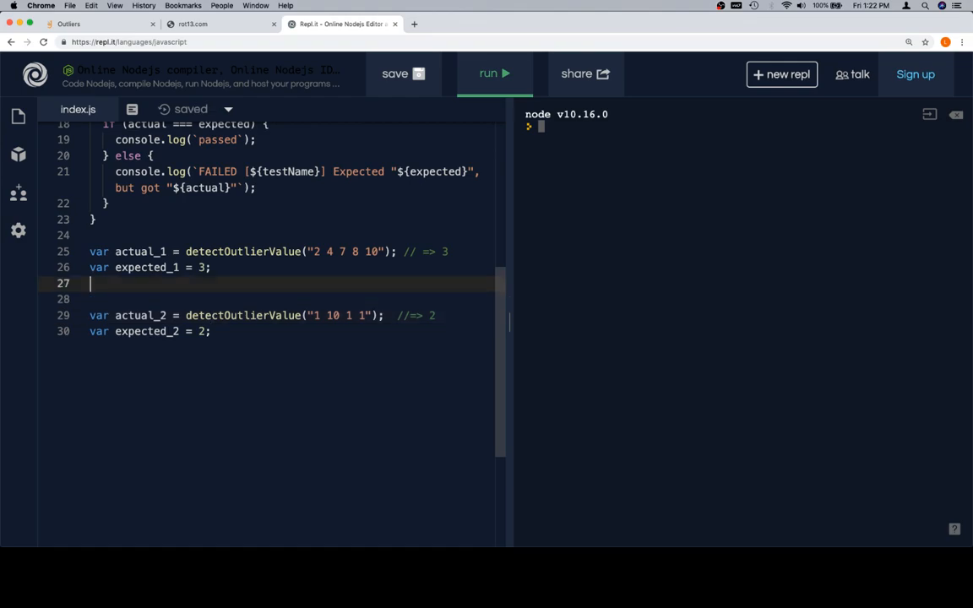
text(assert)
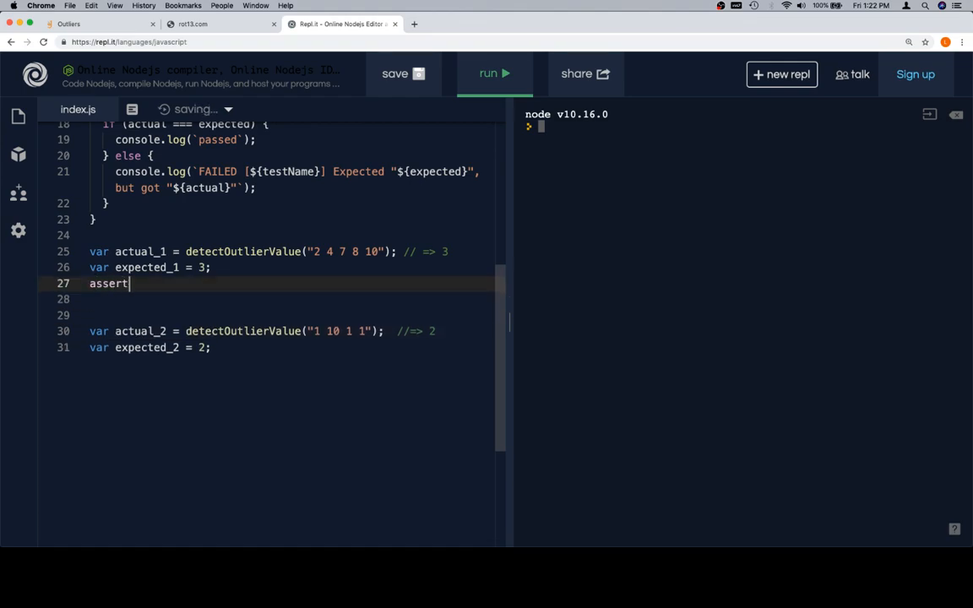
text(Equal())
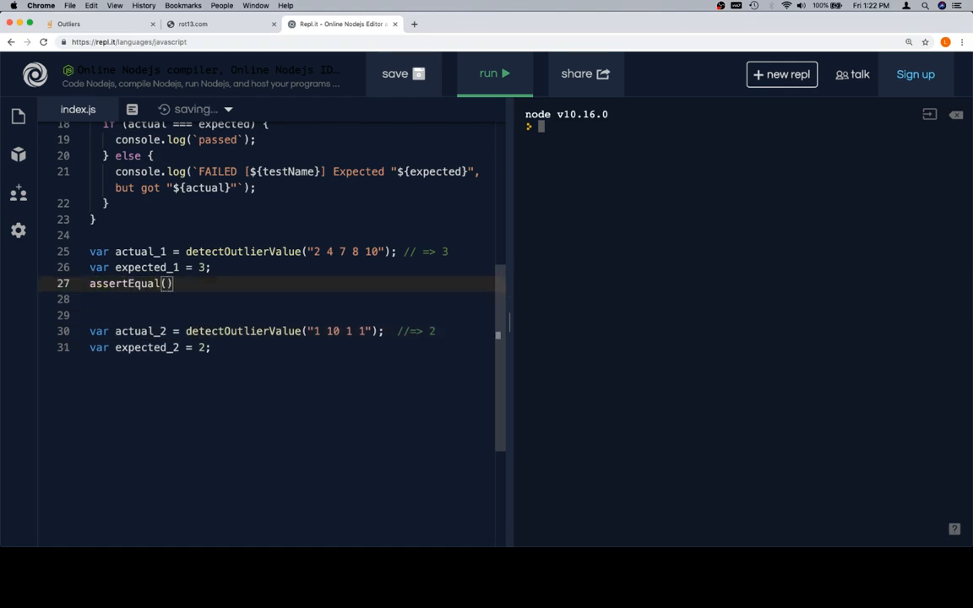
double_click(140, 250)
text(actual_1, )
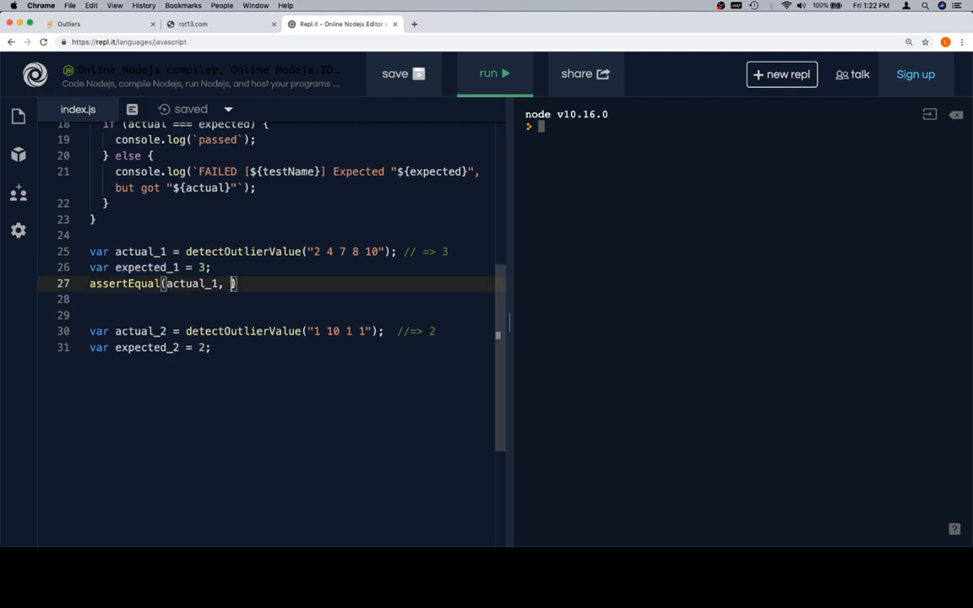
text(expected_1, ')
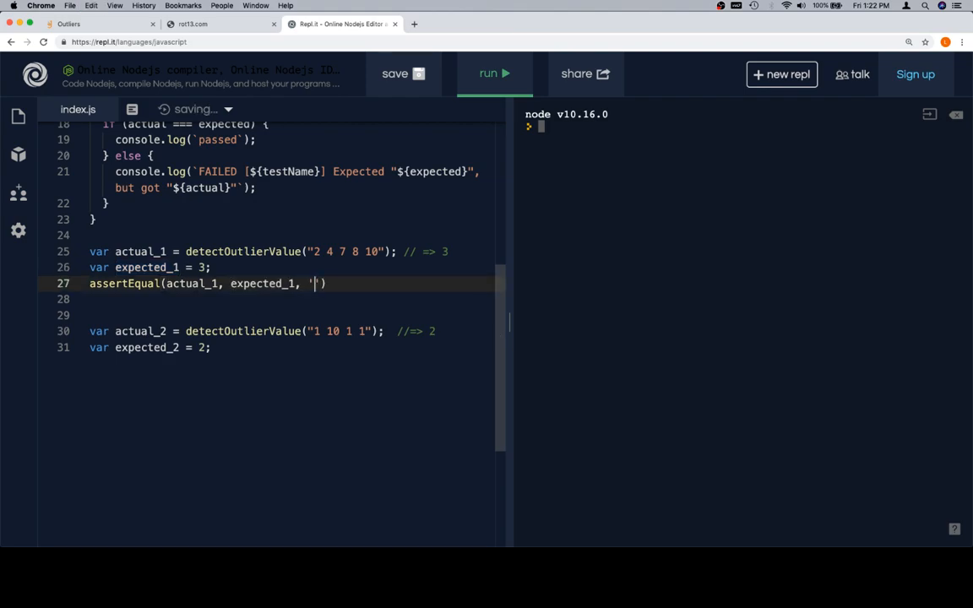
Step: Reword the first test's description to 'should work with sole odd number'
text(should return 3 w)
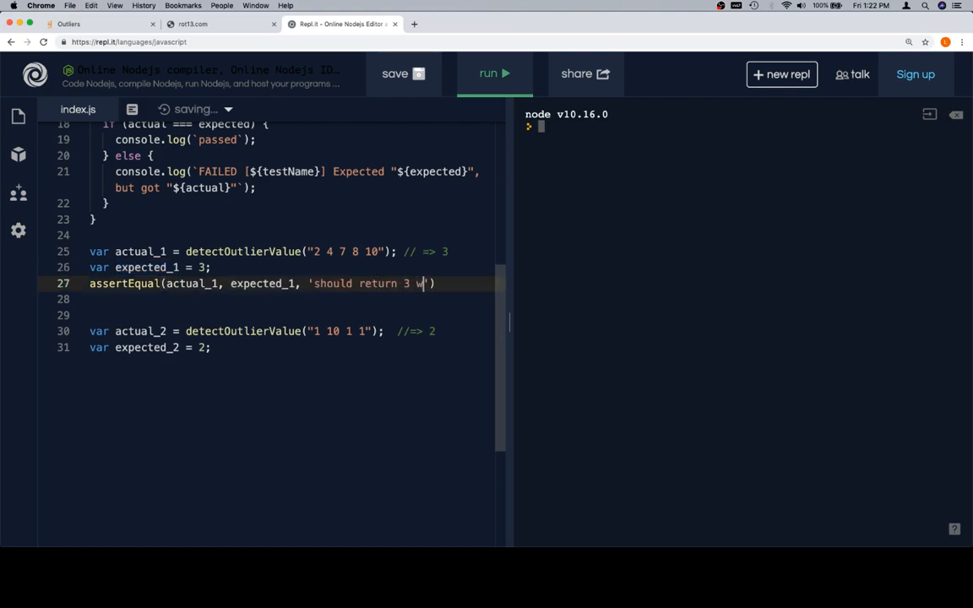
text(hen sole eve/)
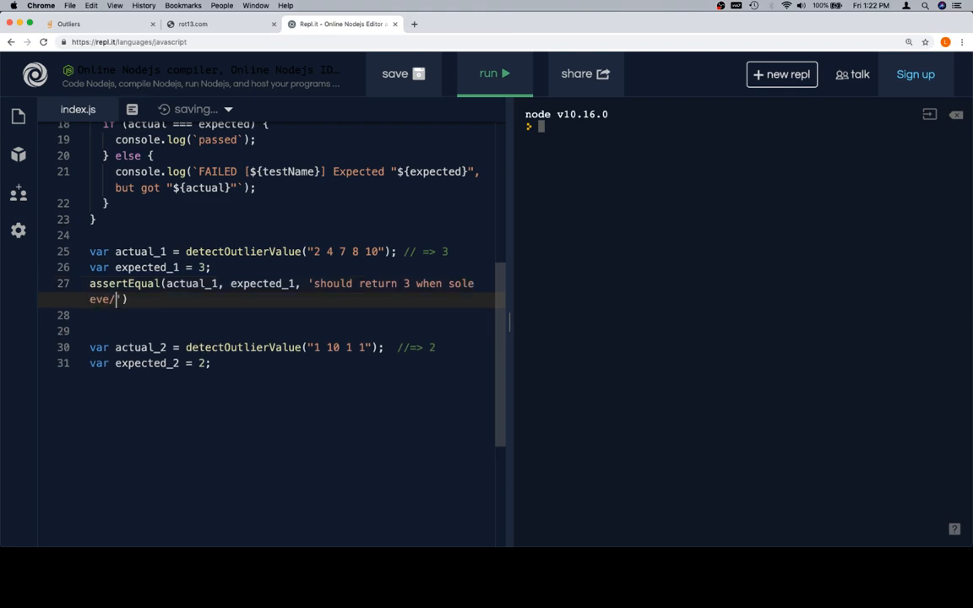
text(n)
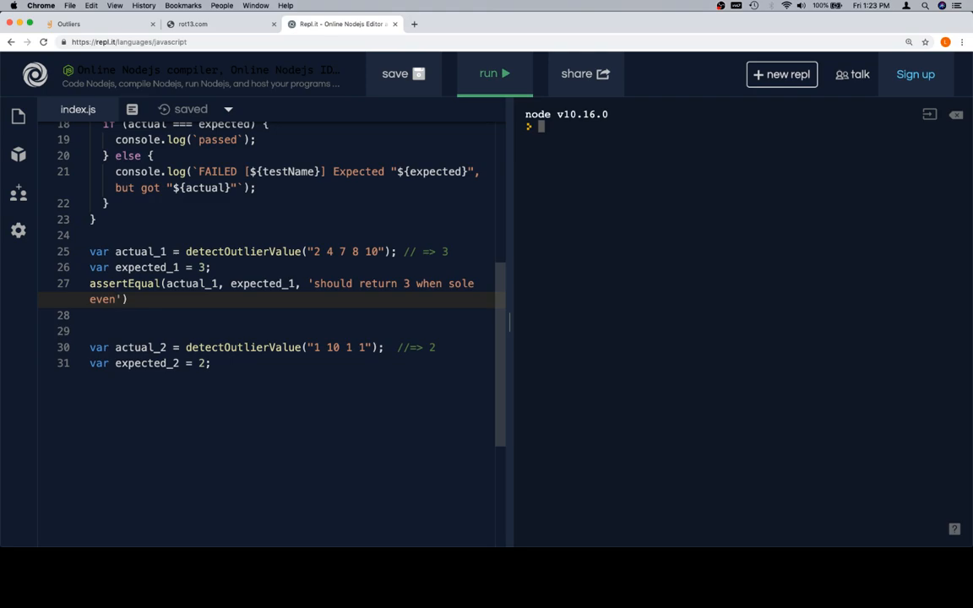
text(odd nu)
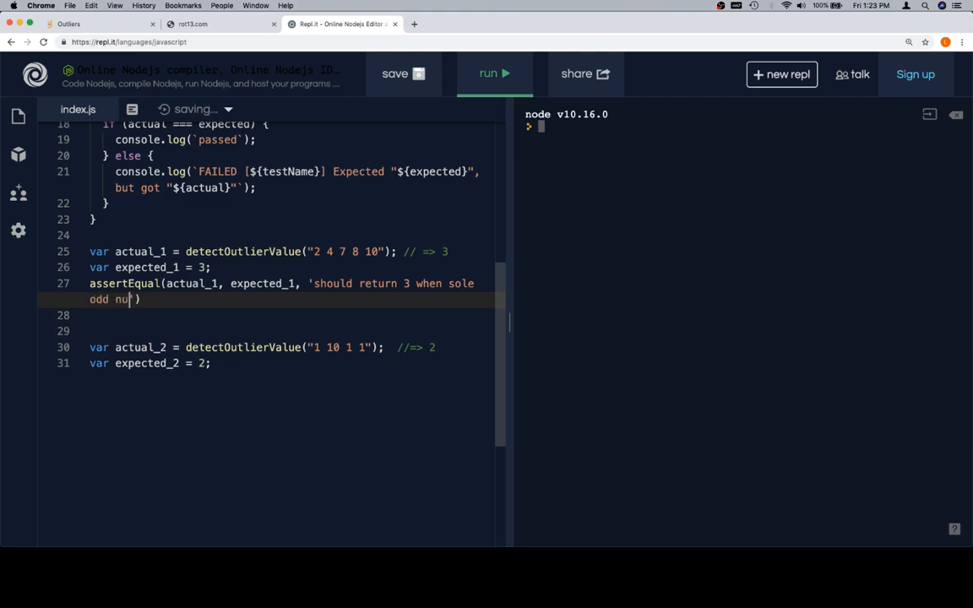
text(mber)
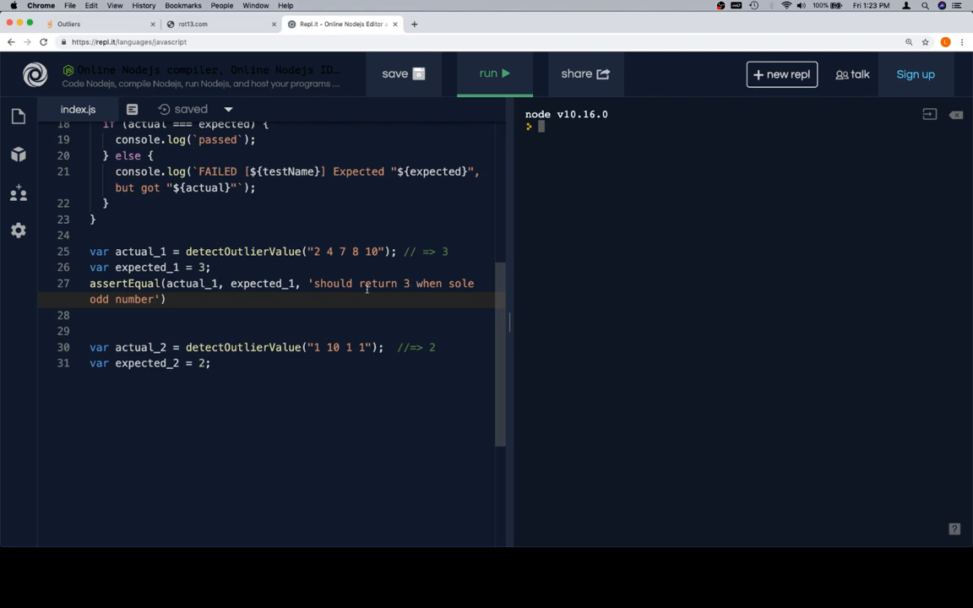
text(is located at index)
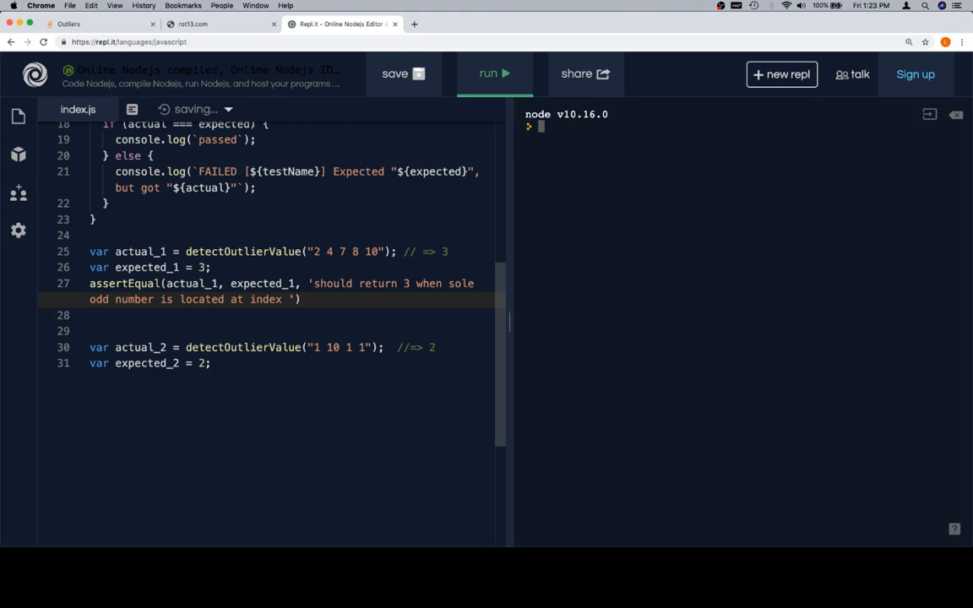
text(3)
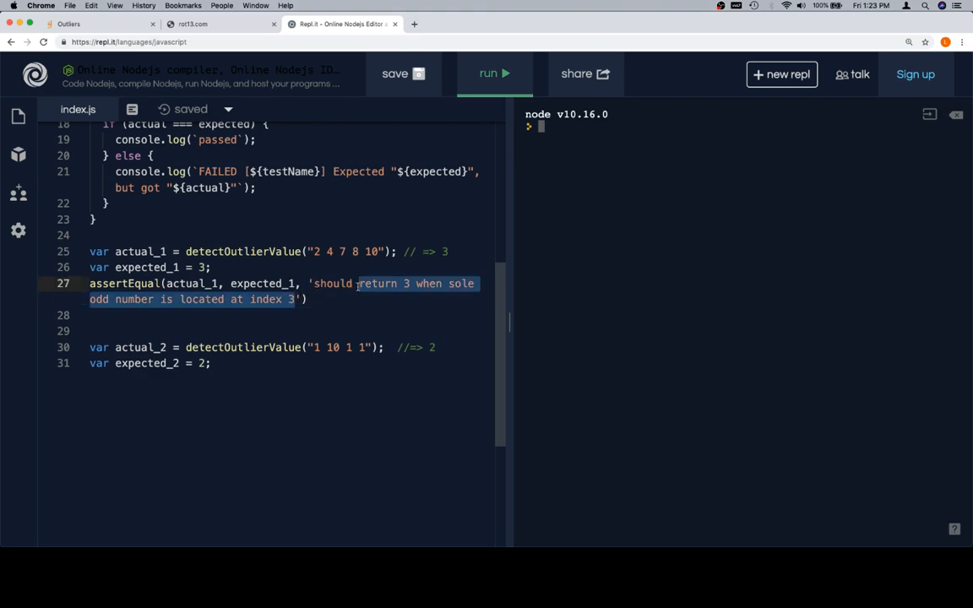
text(should work with sole eve)
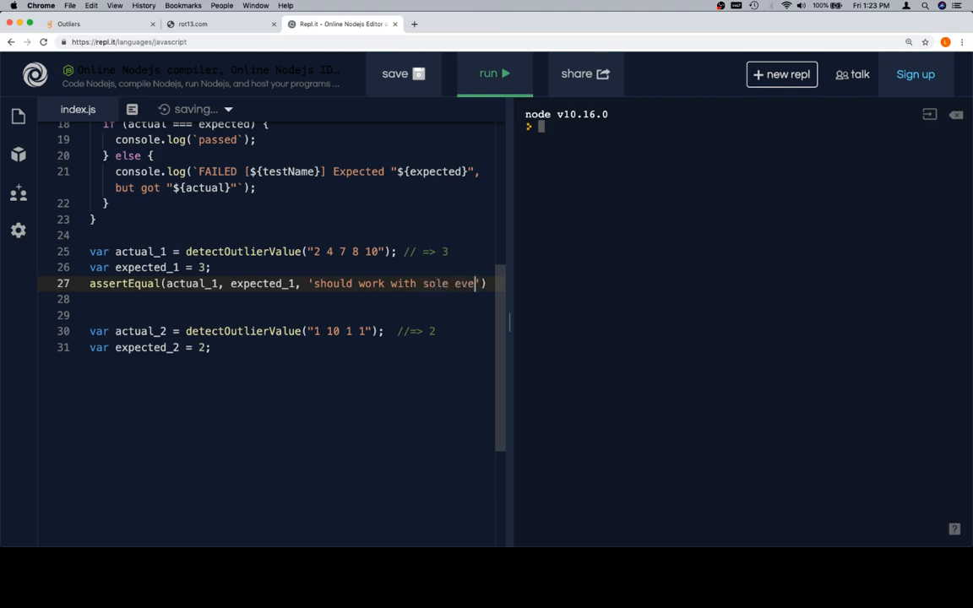
text(odd number)
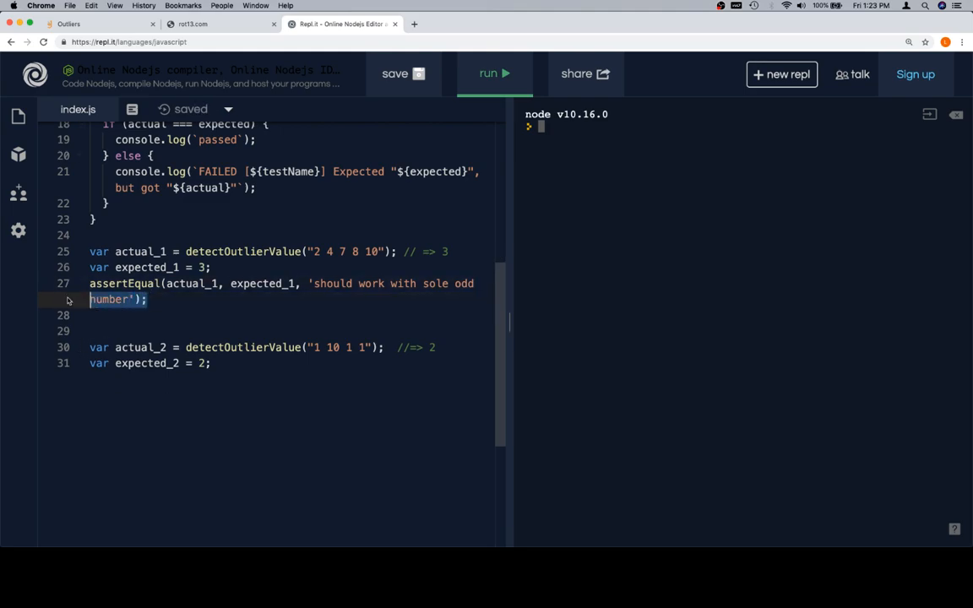
Step: Add assertEqual(actual_2, expected_2, 'should work with sole even number') after the second example
click(212, 364)
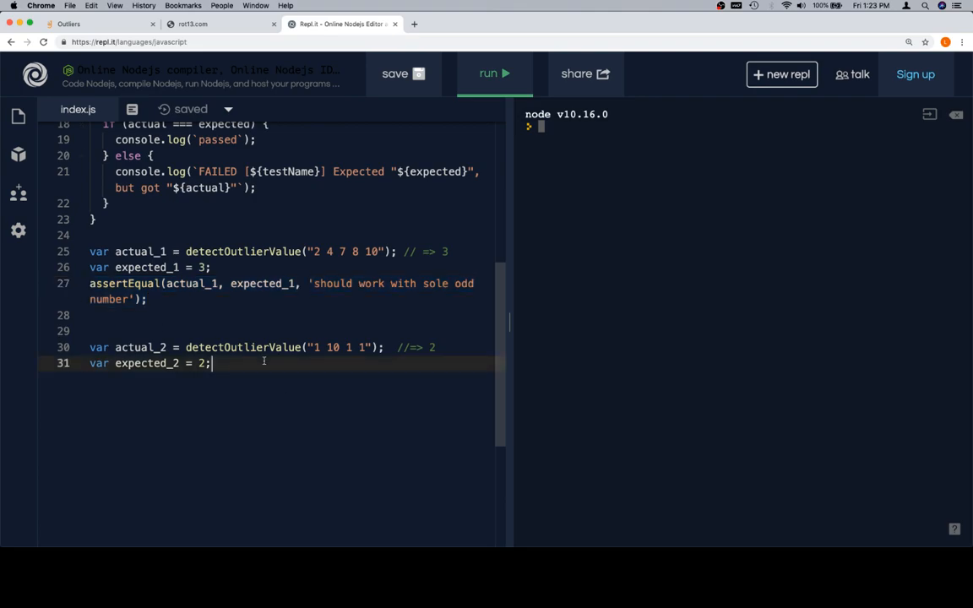
text(assertEqual(actual_1, expected_1, 'should work with sole odd number');)
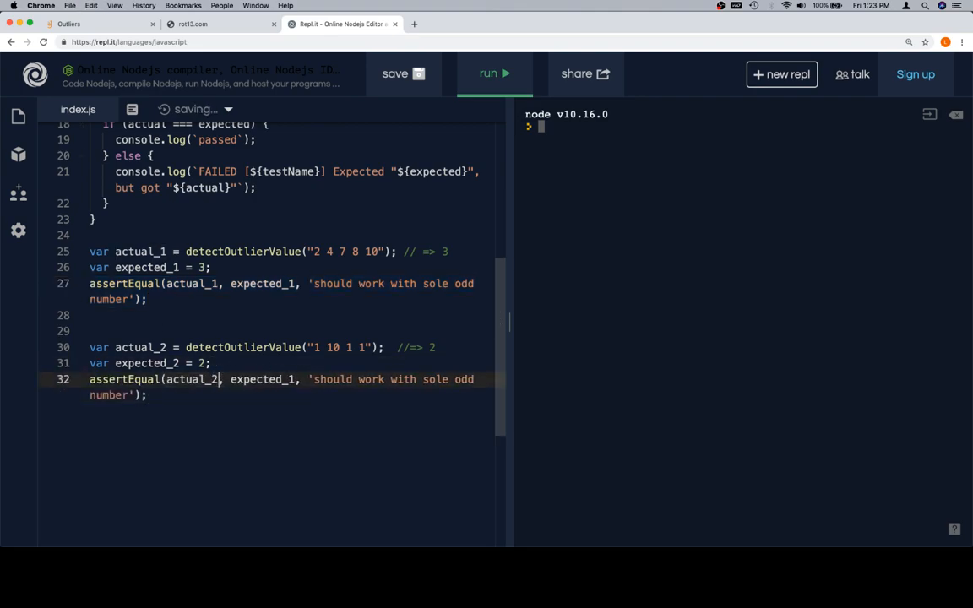
text(,)
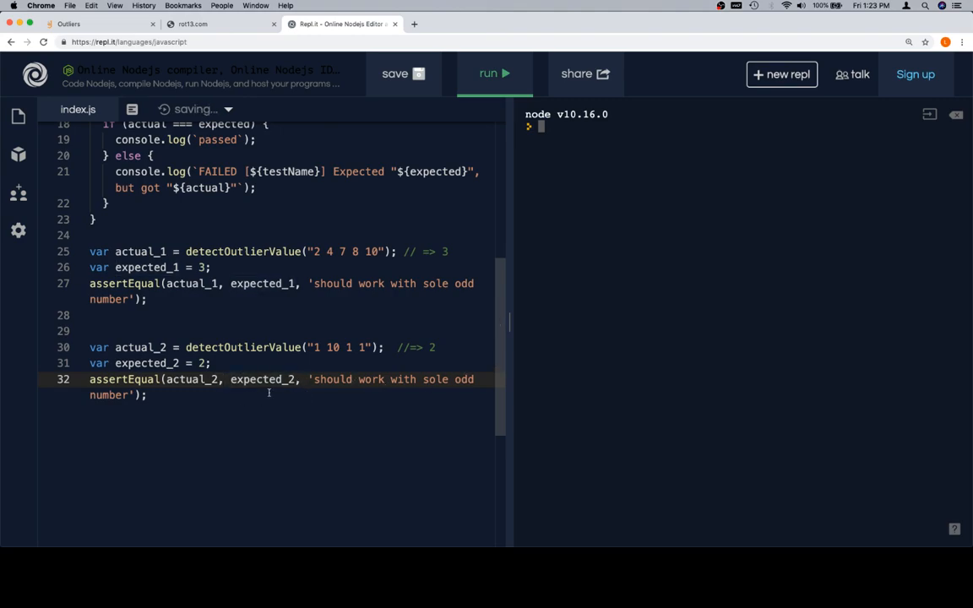
text(even)
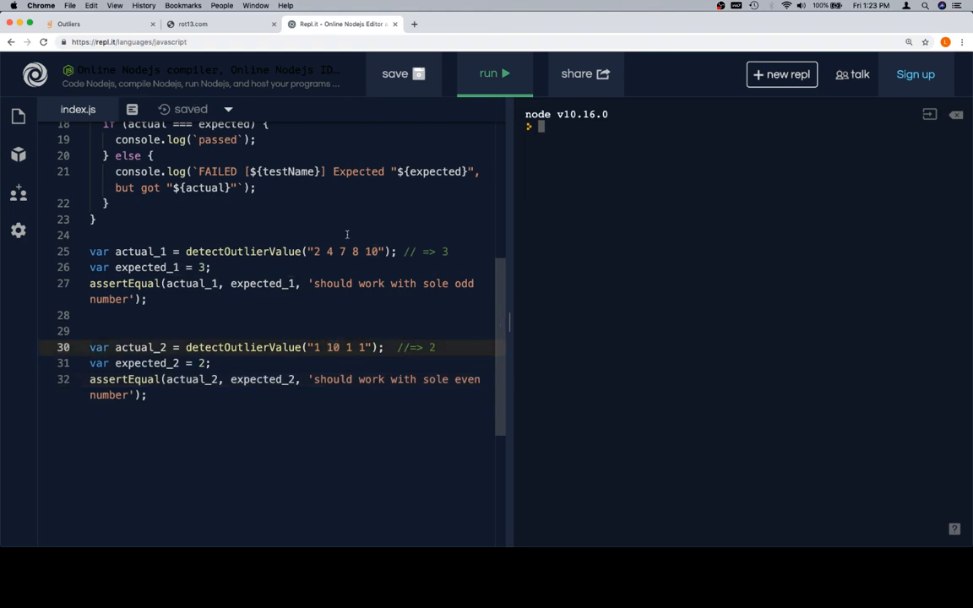
click(341, 252)
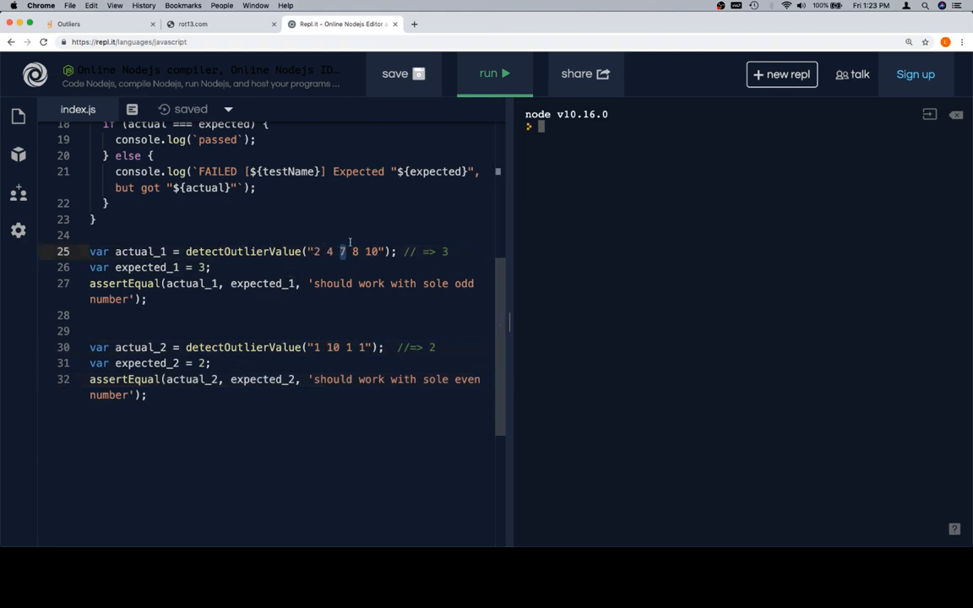
scroll(up, 3)
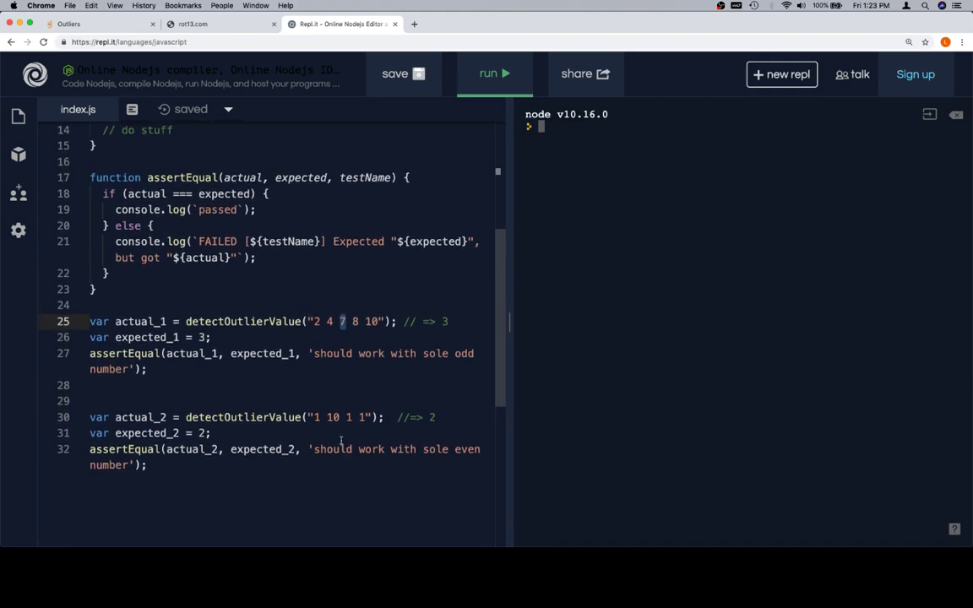
scroll(up, 3)
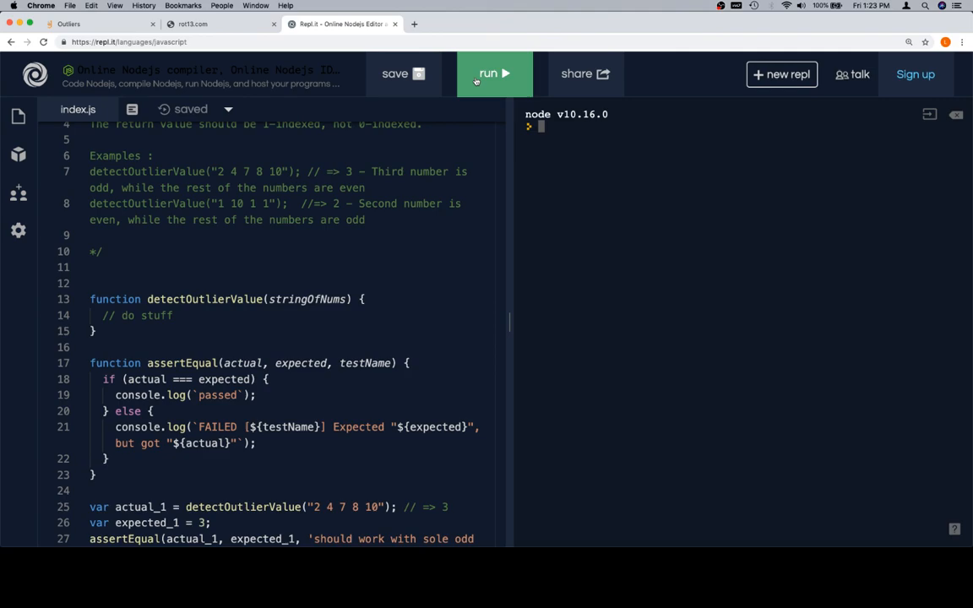
Step: Run the unimplemented stub so both tests print FAILED with undefined instead of 3 and 2
scroll(down, 3)
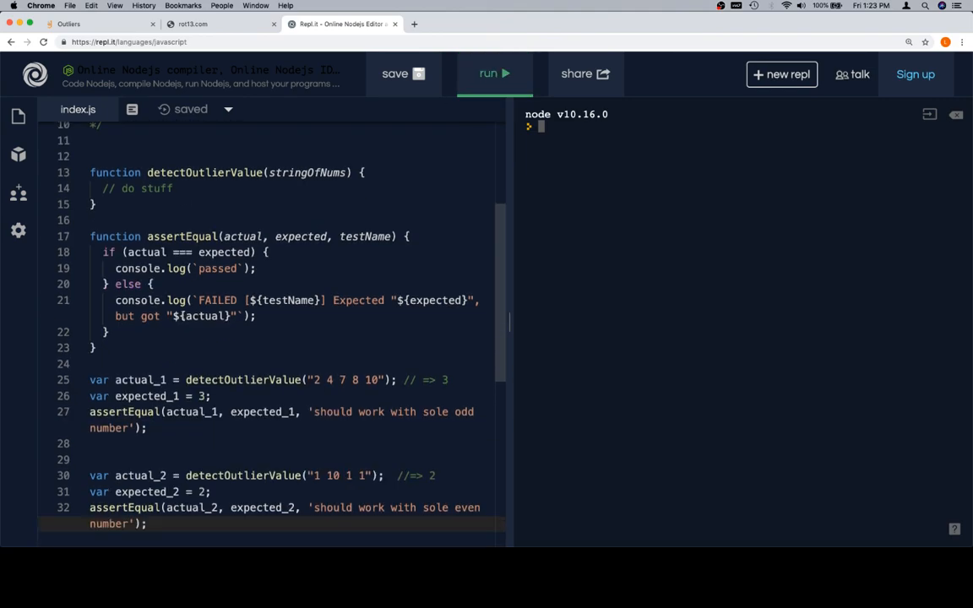
double_click(141, 378)
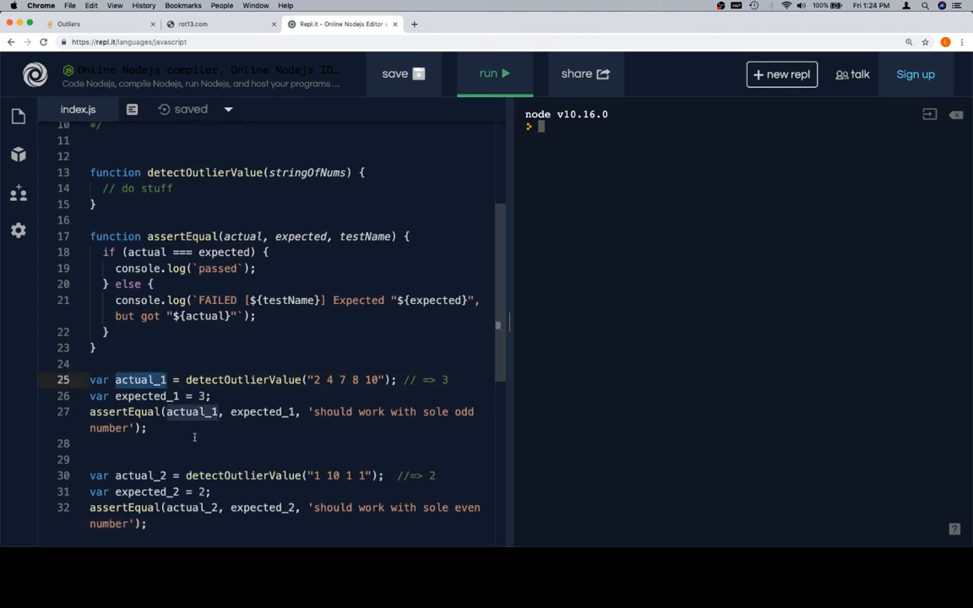
scroll(up, 3)
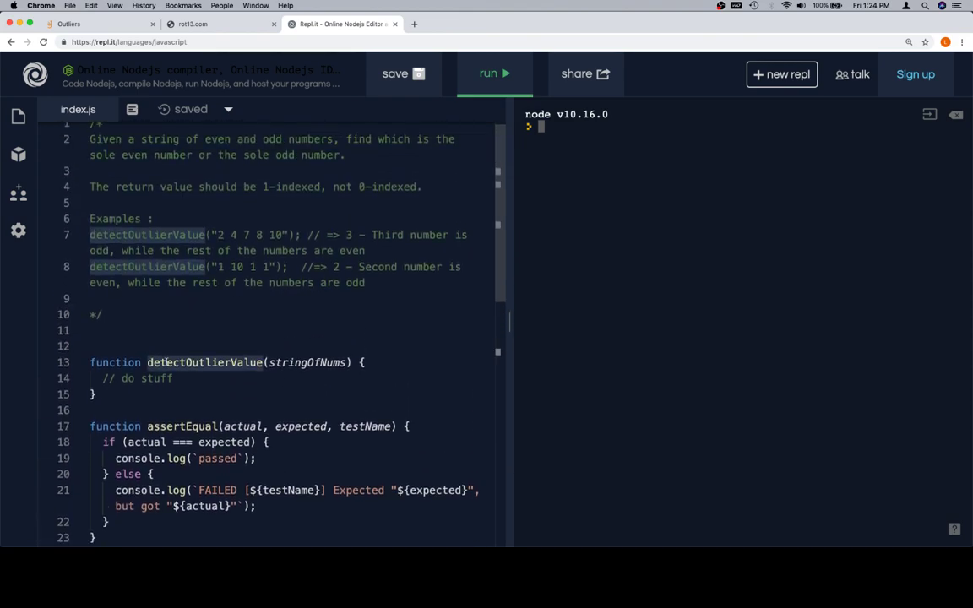
click(189, 378)
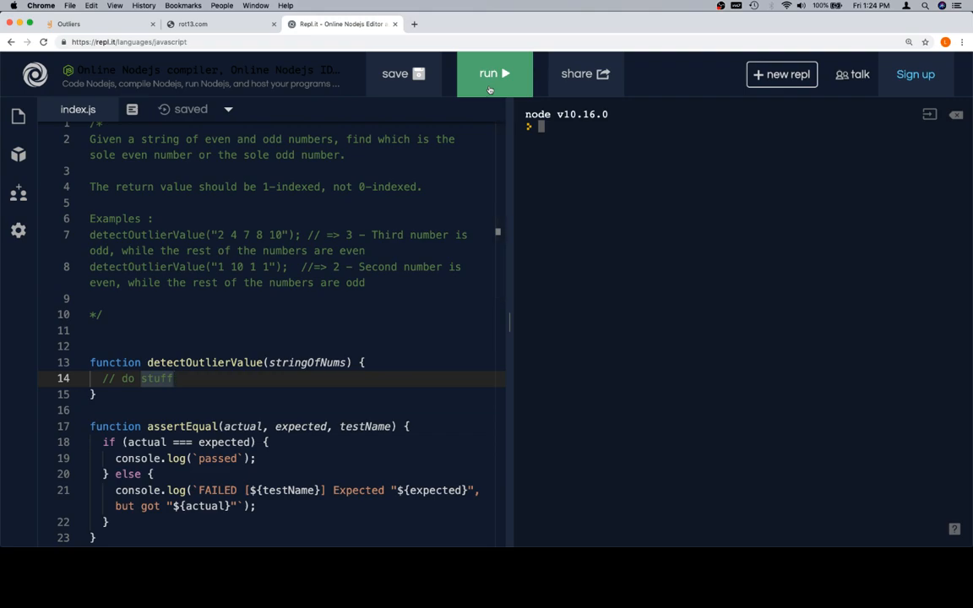
click(493, 75)
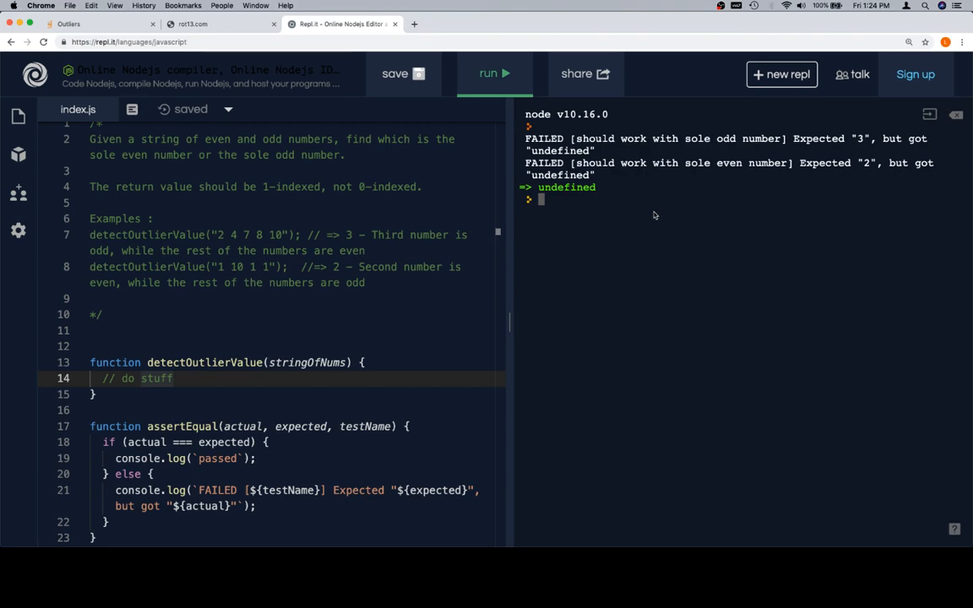
scroll(down, 3)
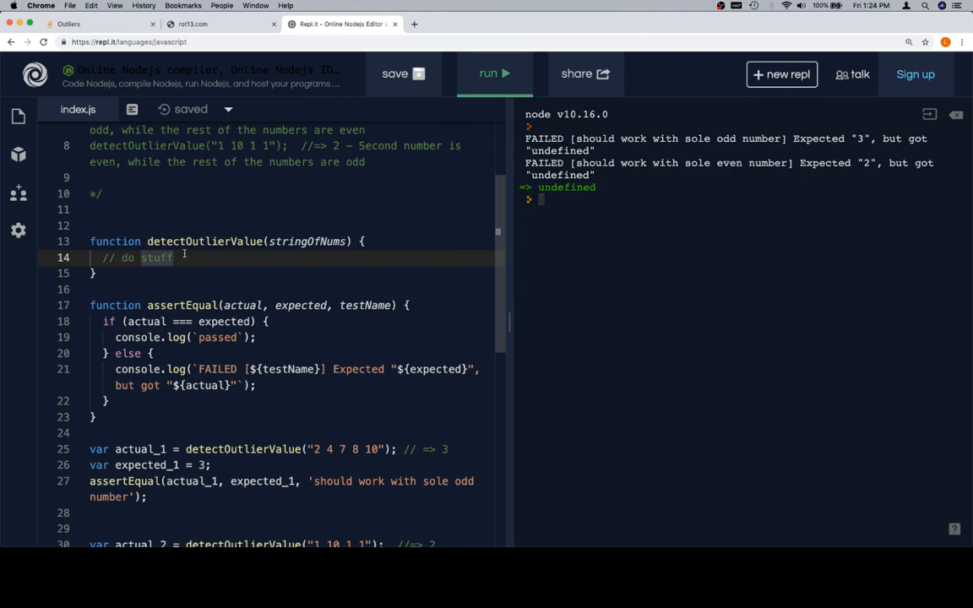
Step: Replace 'do stuff' with the comment 'split input into an array of stringNums'
key(backspace)
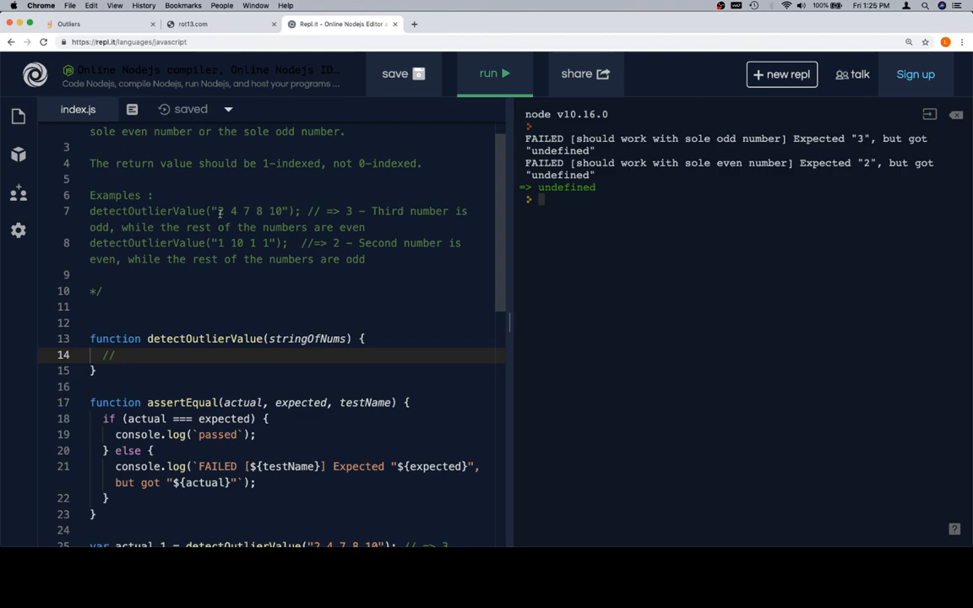
text(split)
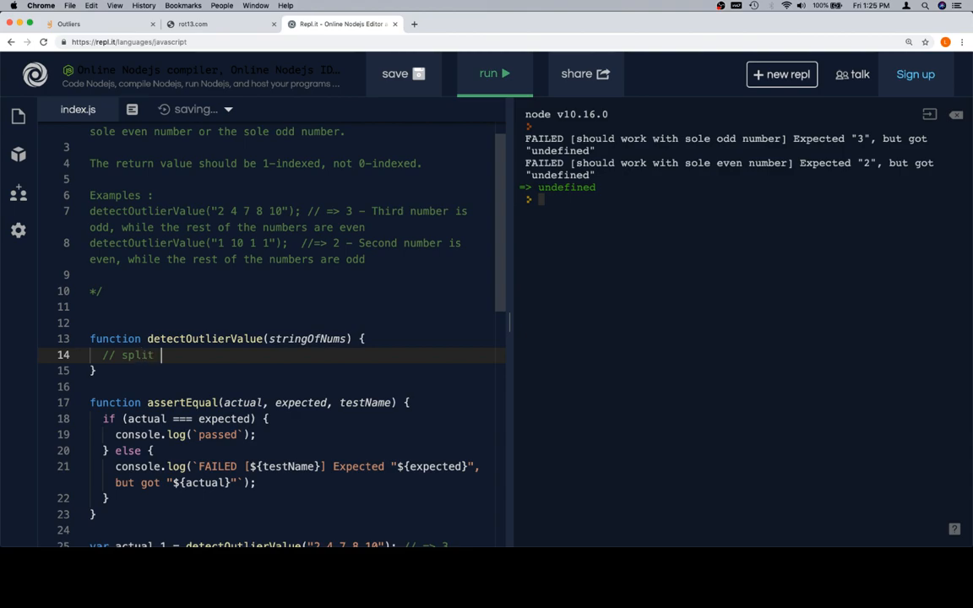
text(input into a)
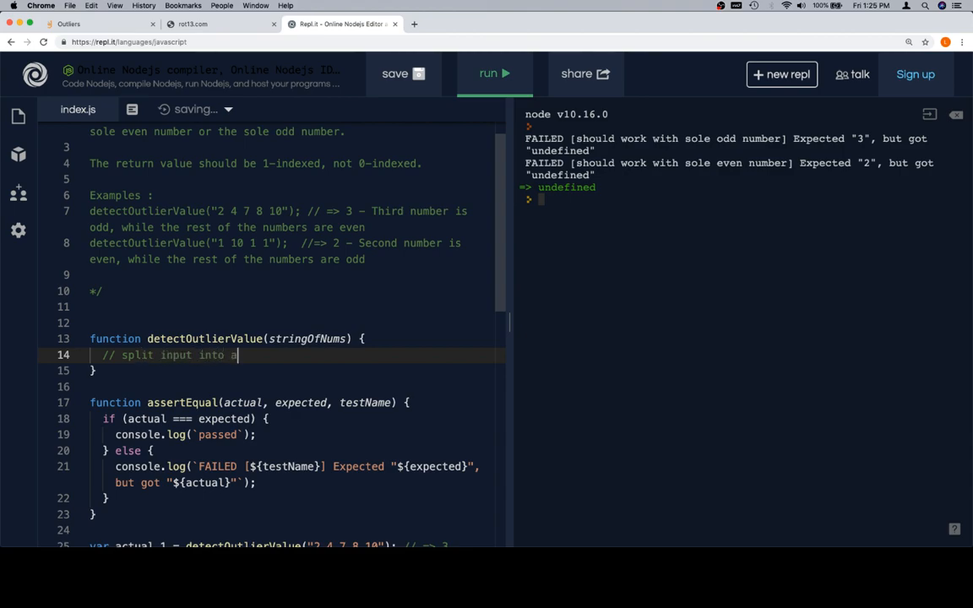
text(n array of st)
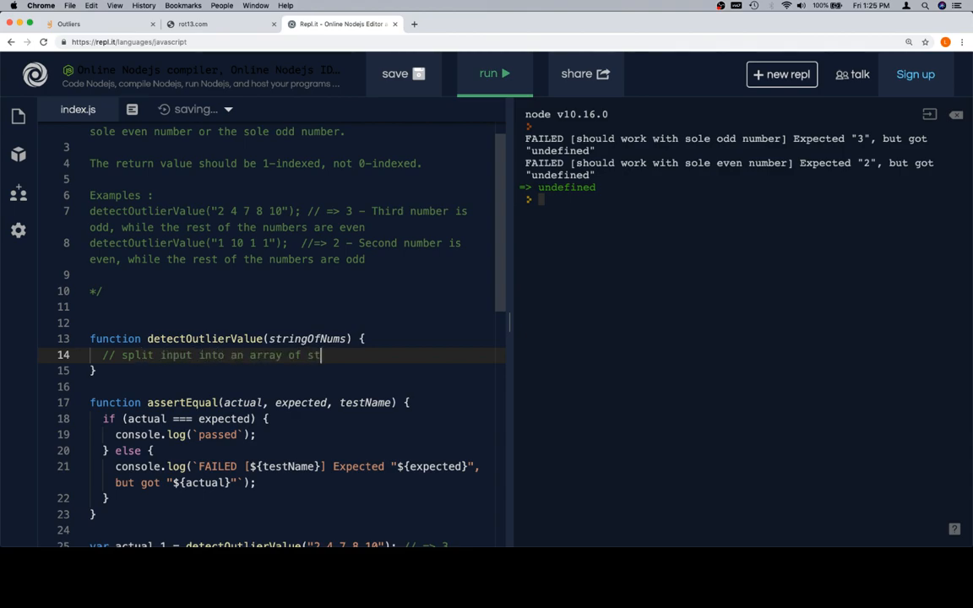
text(ringNums)
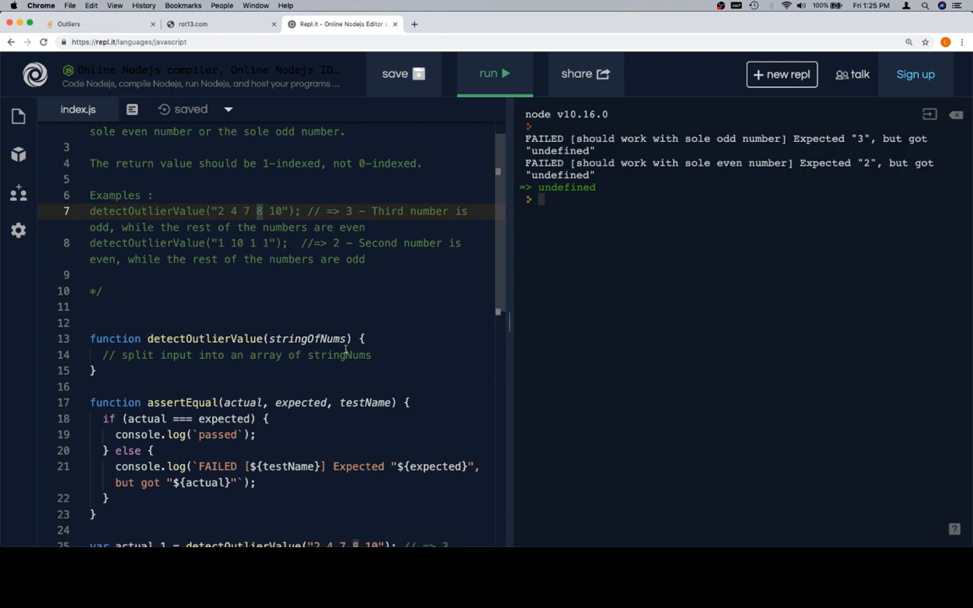
mouse_move(465, 446)
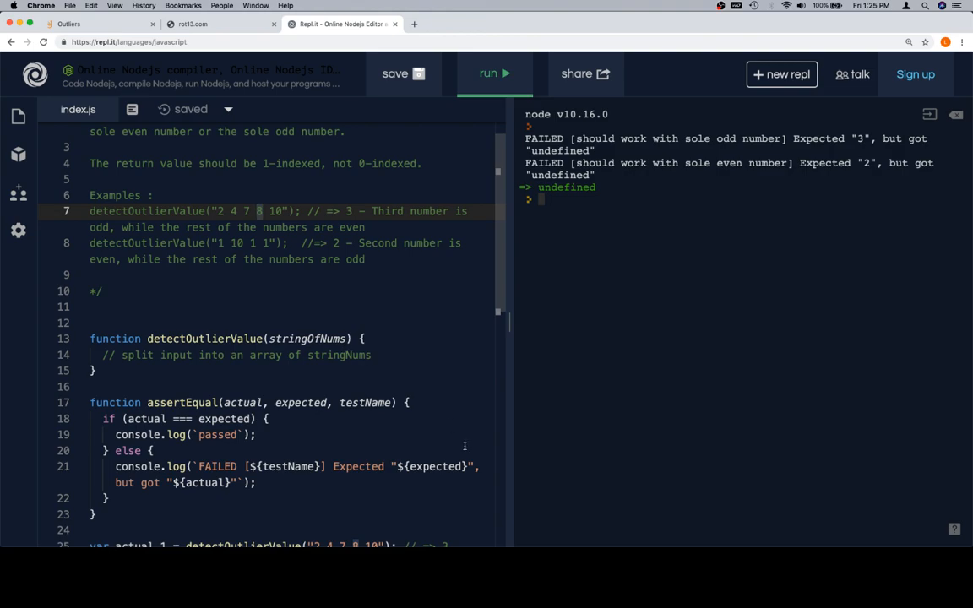
mouse_move(415, 338)
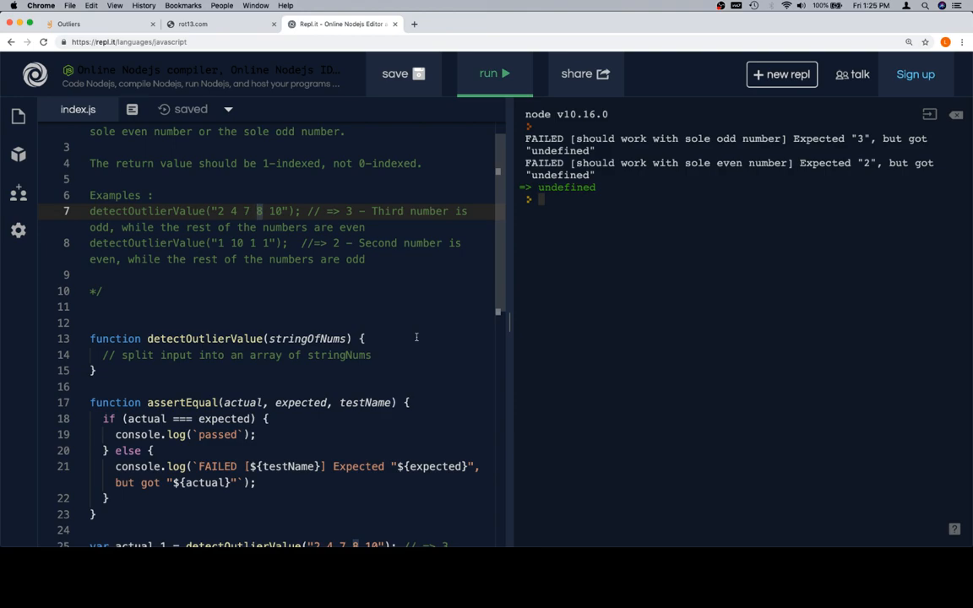
mouse_move(207, 353)
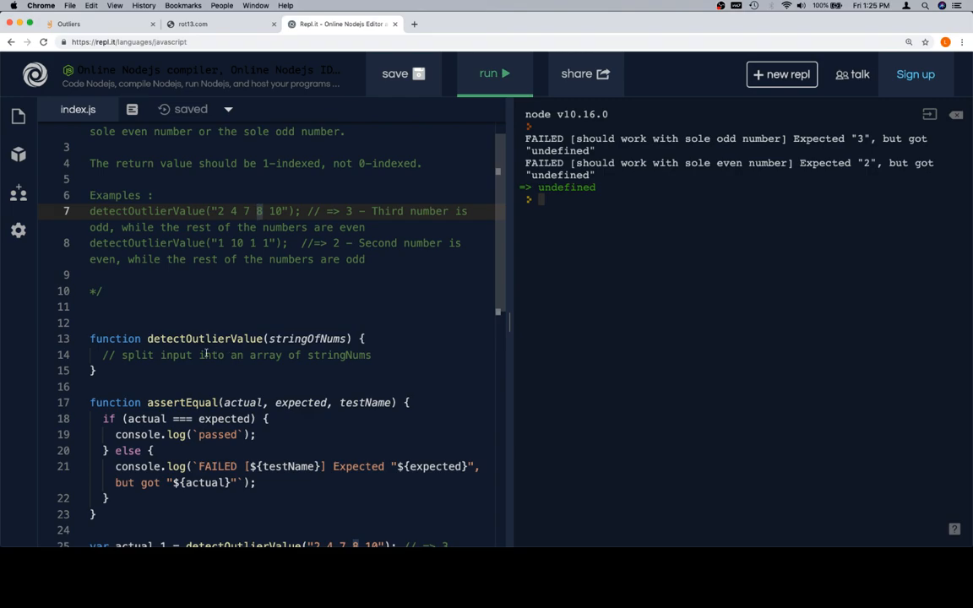
scroll(down, 3)
text(//)
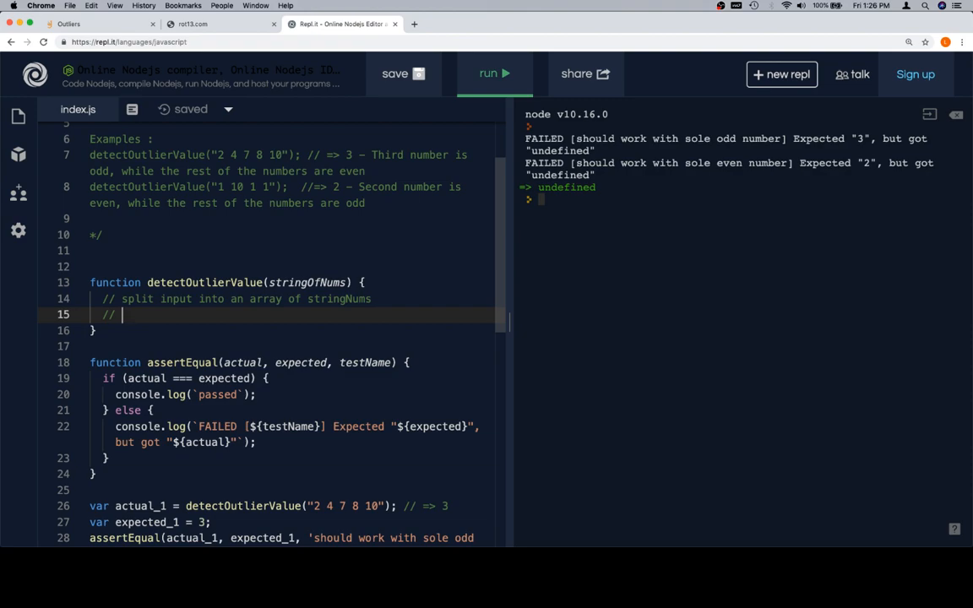
Step: Comment the plan to create odds and evens arrays and check if the current stringNum is even
text(it)
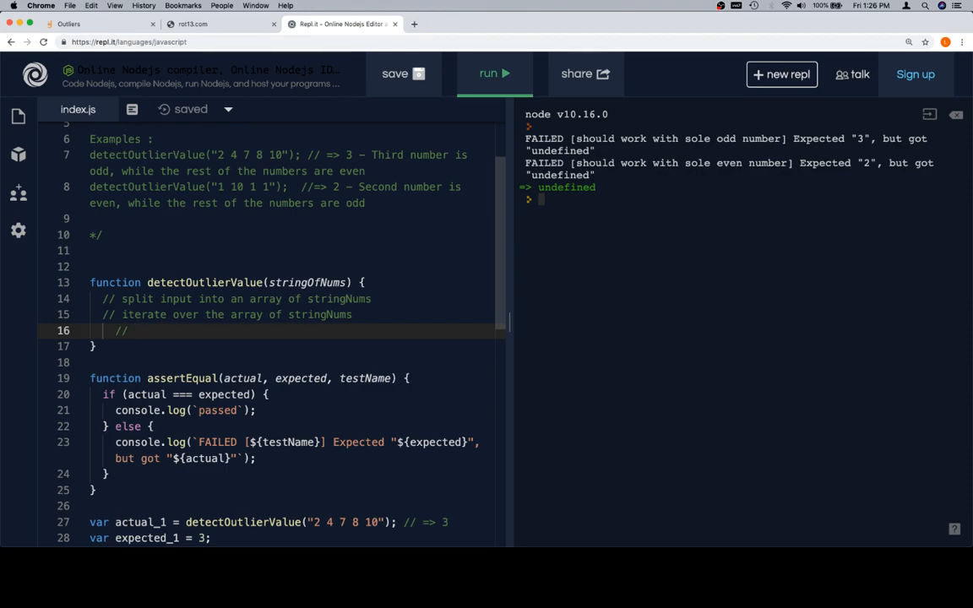
text(check)
text(// create)
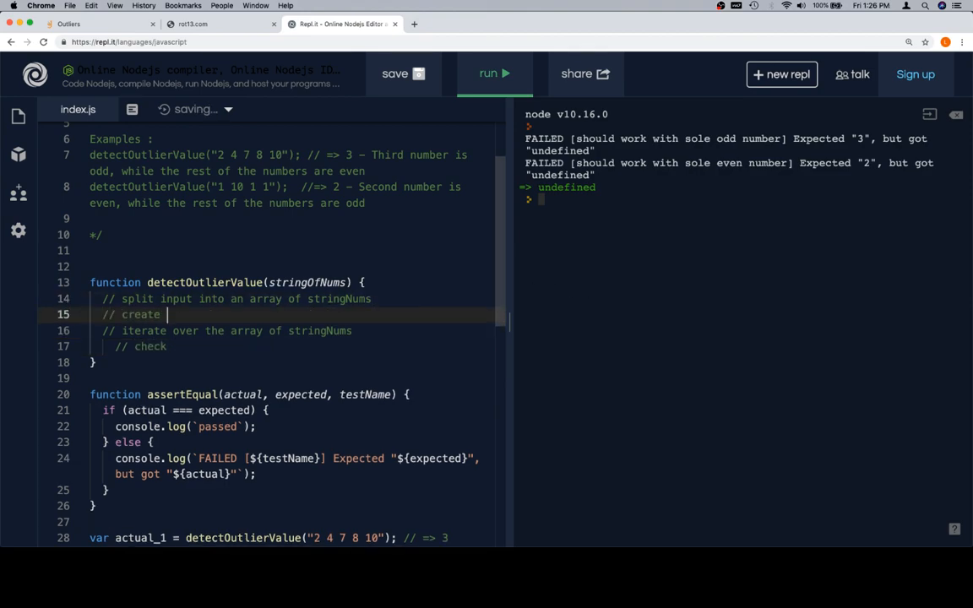
text(arrays for o)
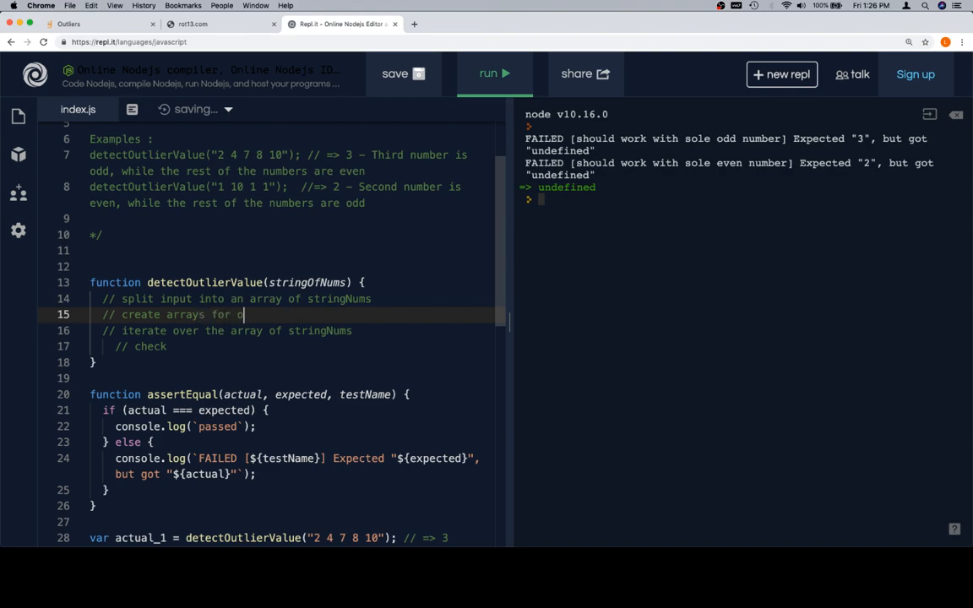
text(dds and evens)
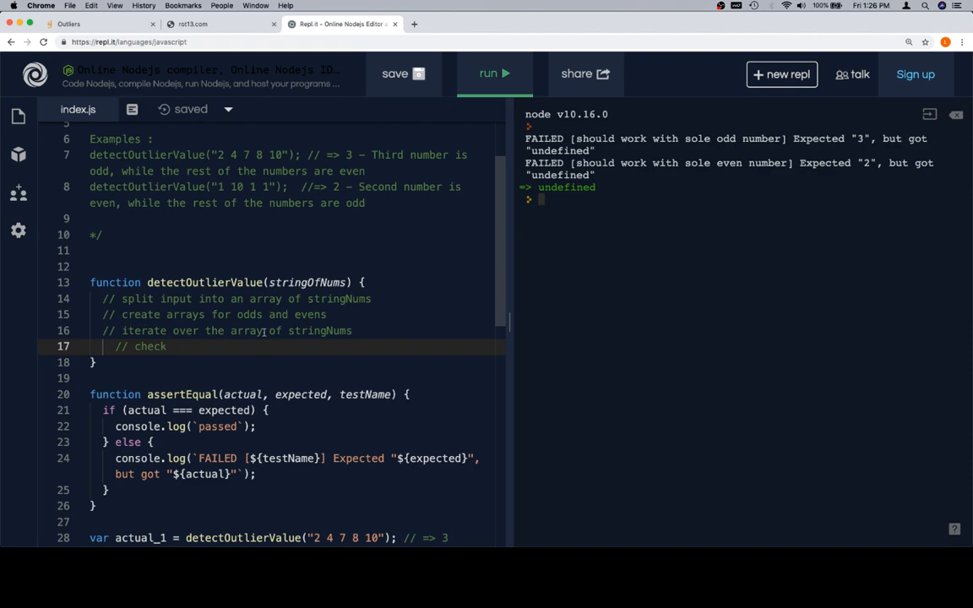
text(if cu)
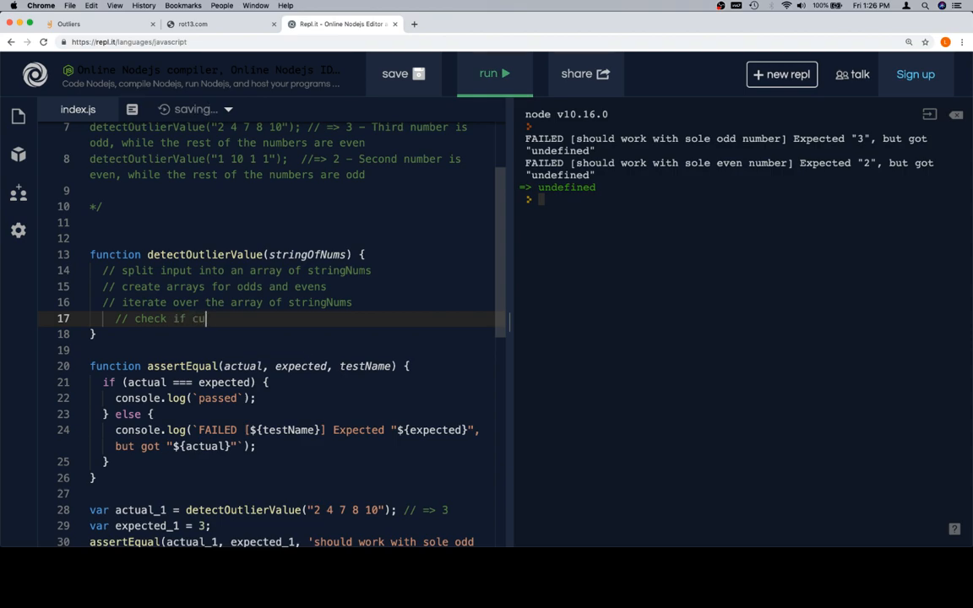
text(rrent stringNum ise)
text(//)
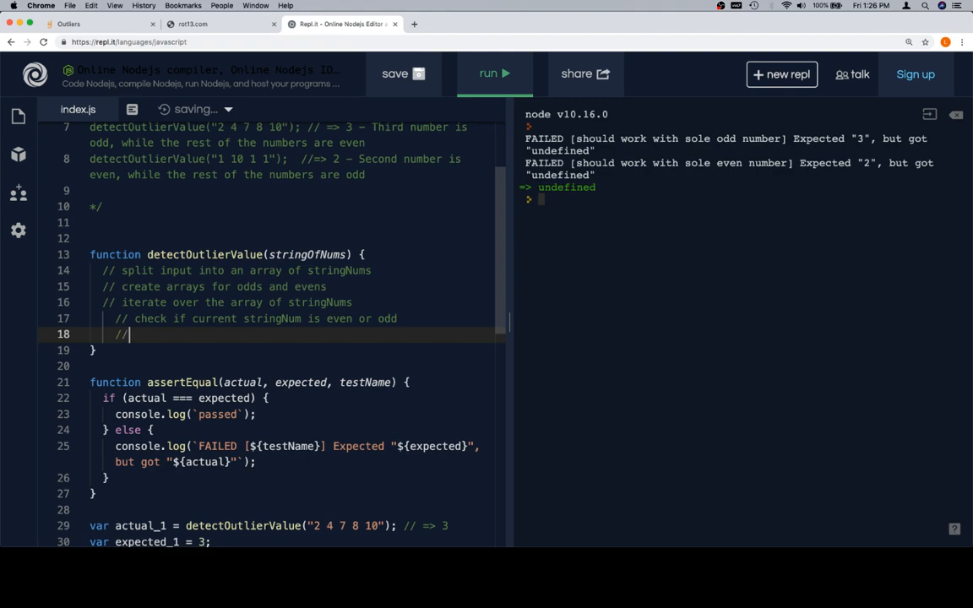
Step: Comment creating an object with the value and index found, then pushing it to the odds or evens array
text(cre)
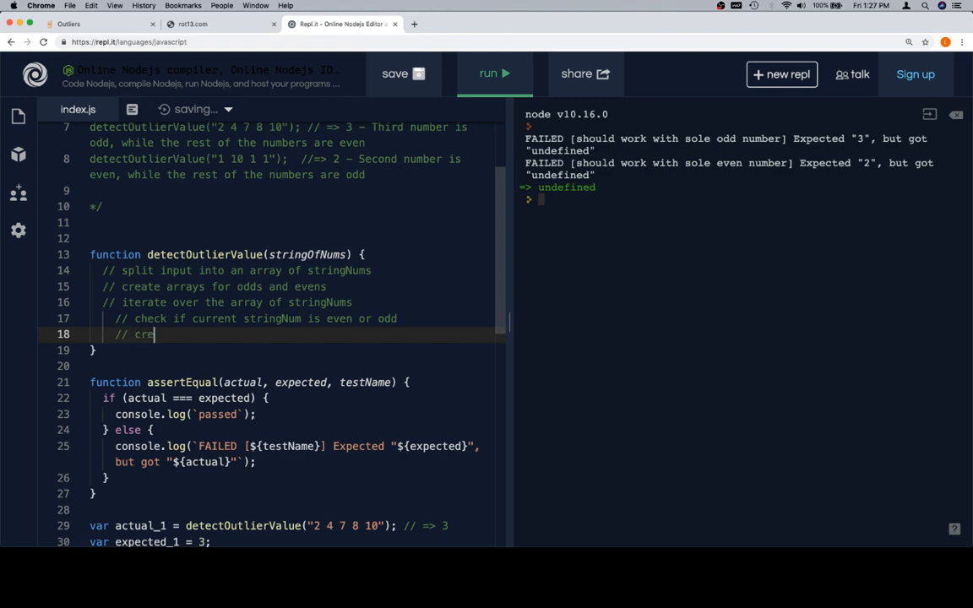
text(ate an object for that)
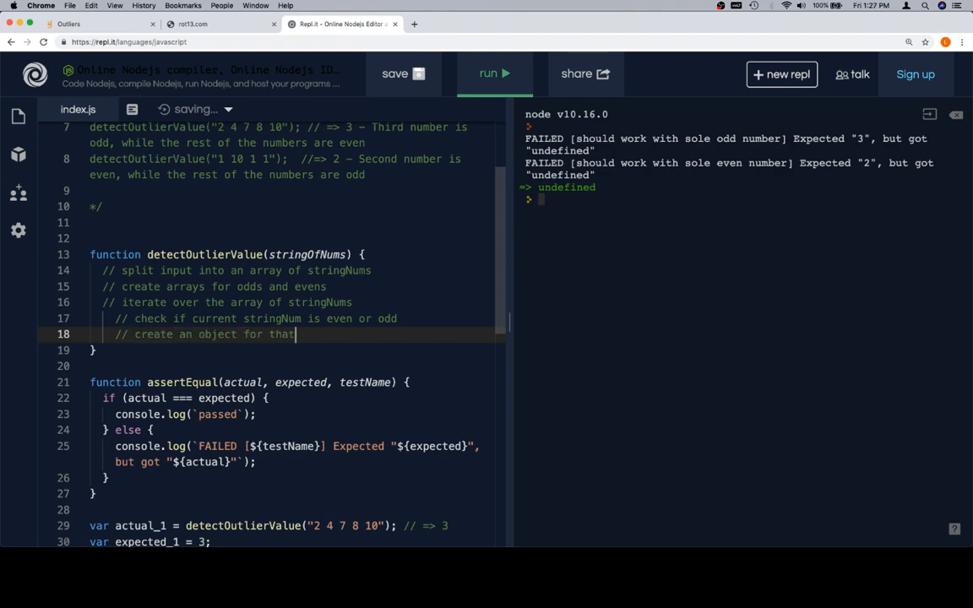
text(stringNum, with value, and the inde)
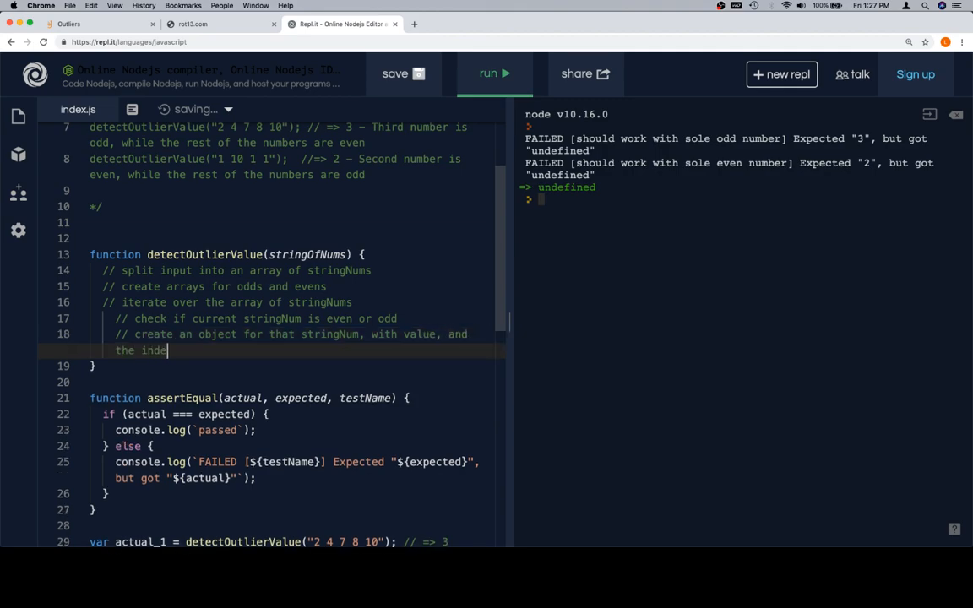
text(x where we found it)
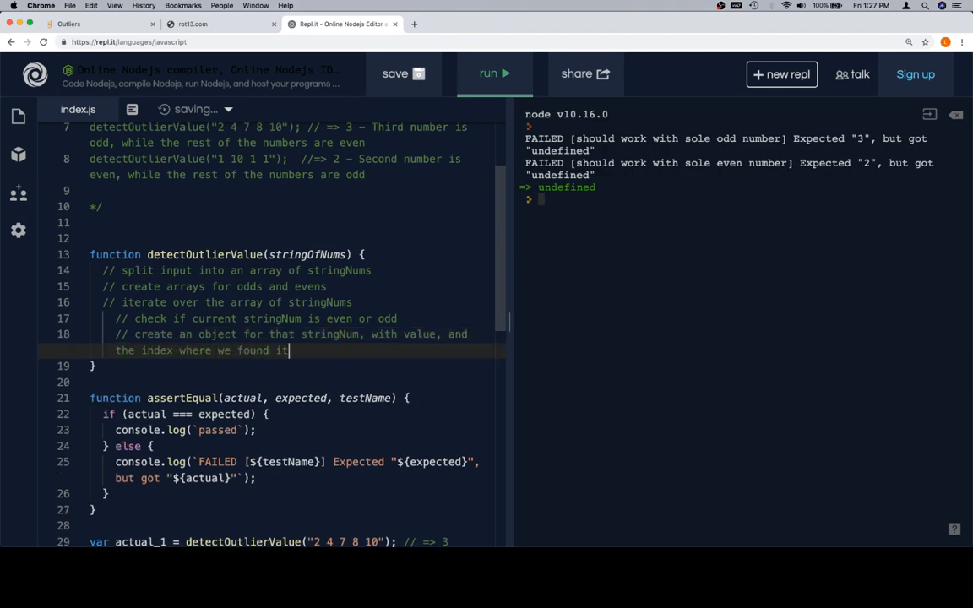
text(// push it t)
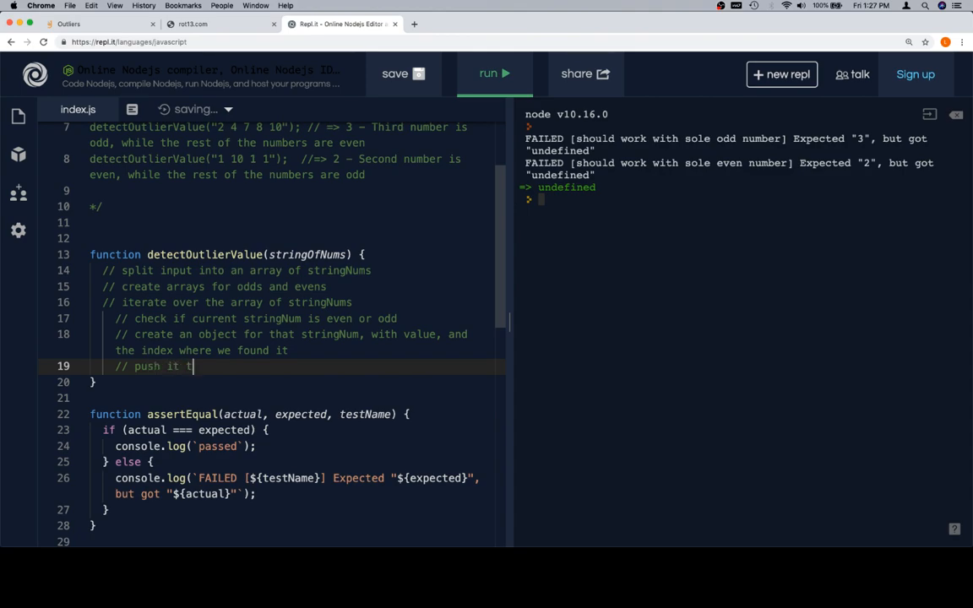
text(o appropriate)
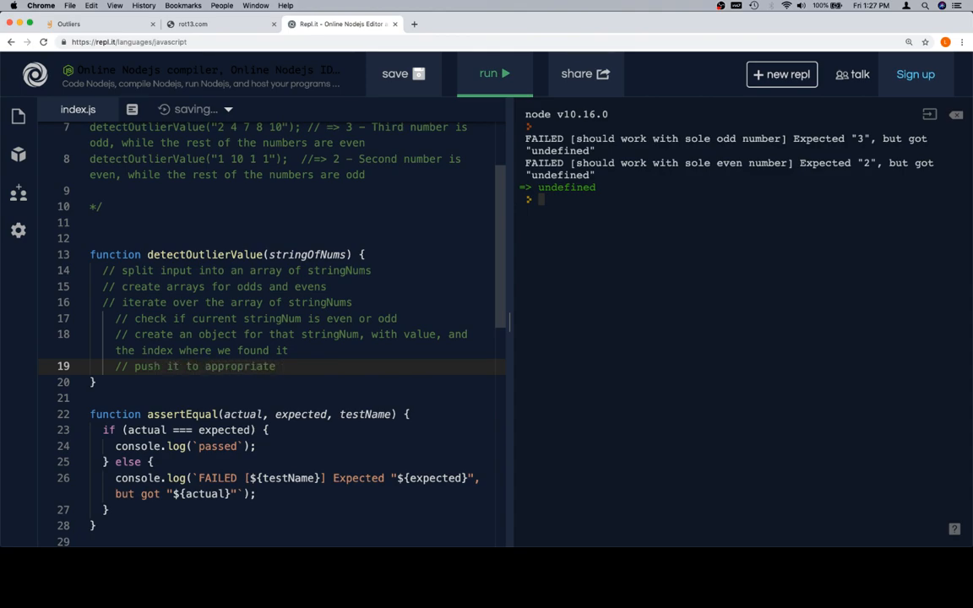
text(od)
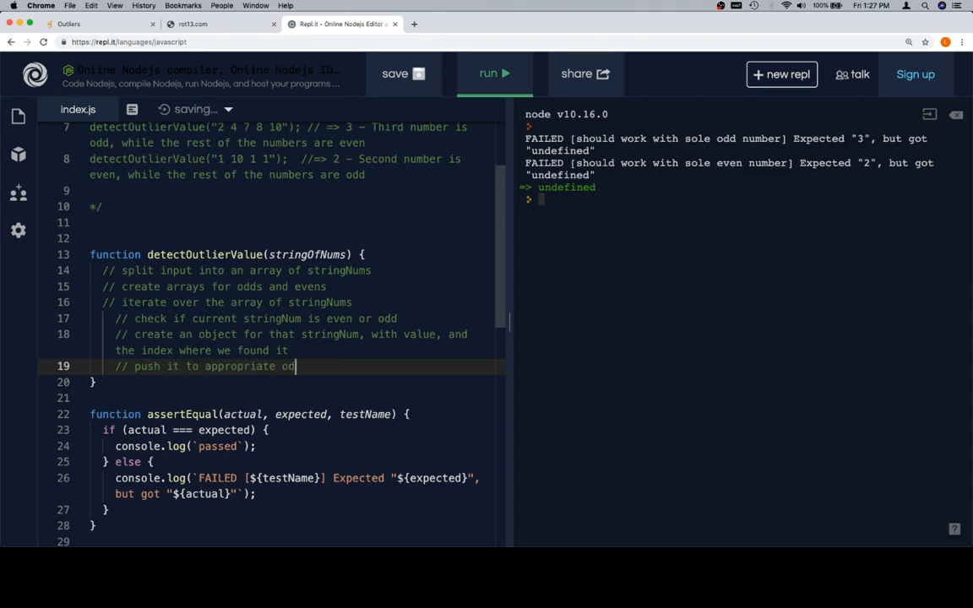
text(ds or evens)
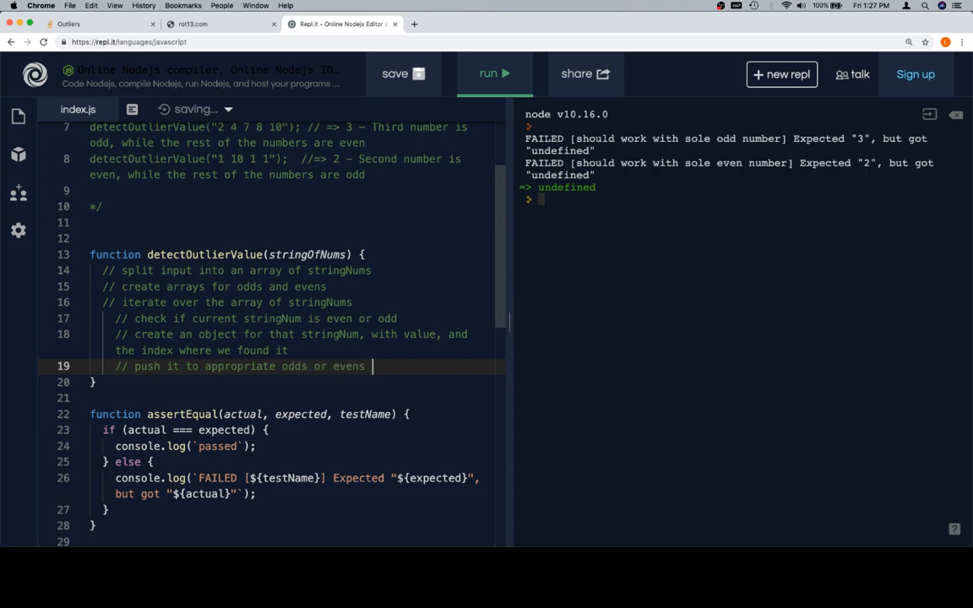
text(array)
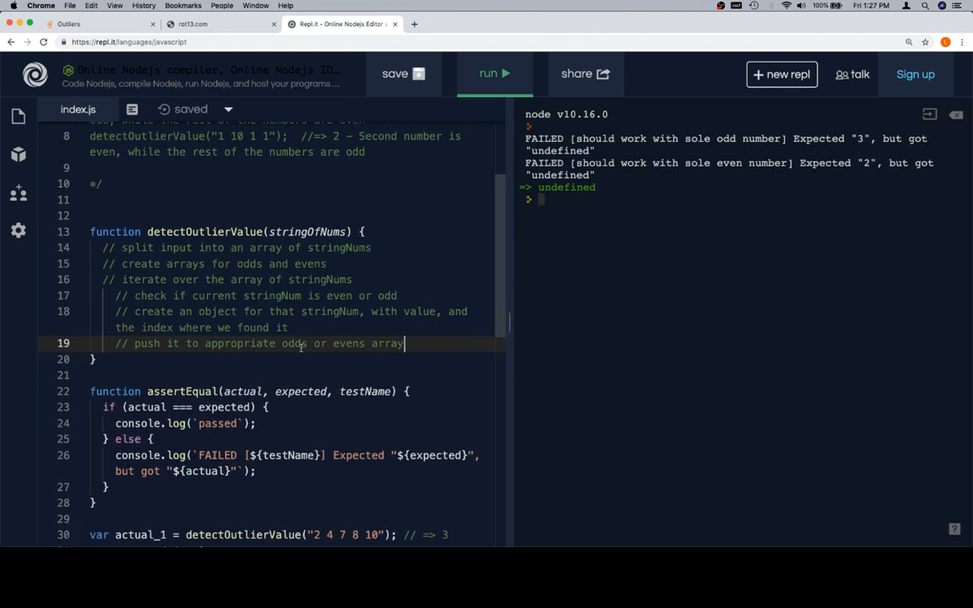
Step: Note '(plus 1)' after the index in the object-creation comment
scroll(down, 3)
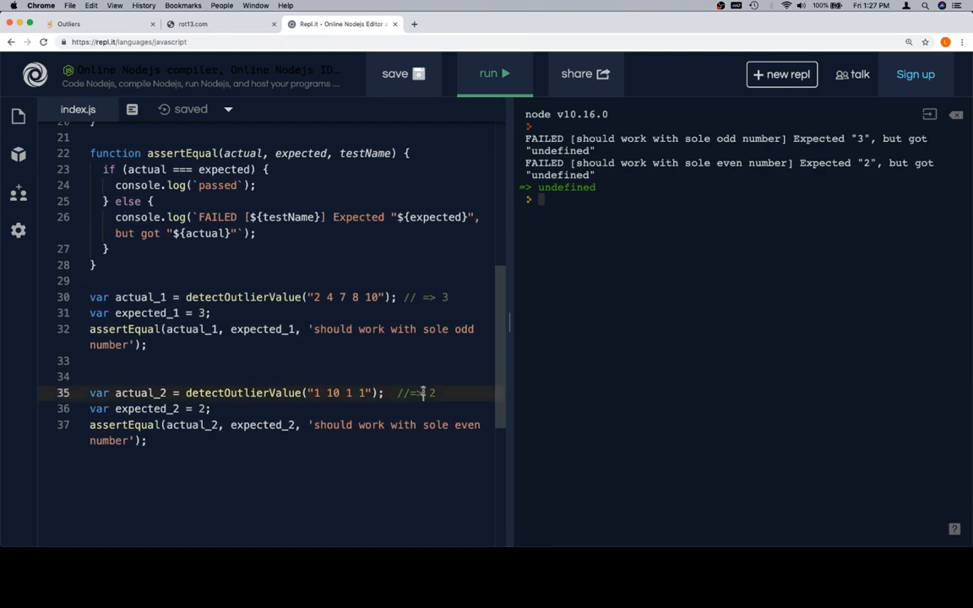
scroll(up, 3)
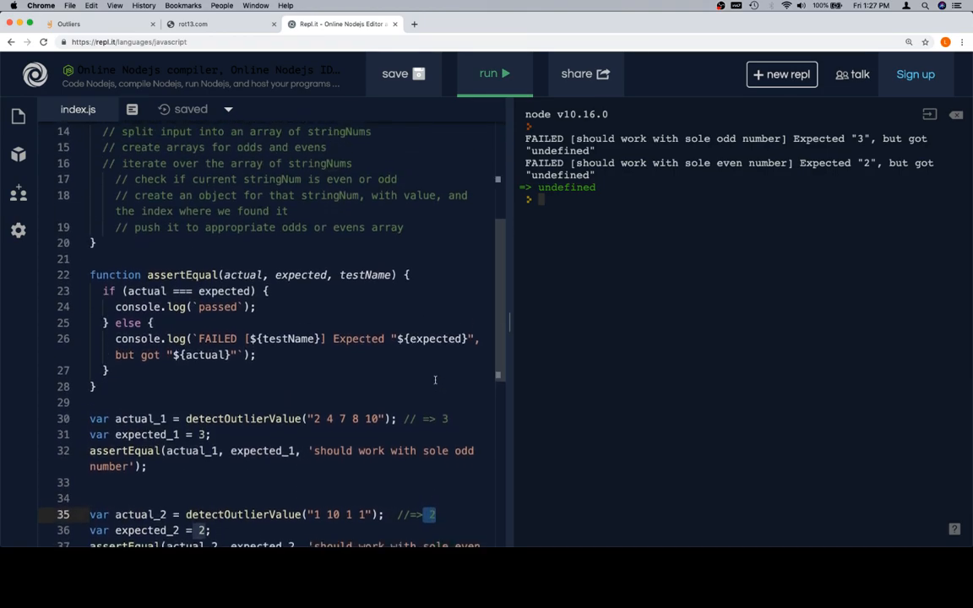
scroll(up, 3)
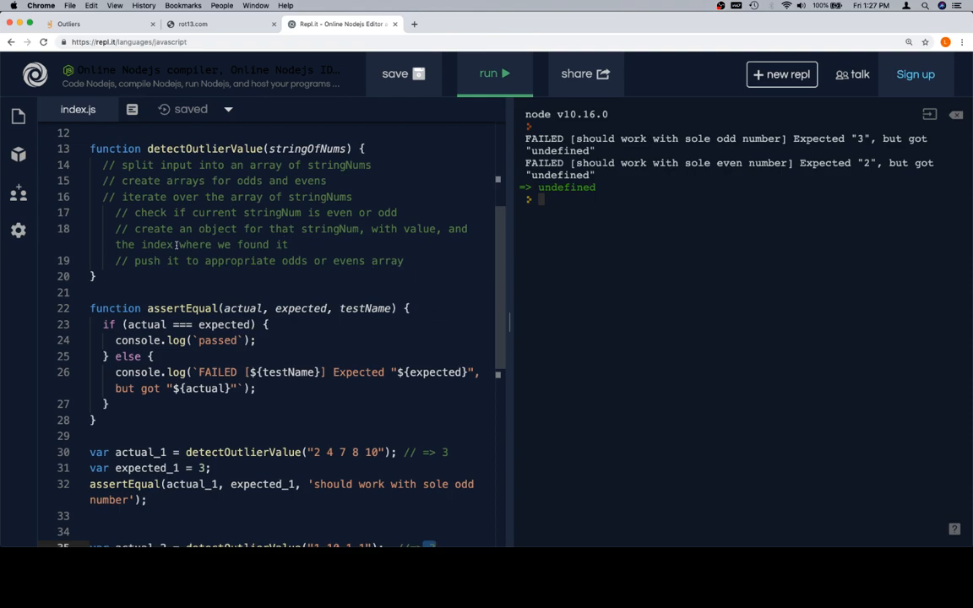
text((plus 1)
text(//)
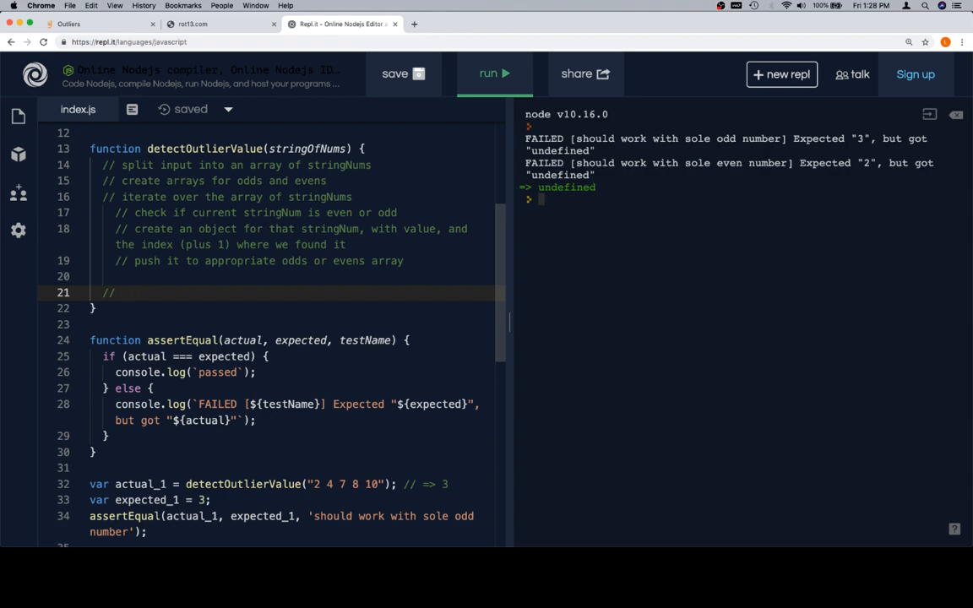
Step: Comment checking which array has length 1 and returning that array's only value's index value
text(chek)
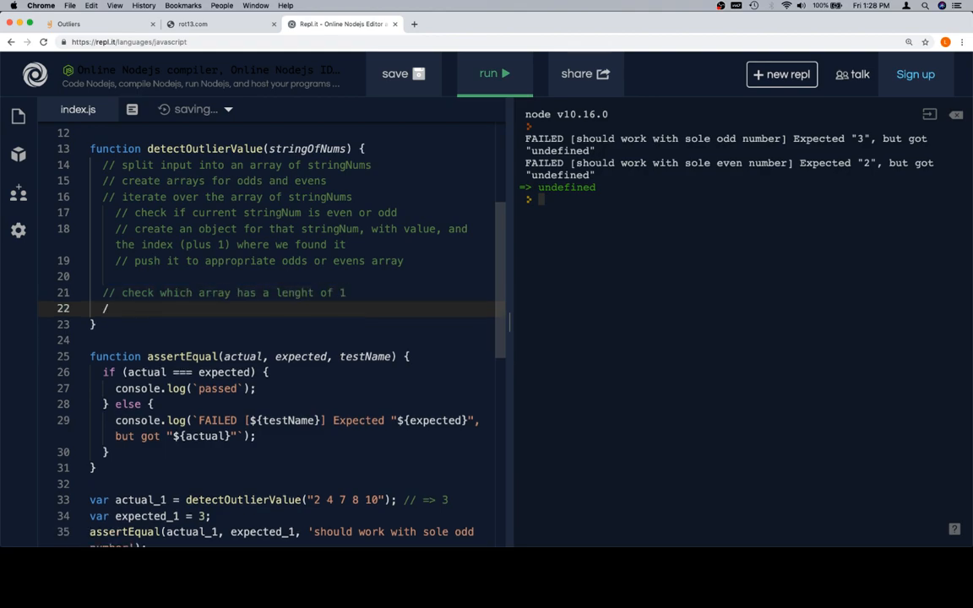
text(/ return that arry)
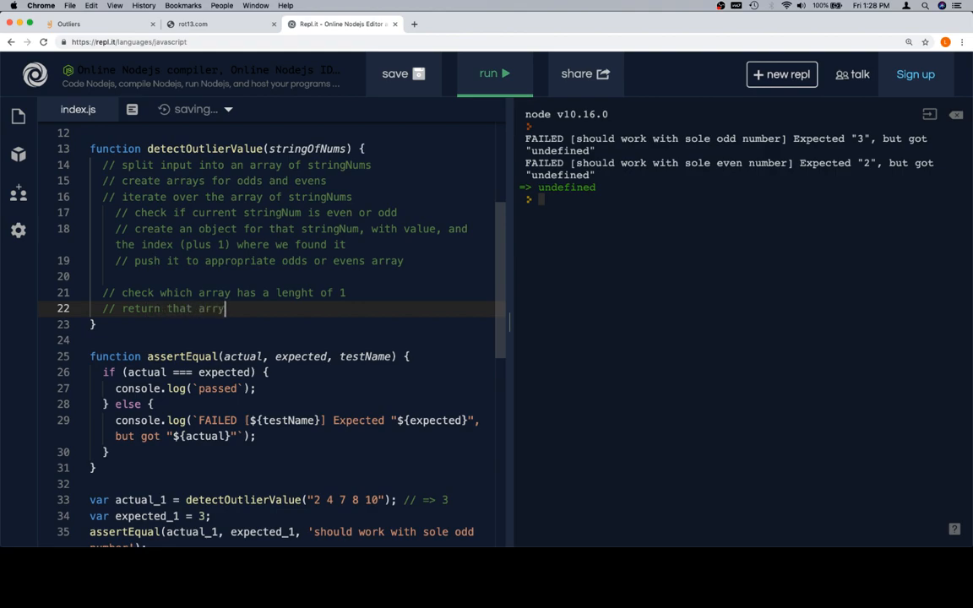
text('s only)
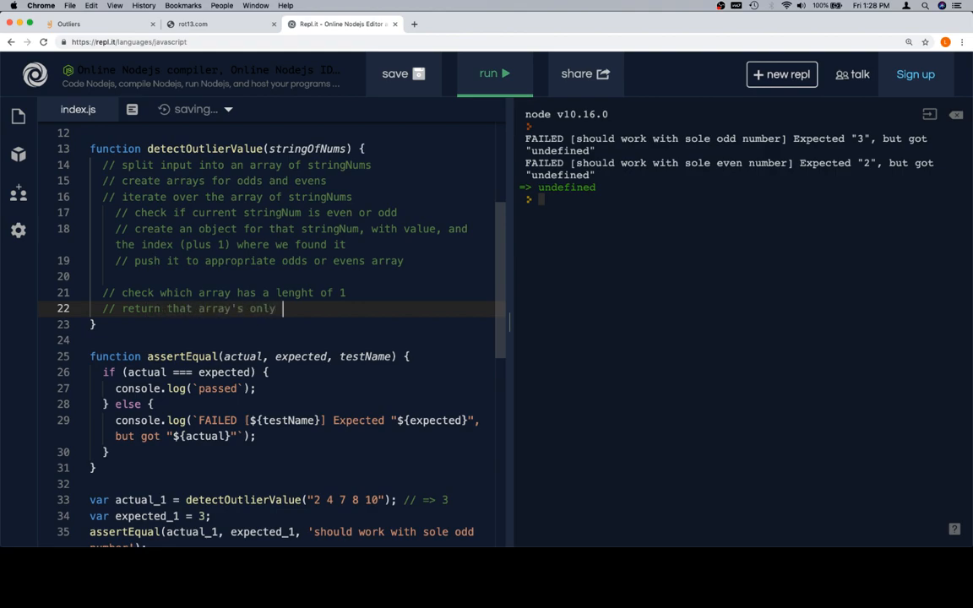
text(values')
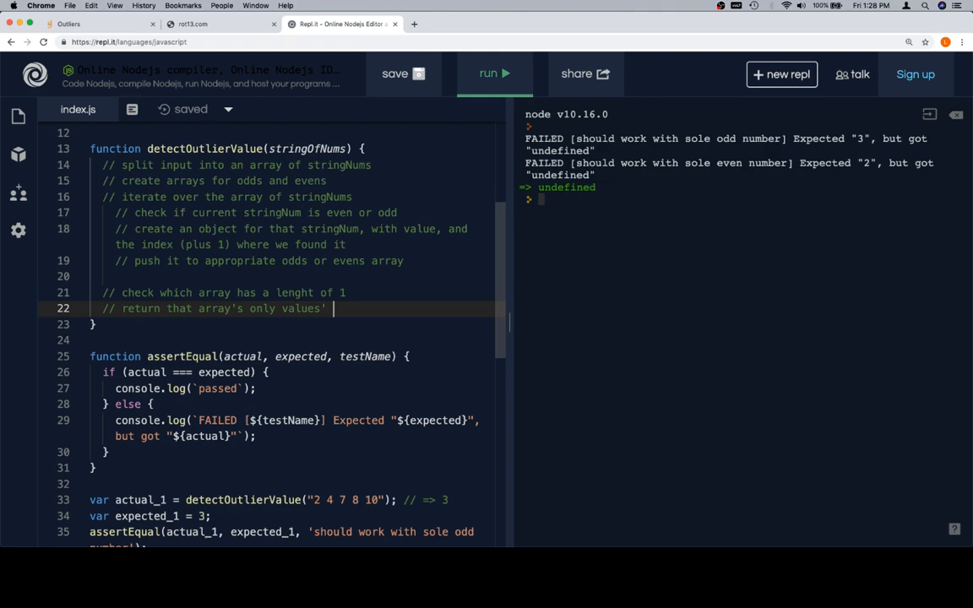
text(index value)
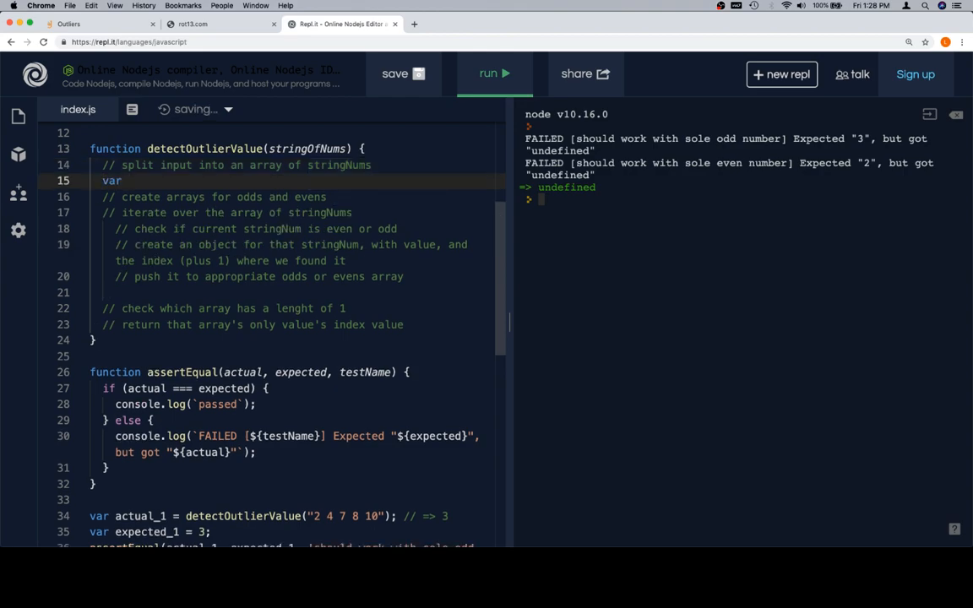
Step: Write arrayOfStringNums = stringOfNums.split(" ") and declare empty odds and evens arrays
text(array)
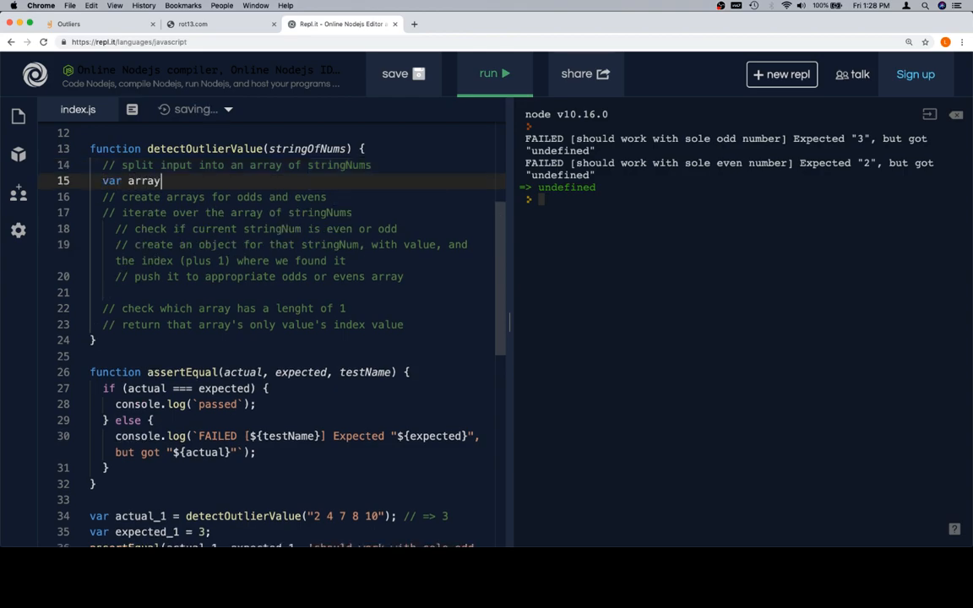
text(OfStringNums)
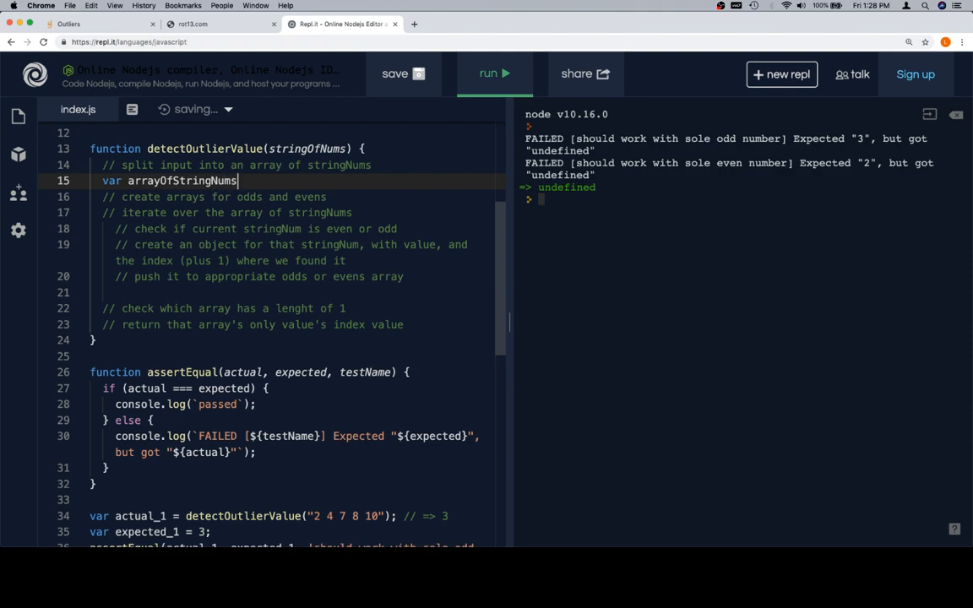
text(= str)
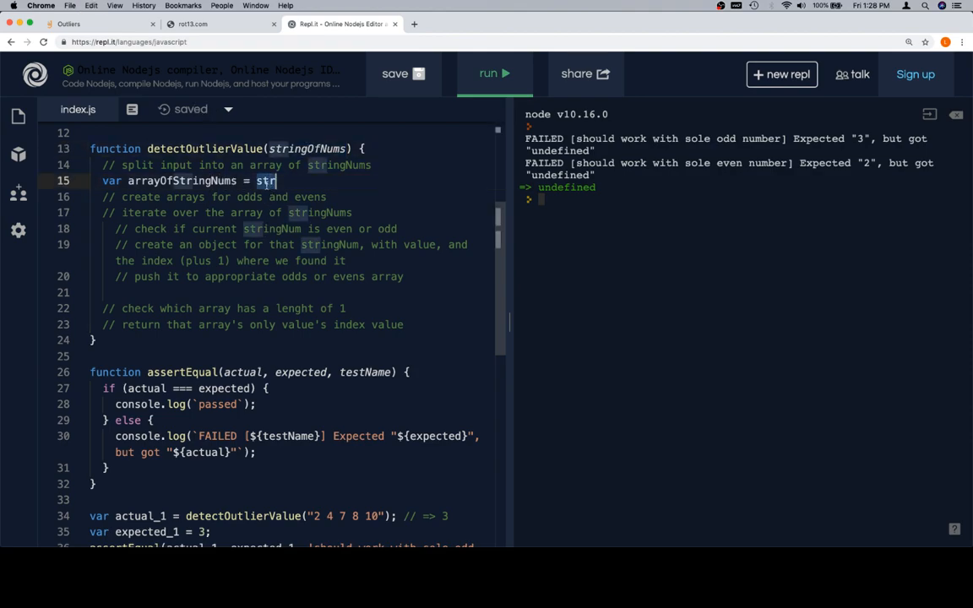
text(ingOfNums.spli)
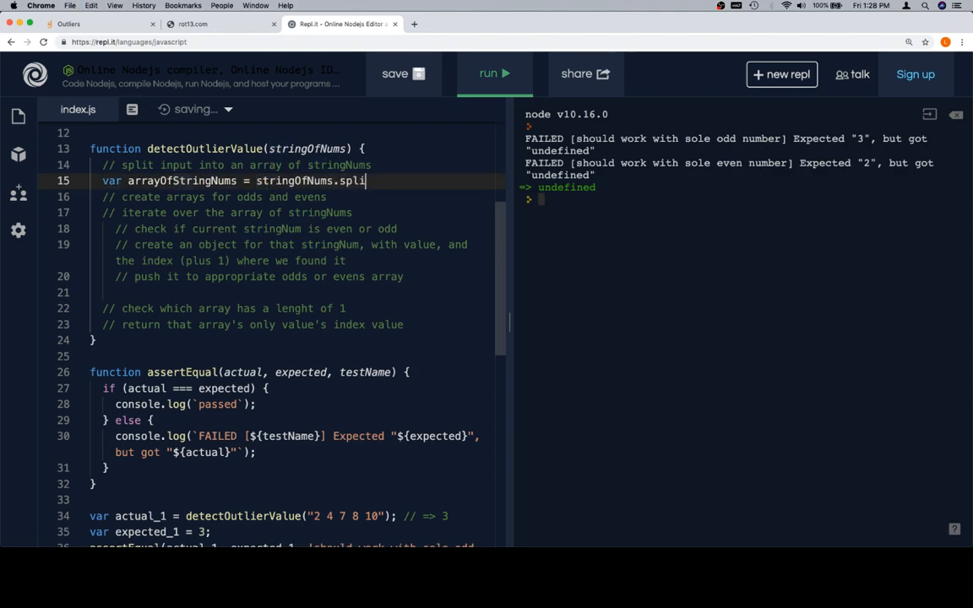
text((" ");)
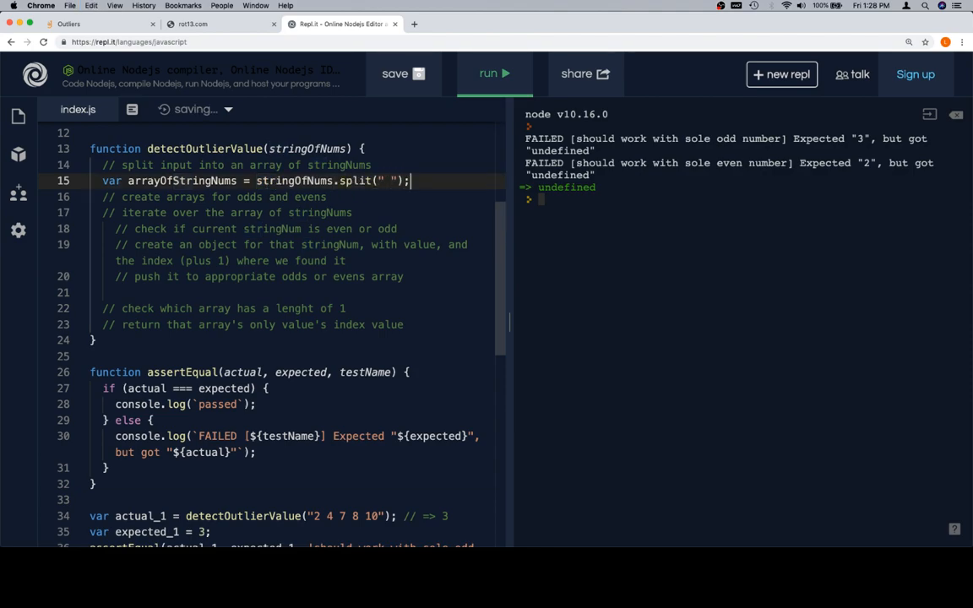
text(var)
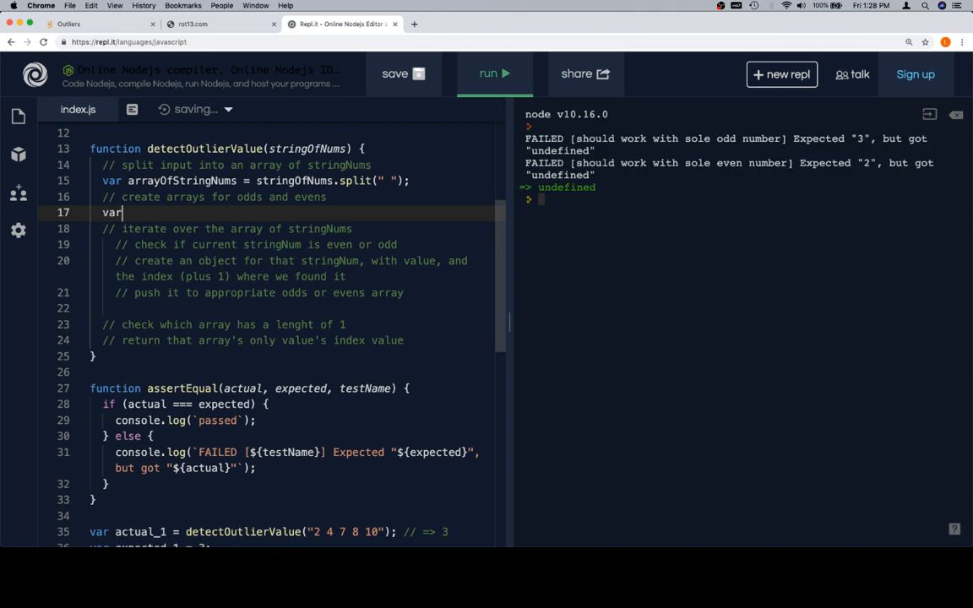
text(odds)
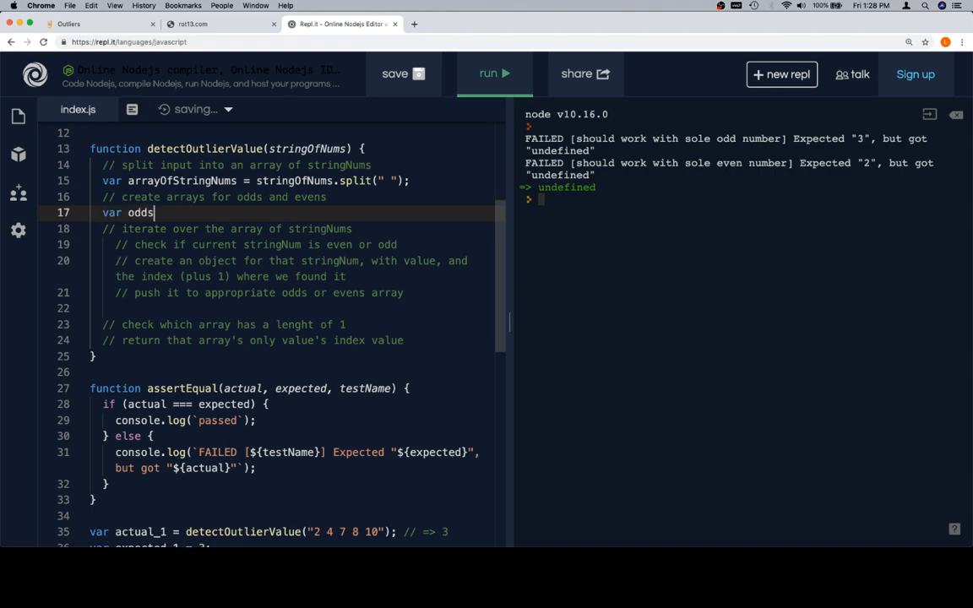
text(= [];)
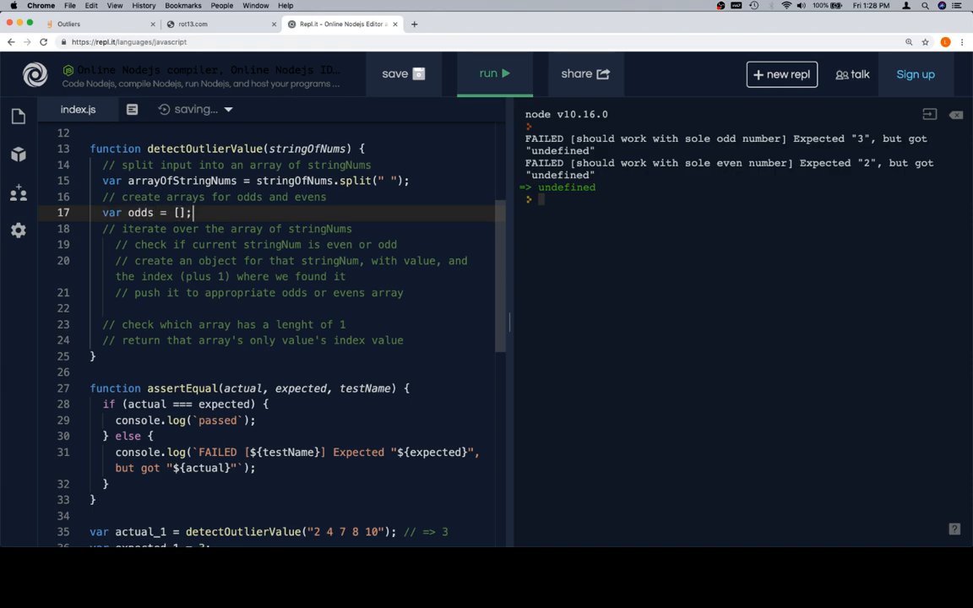
text(var events =)
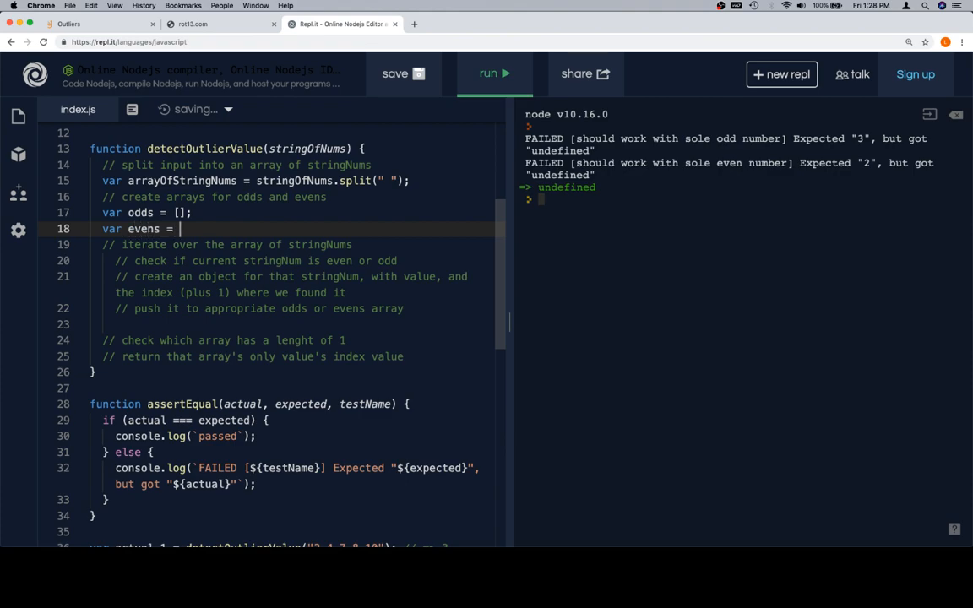
text([];)
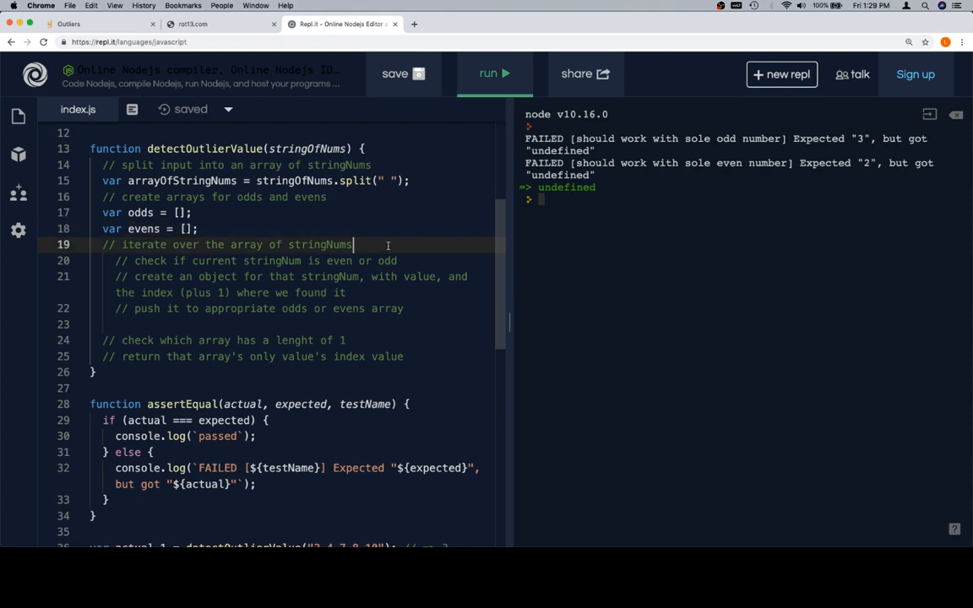
Step: Open a for loop from i = 0 while i < arrayOfStringNums.length, i++
text(for *var)
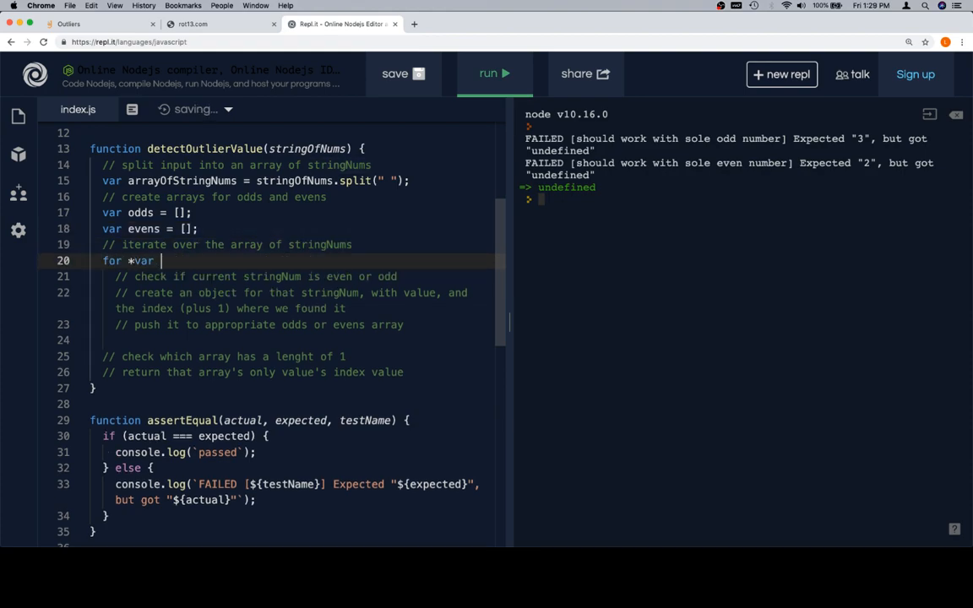
text((var i = 0))
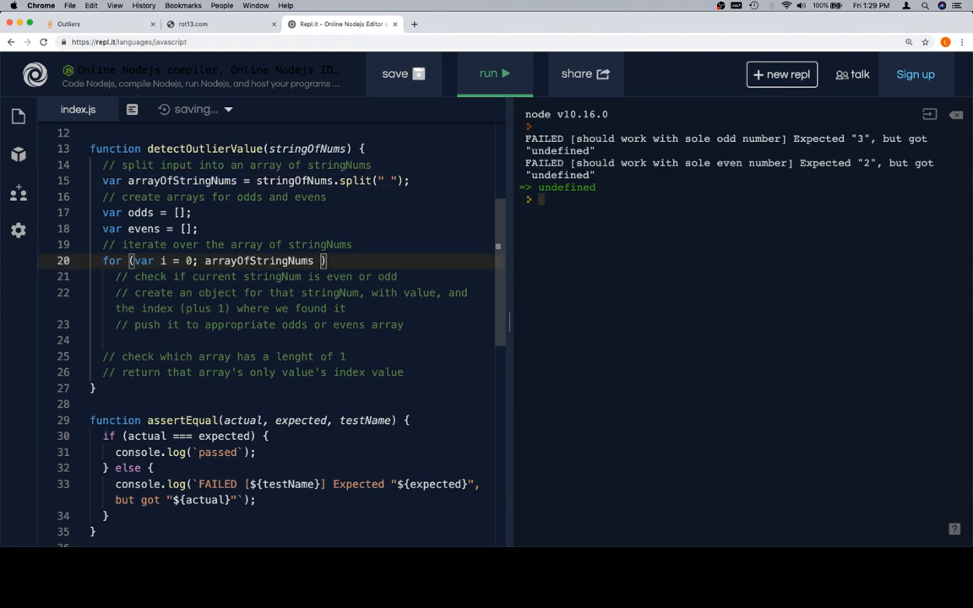
text(i <)
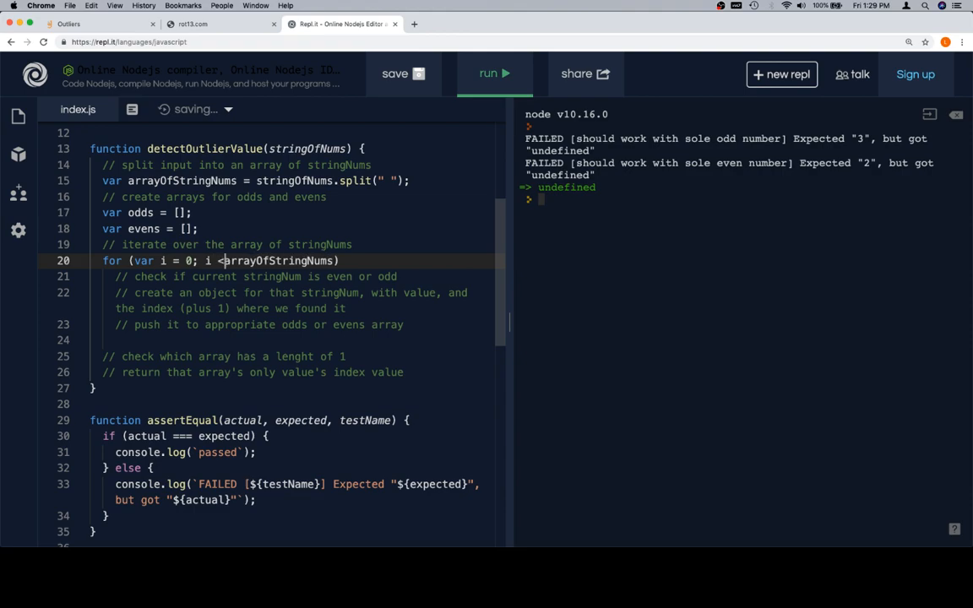
text(.length))
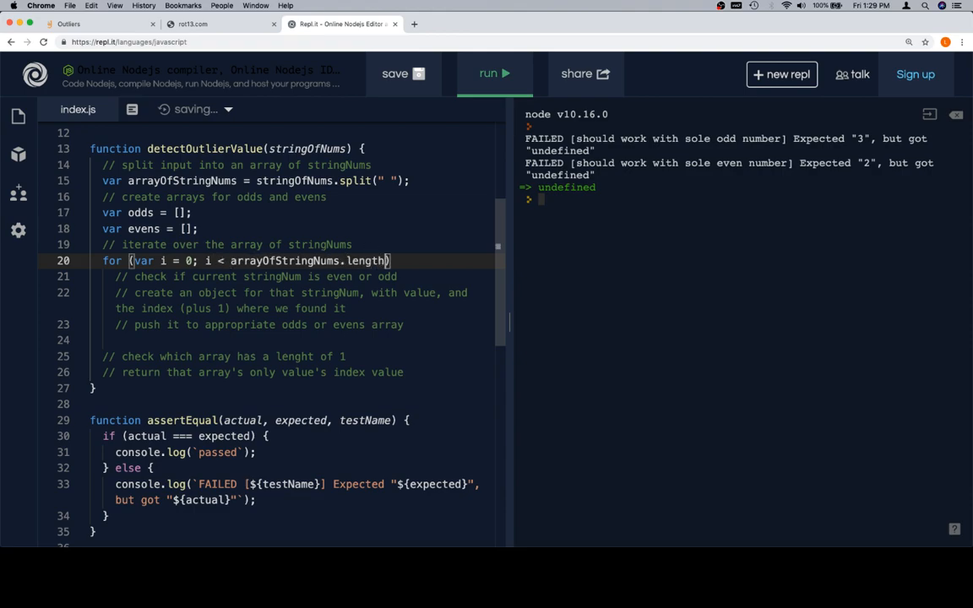
text(; i__)
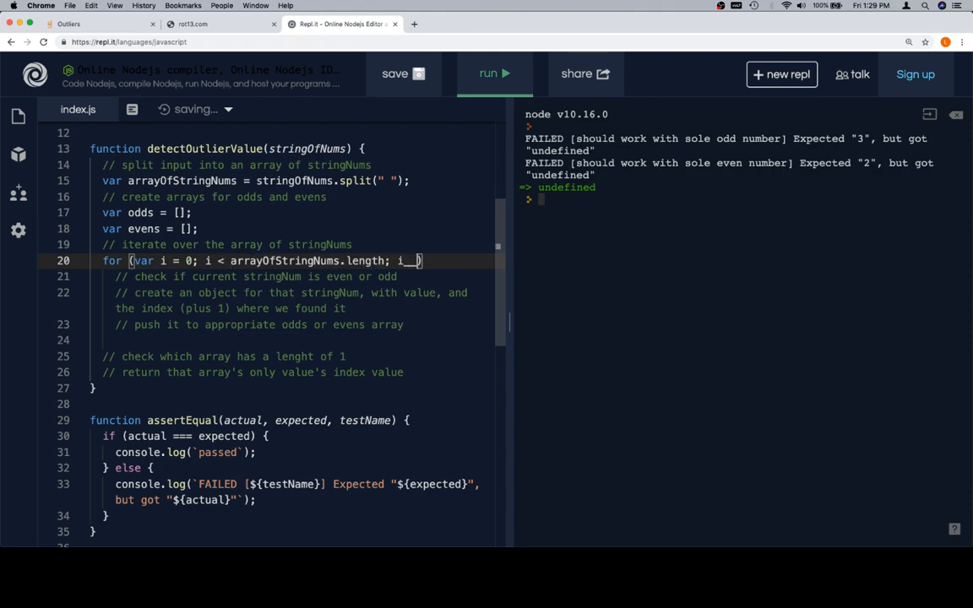
text(++)
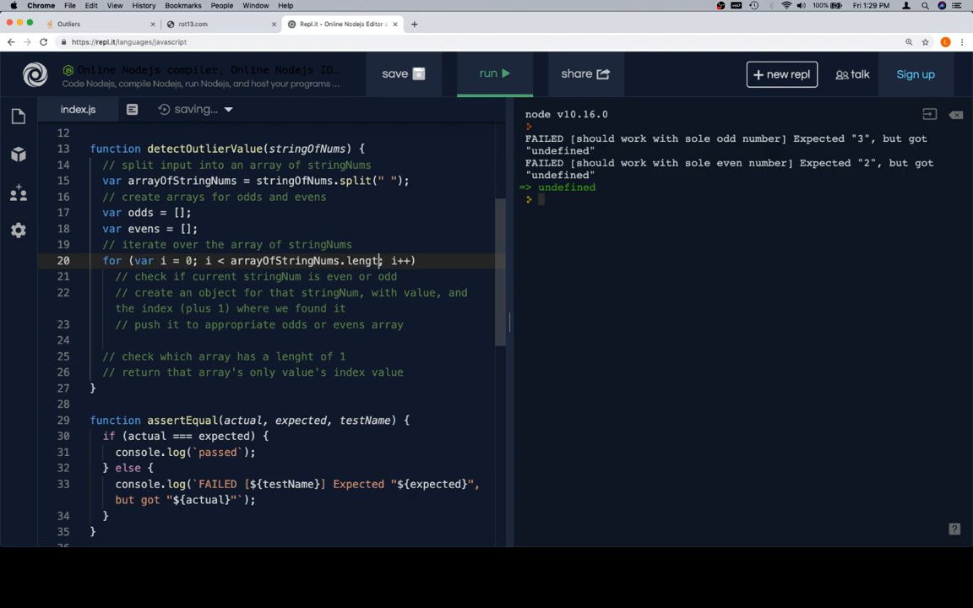
text({)
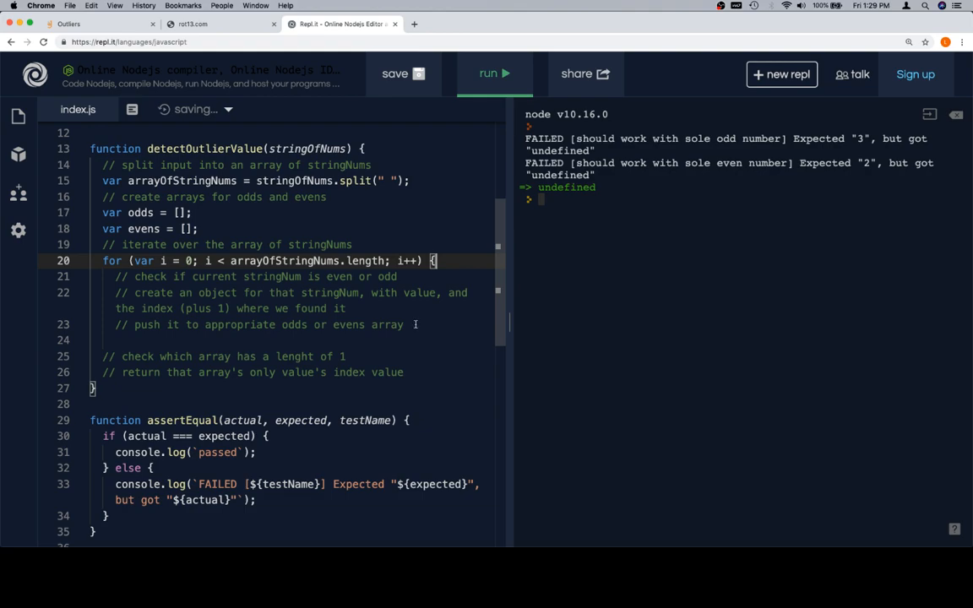
key(enter)
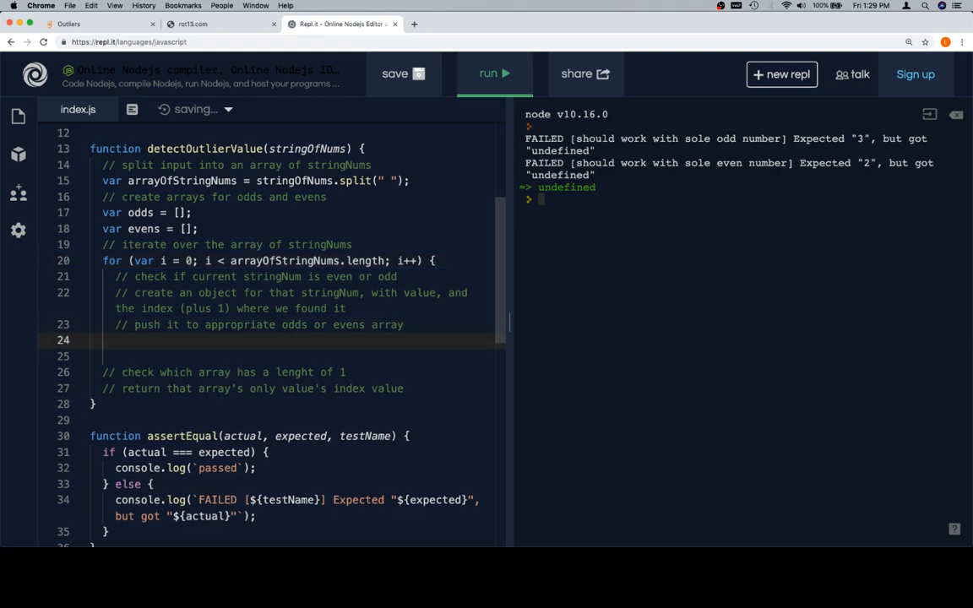
Step: Close the loop body and start an empty if () at the even-or-odd comment
text(})
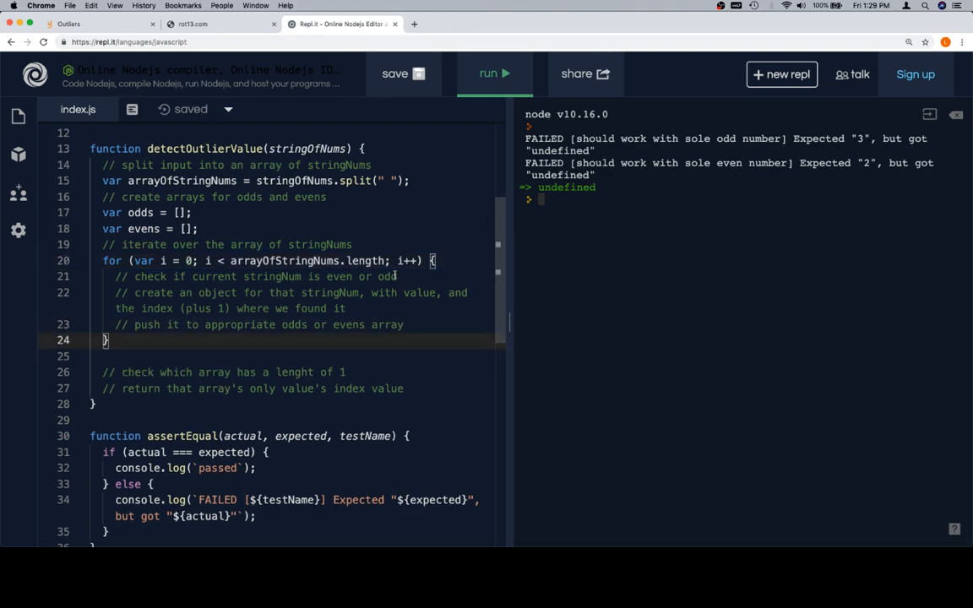
click(397, 277)
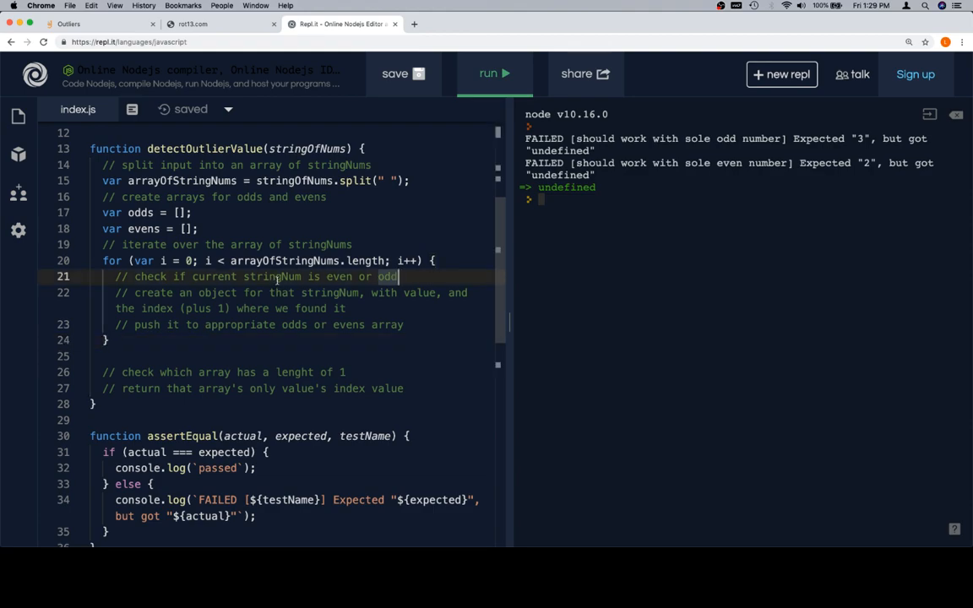
text(i)
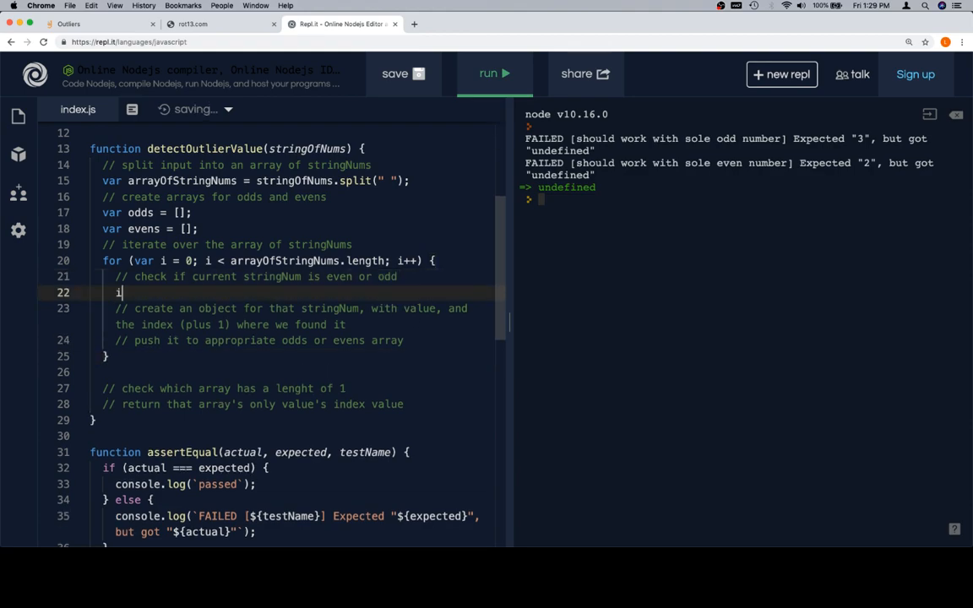
text(f ())
text(// cu)
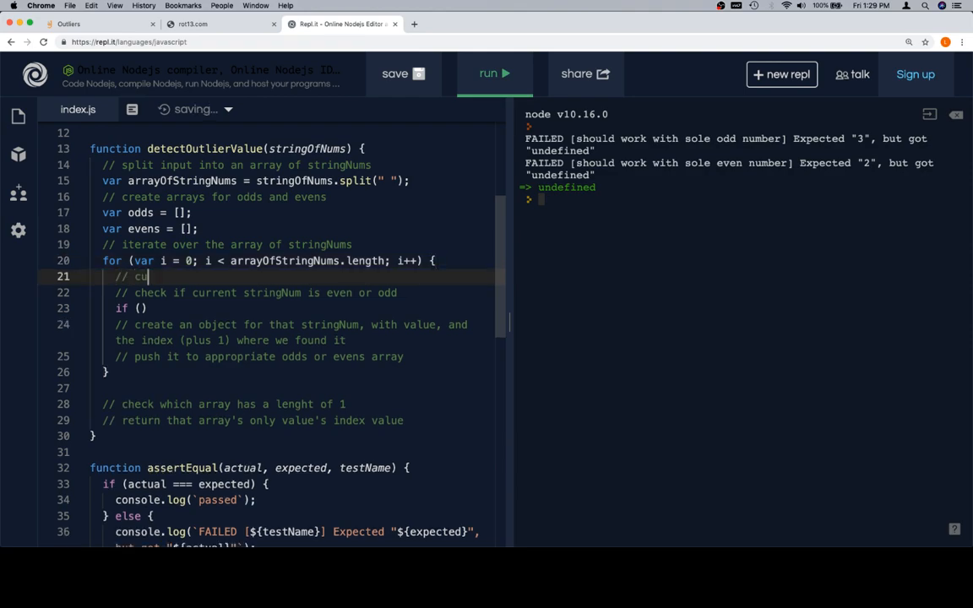
Step: Comment converting each stringNum to a number and write var currentNum = Number(arrayOfStringNums[i])
key(backspace)
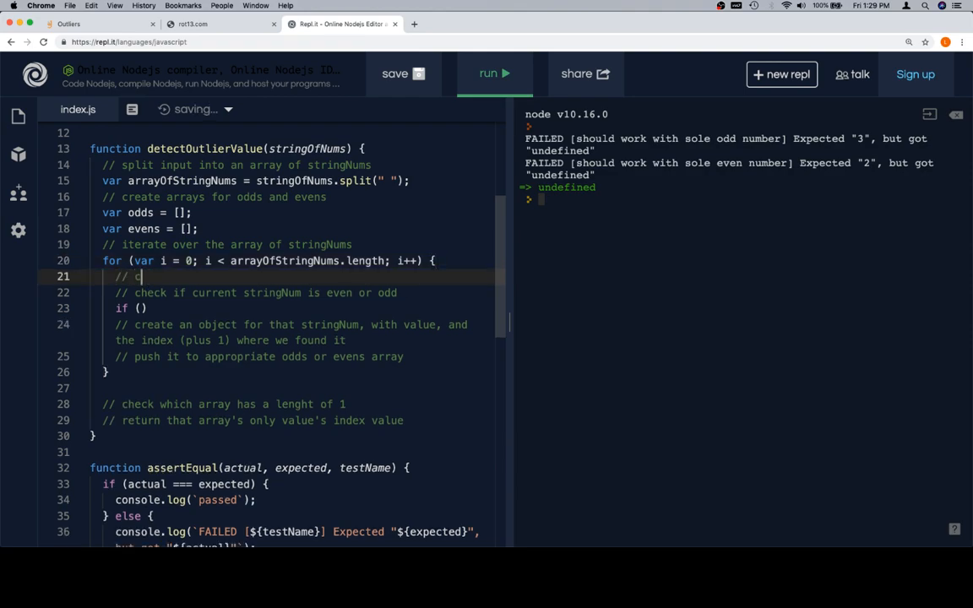
text(onvert current)
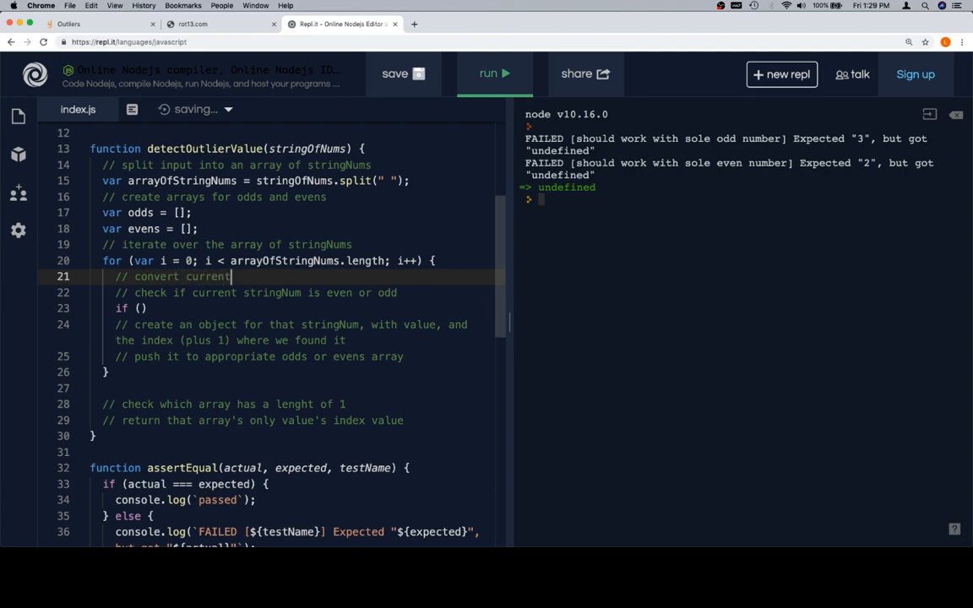
text(stringNum to a numbe)
text(var cu)
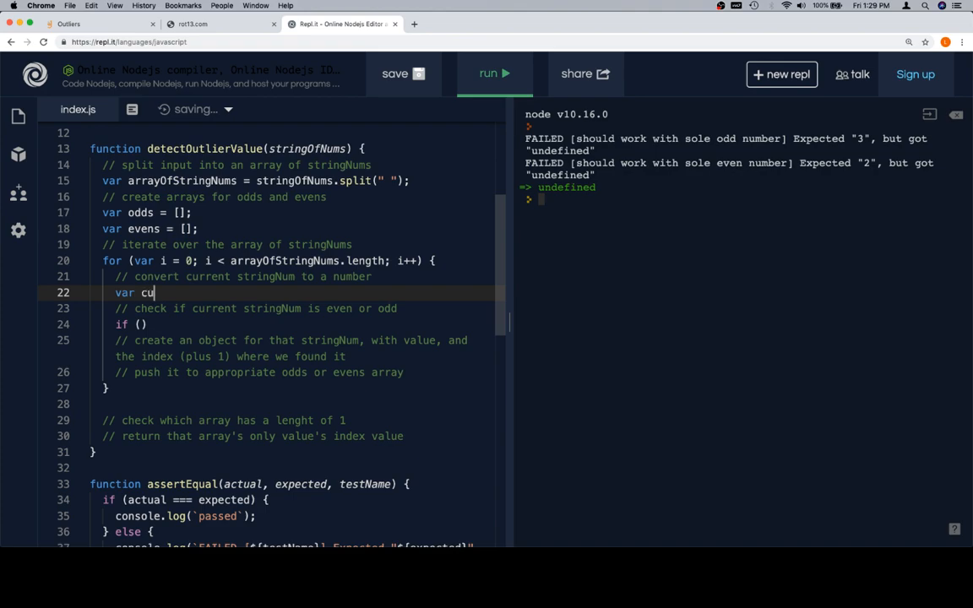
text(rrentNum =)
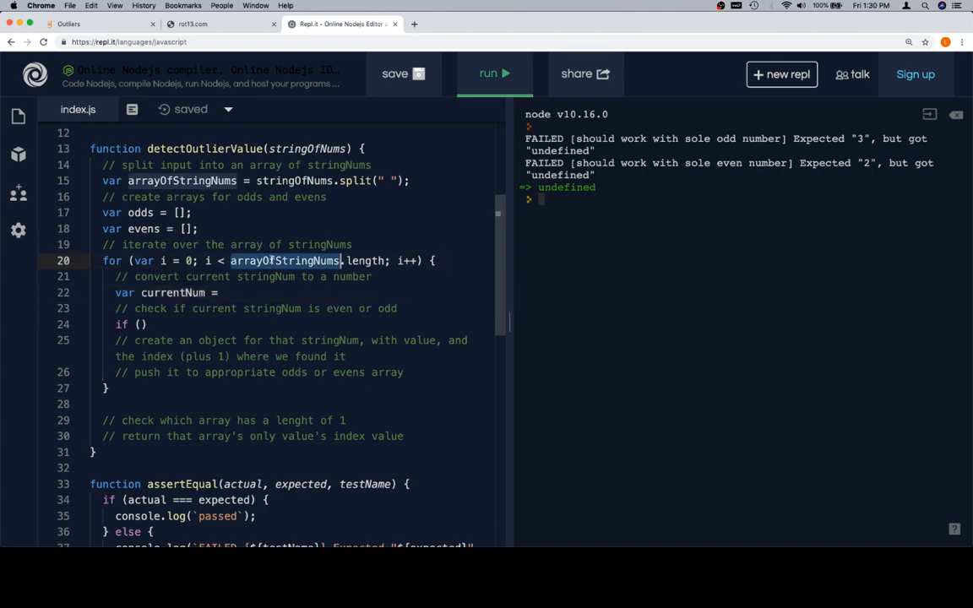
text(Number(arrayOfStringNums)
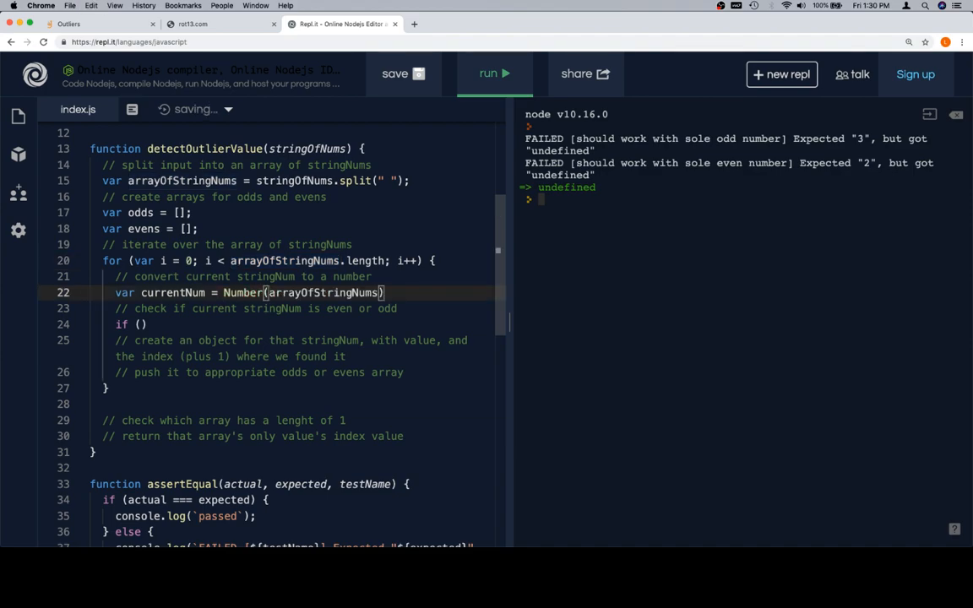
text([i]);)
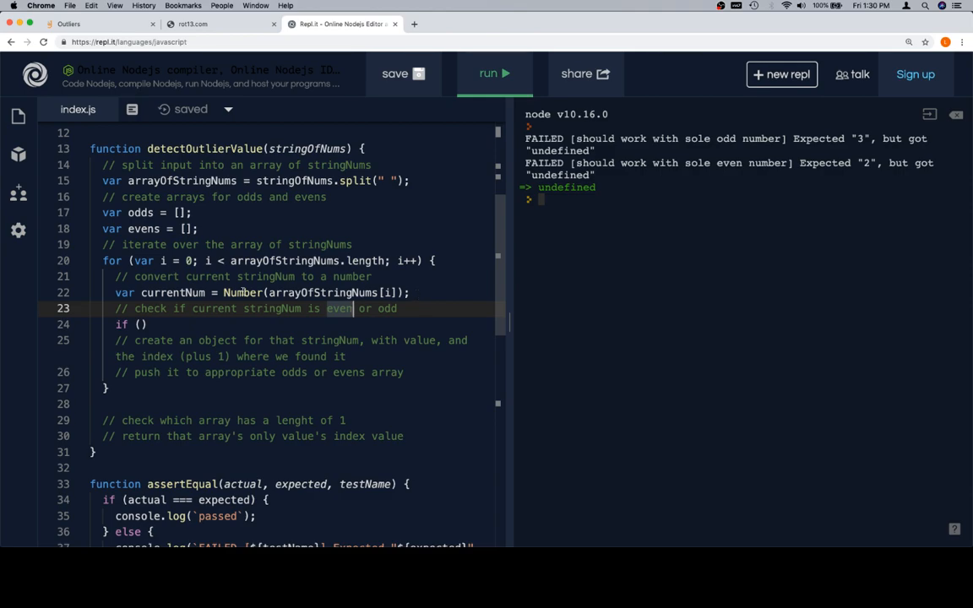
Step: Write the condition if (currentNum % 2 === 0) and open its block
text(cu)
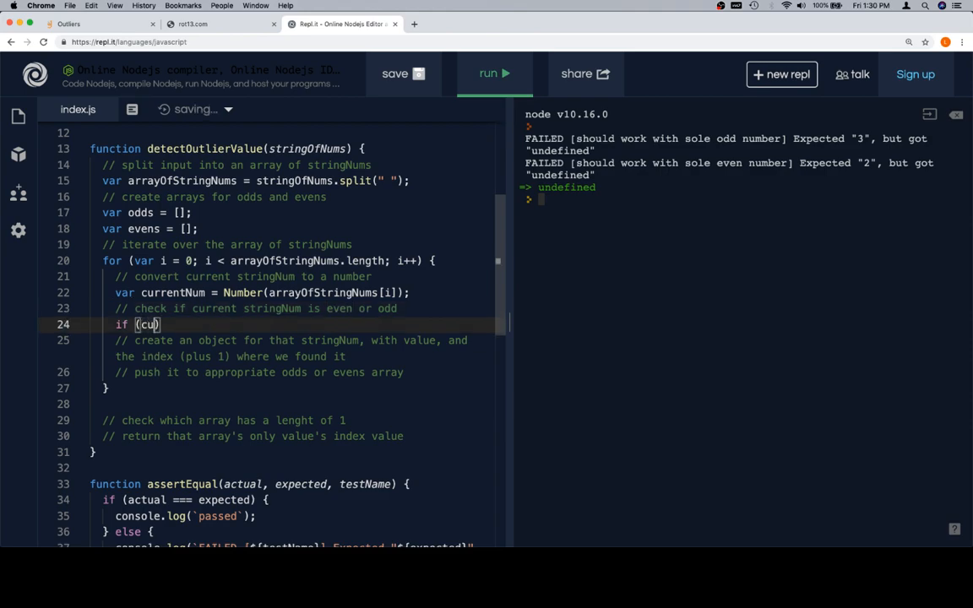
text(rrentNum)
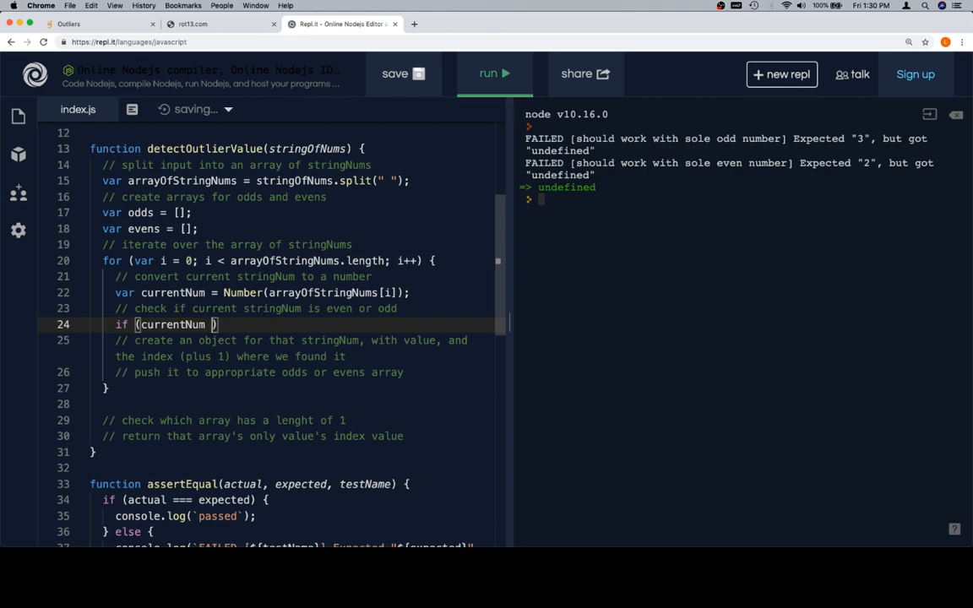
text(% 2 === 0)
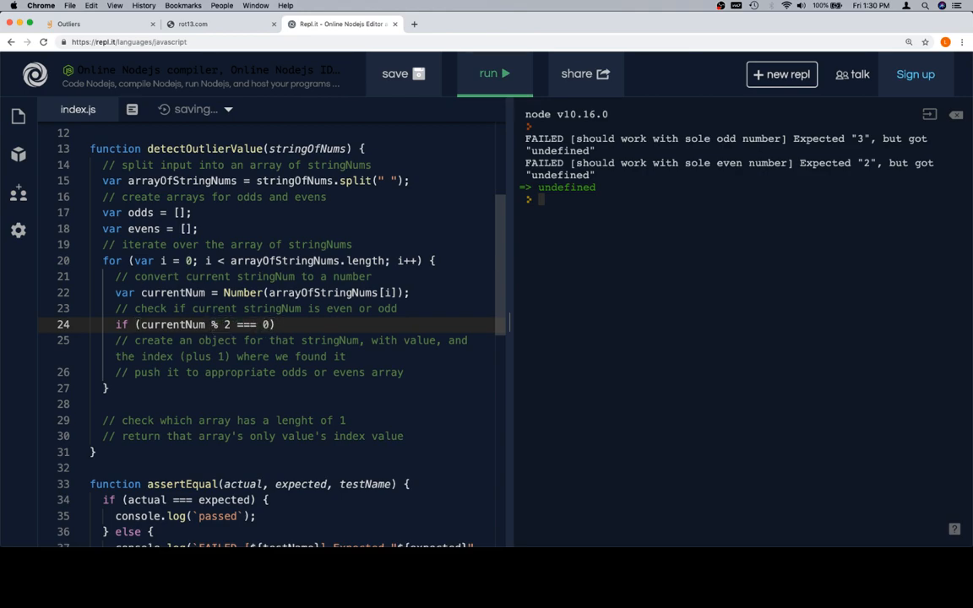
text({)
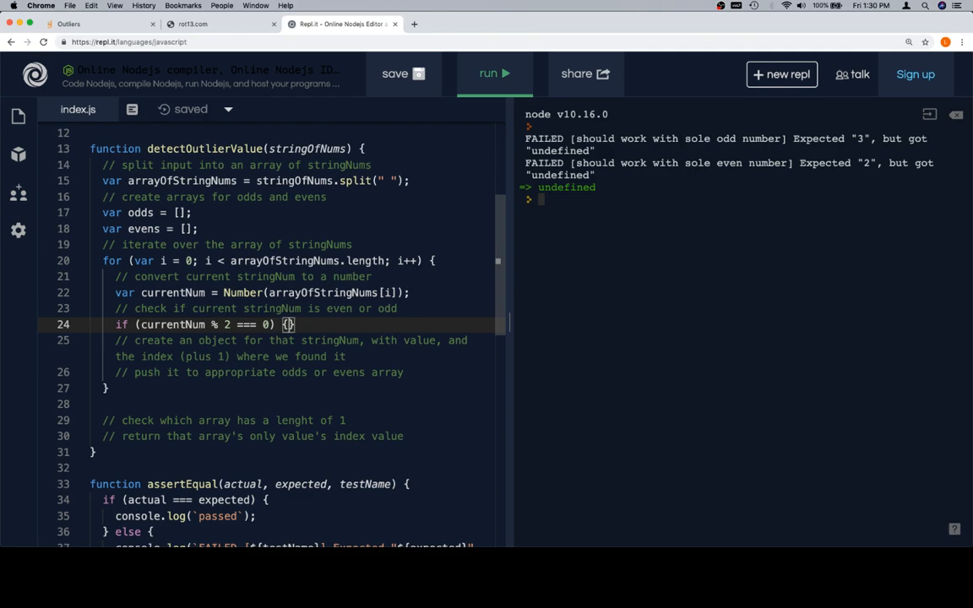
key(enter)
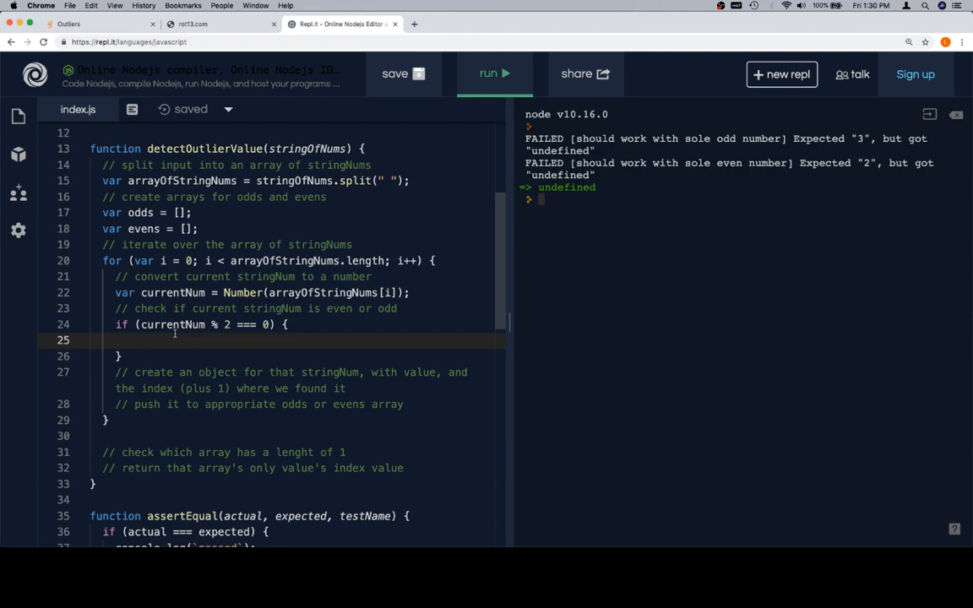
mouse_move(152, 255)
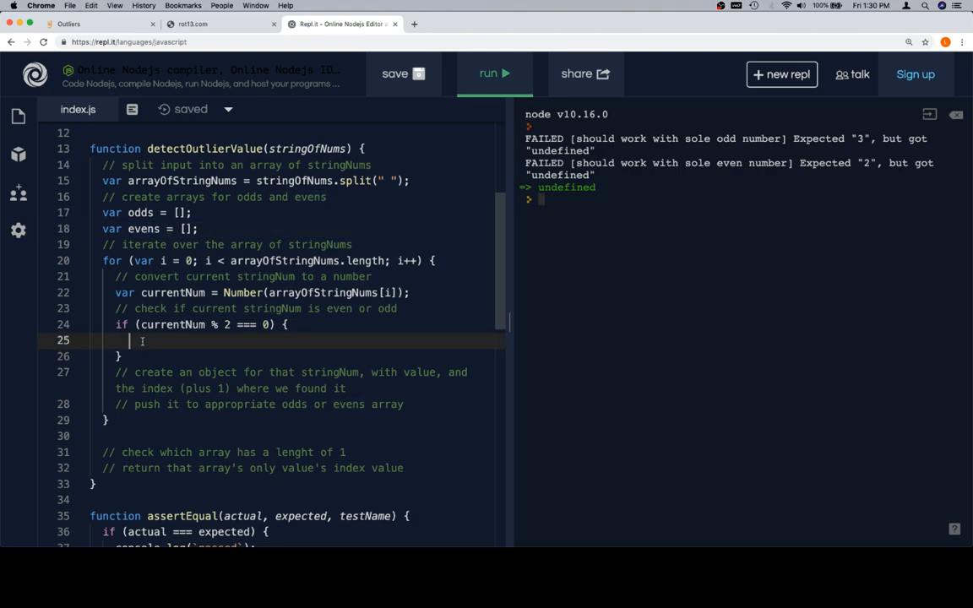
Step: Push { value: currentNum, index: i + 1 } into evens inside the if block
text(evens.push)
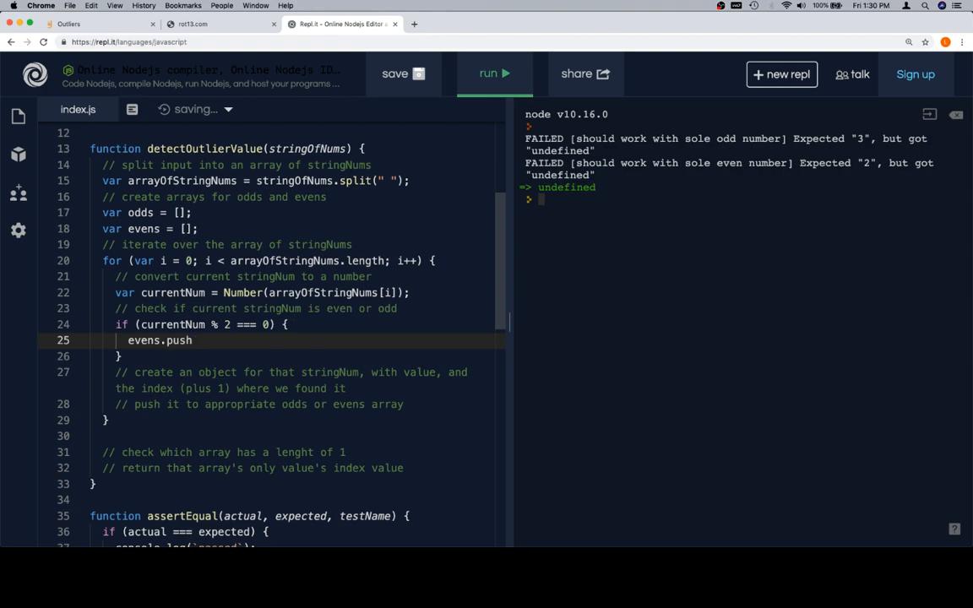
text(({)
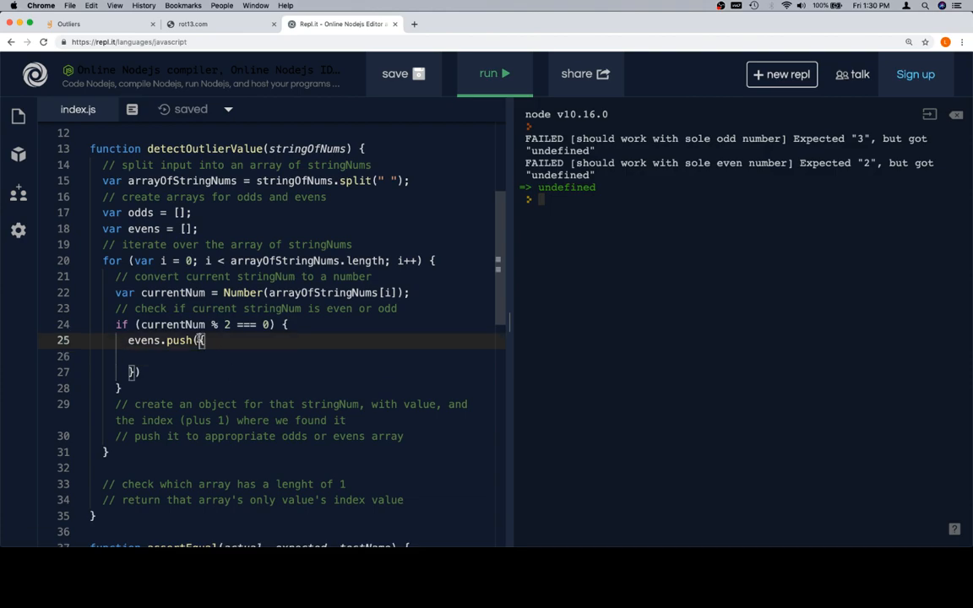
scroll(down, 3)
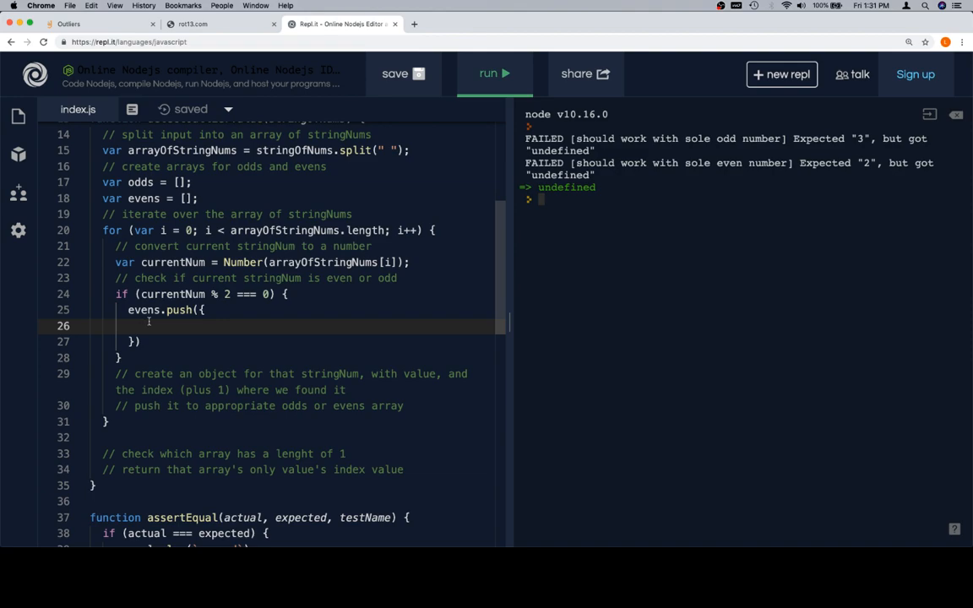
text(valu)
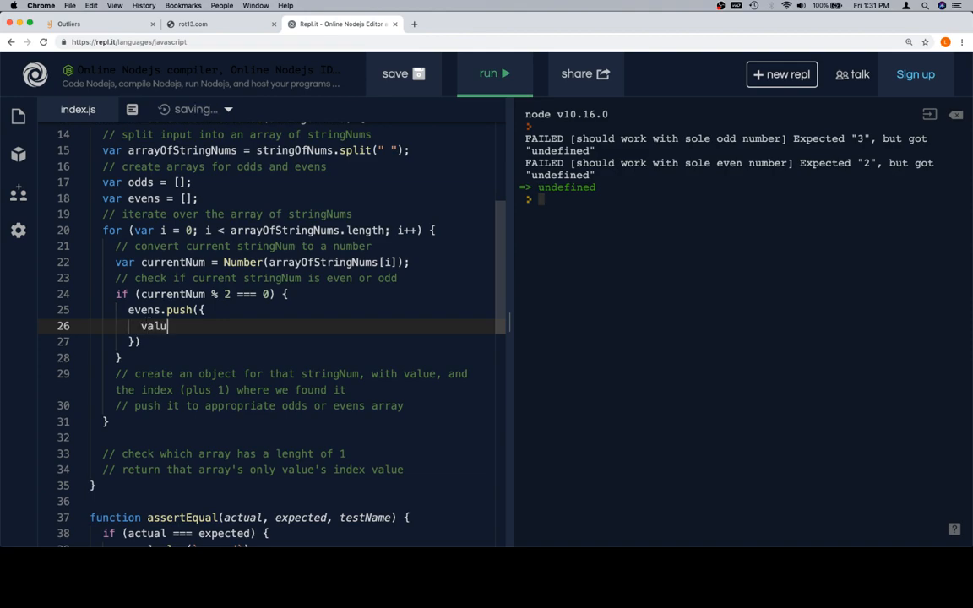
text(e: currentNum,)
text(inde)
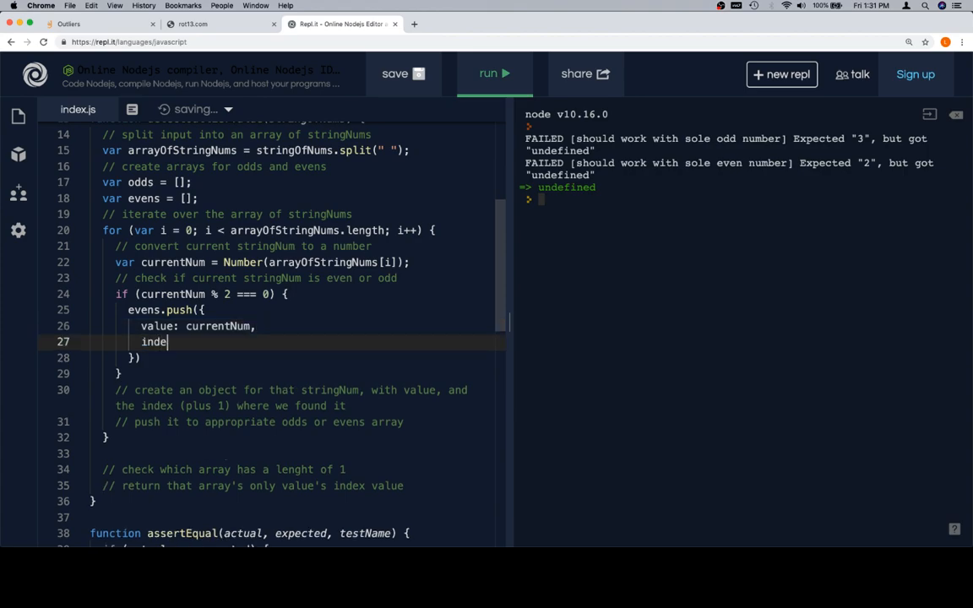
text(x: i)
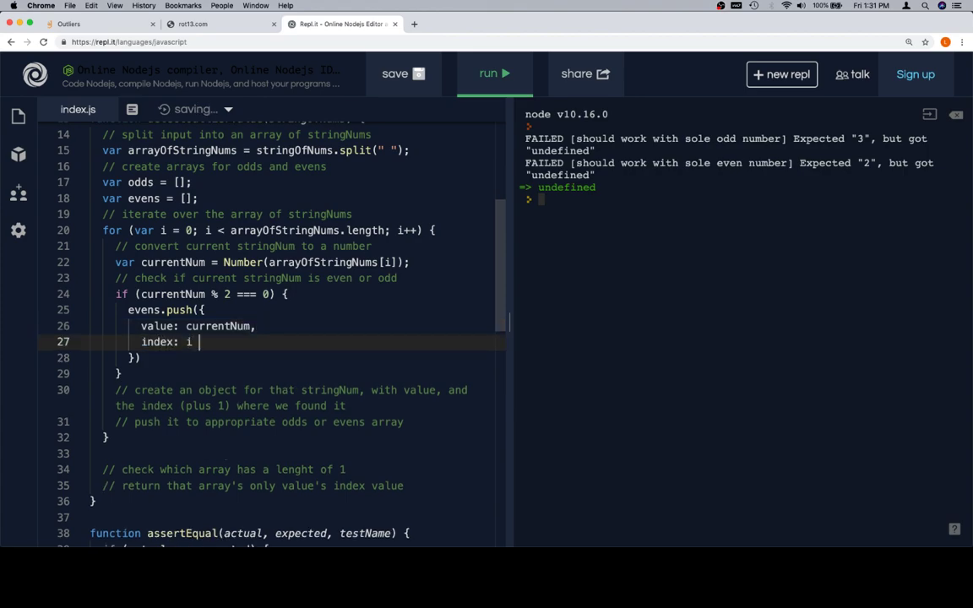
text(+ 1)
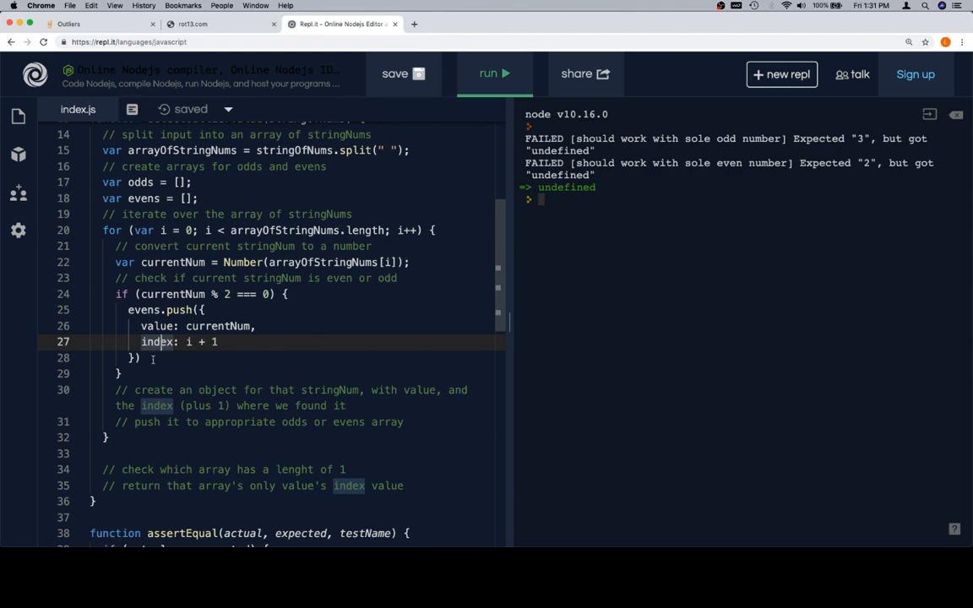
Step: Add an else branch pushing { value: currentNum, index: i + 1 } into odds
text(e)
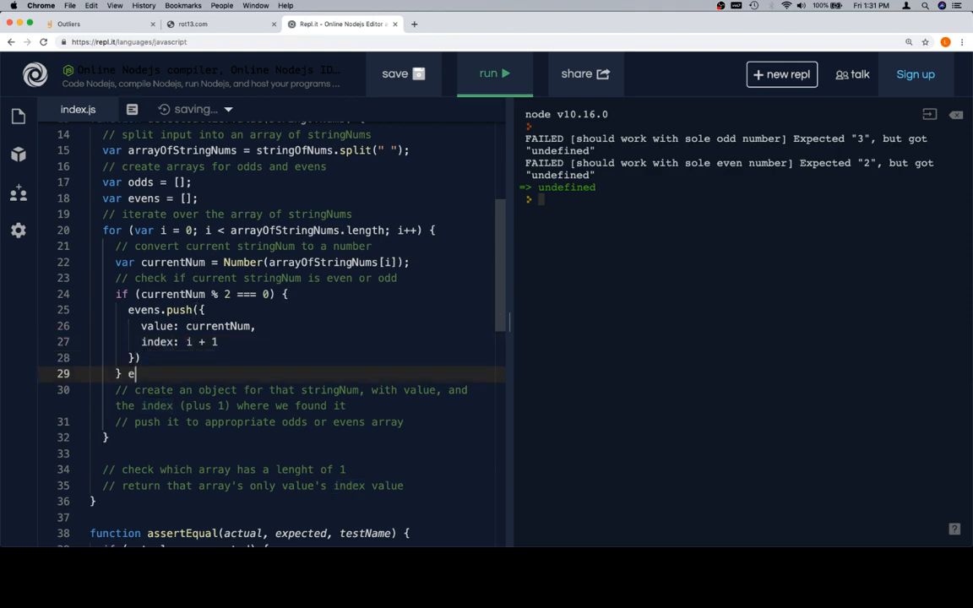
text(lse {)
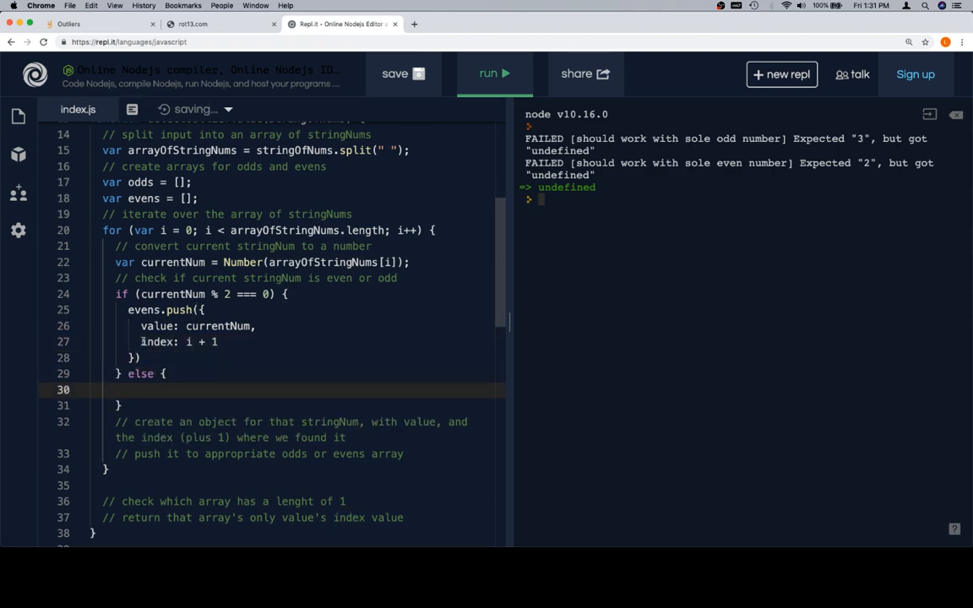
text(odds)
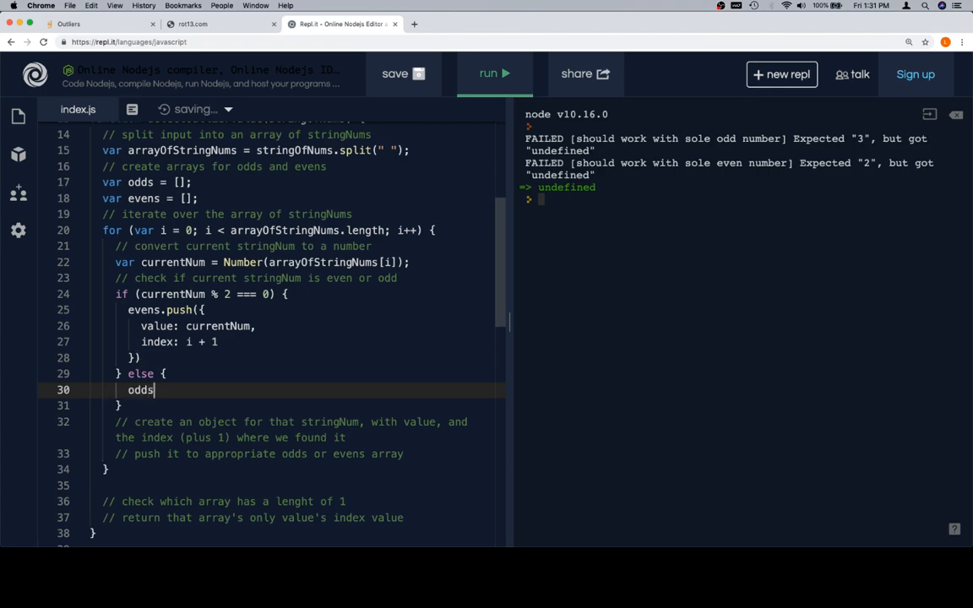
text(.push())
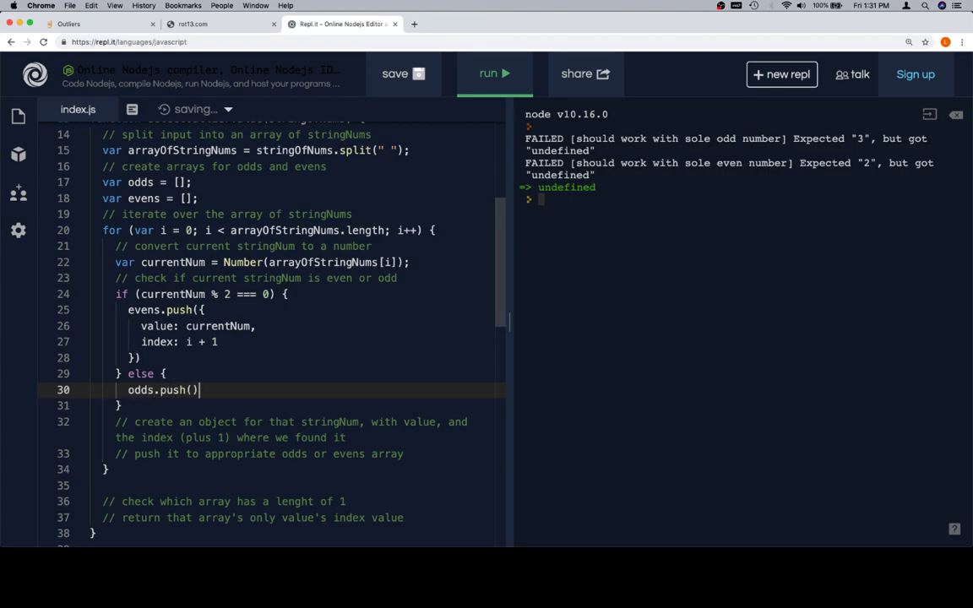
text({})
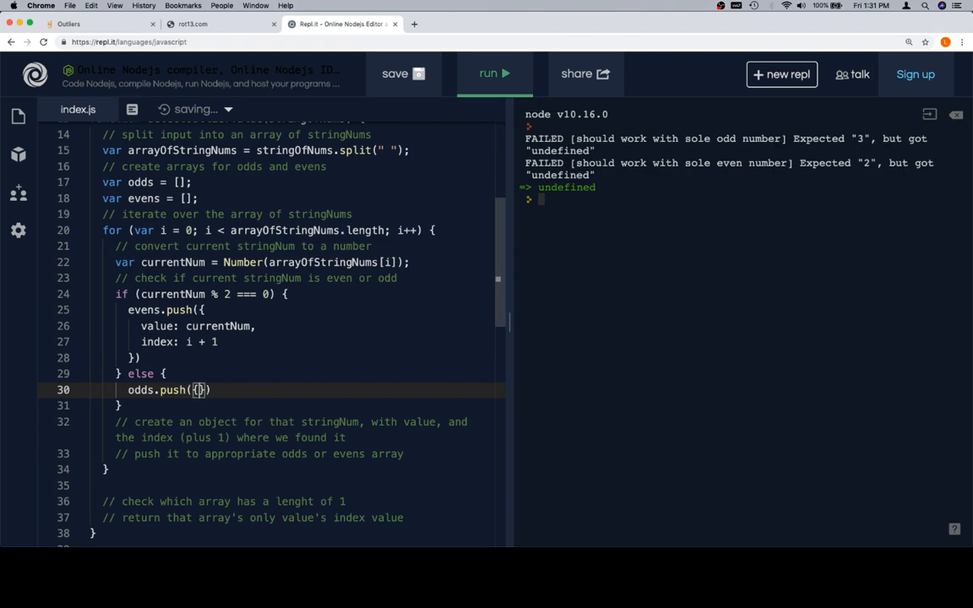
key(Return)
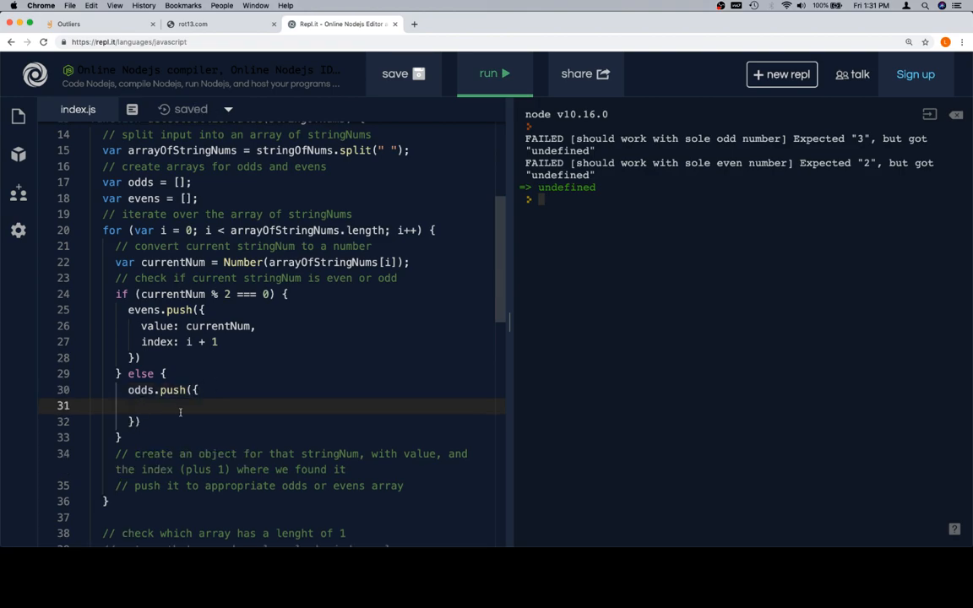
text(value)
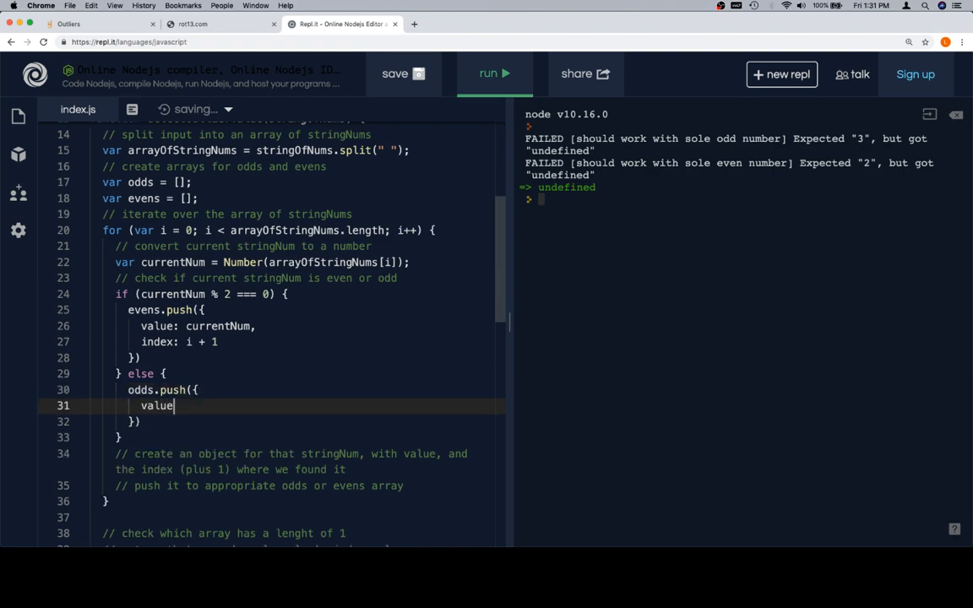
text(: currentN)
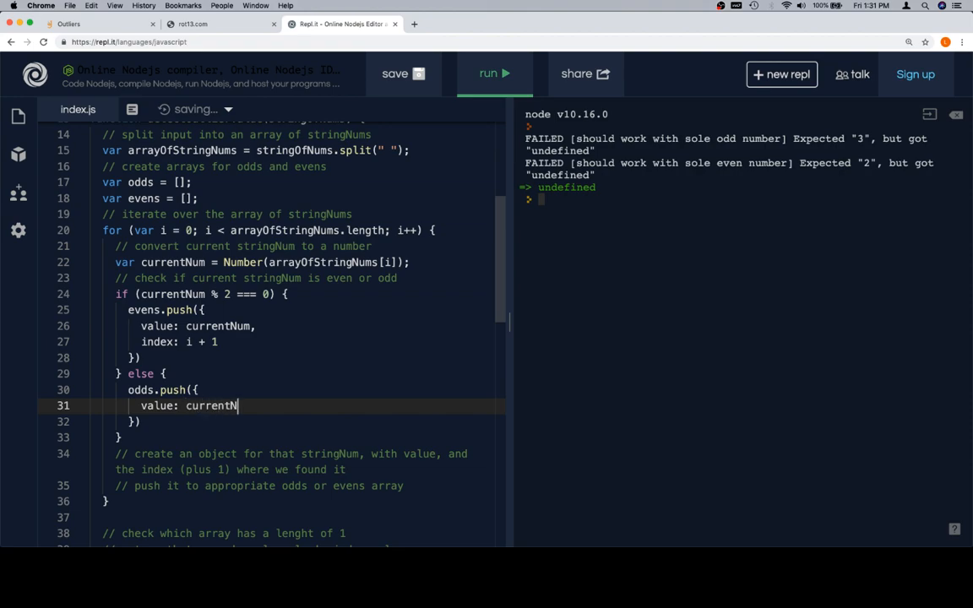
text(,)
text(index: i)
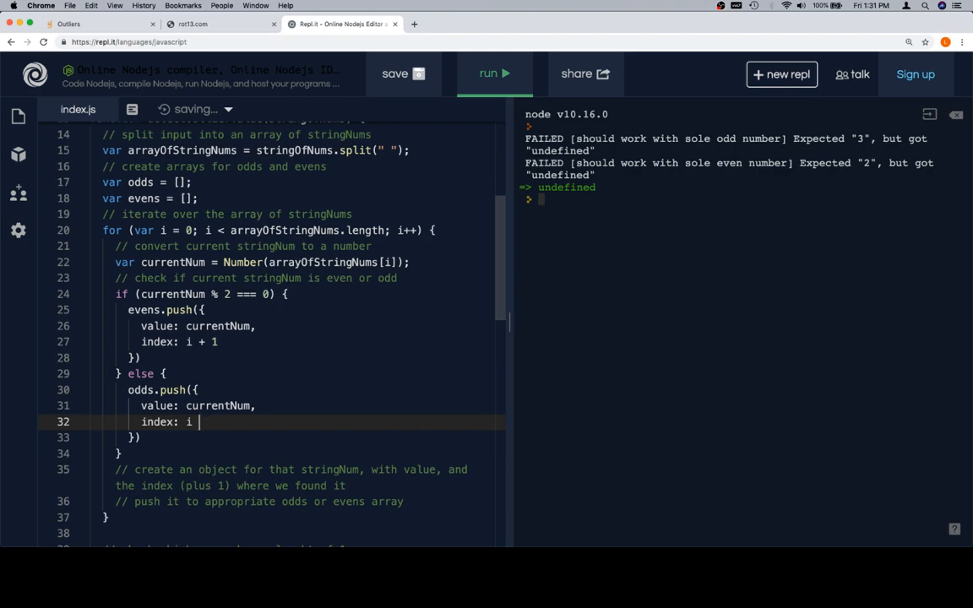
text(+ 1)
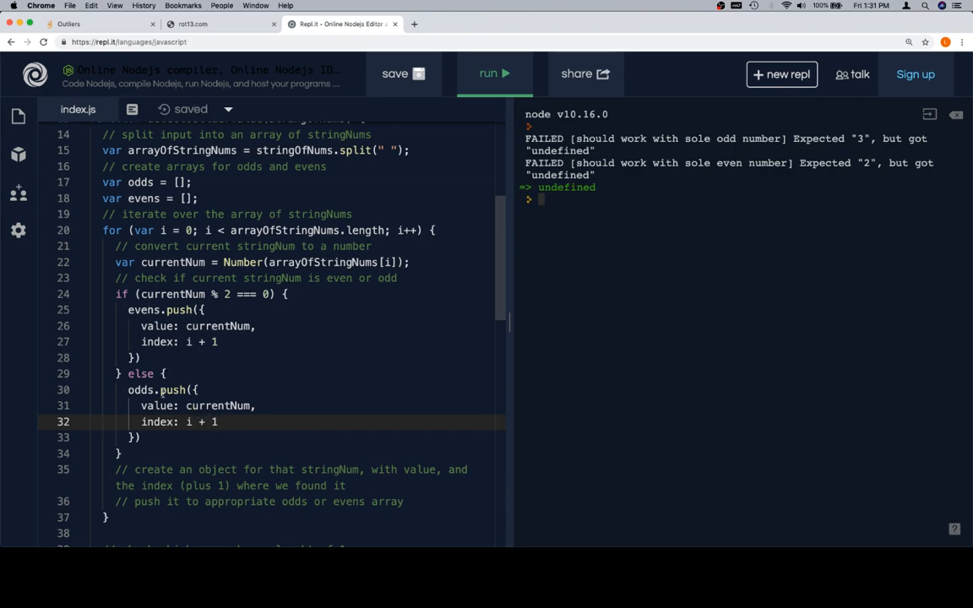
Step: Start an if () under the comment about checking which array has length 1
scroll(down, 3)
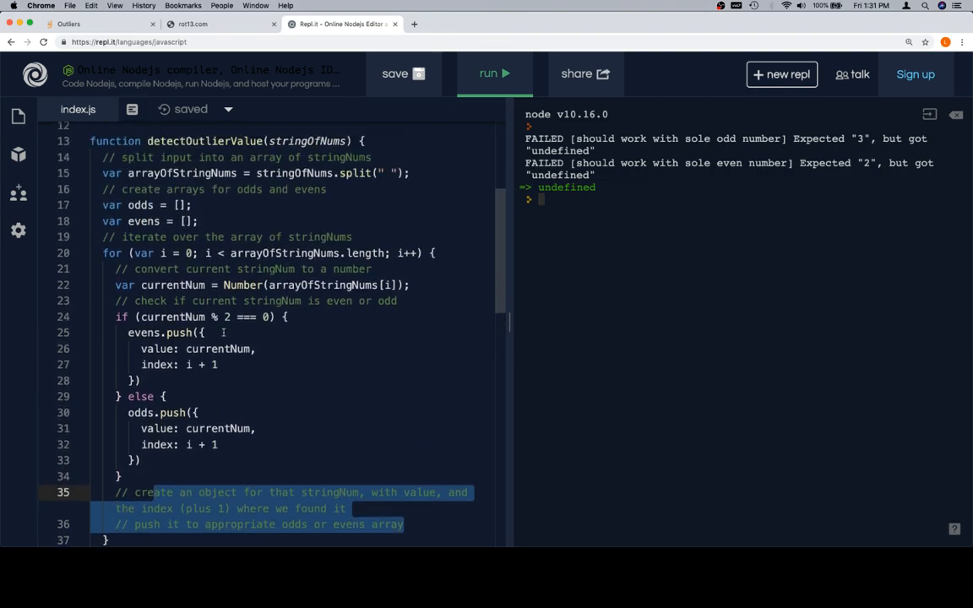
scroll(up, 3)
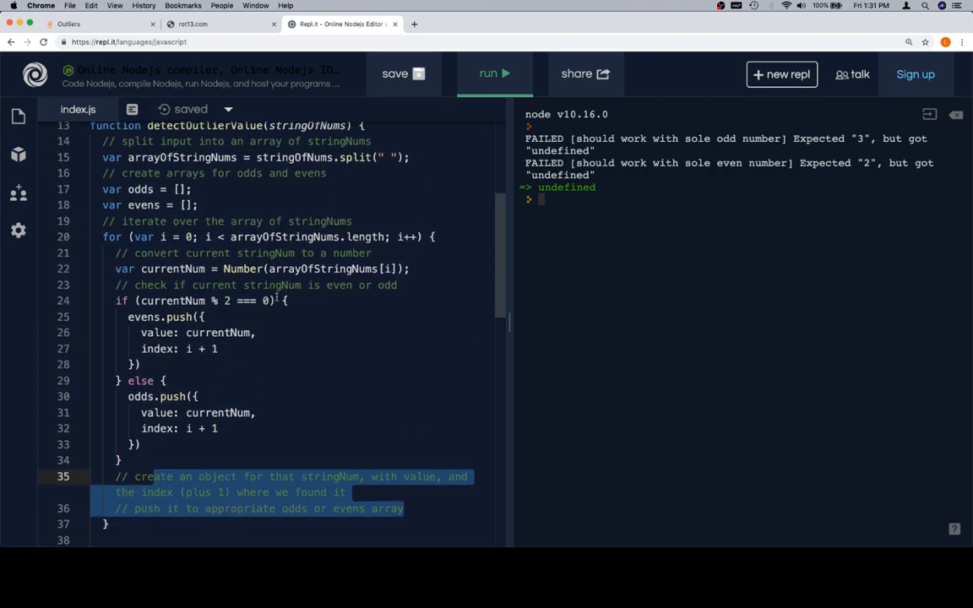
scroll(down, 3)
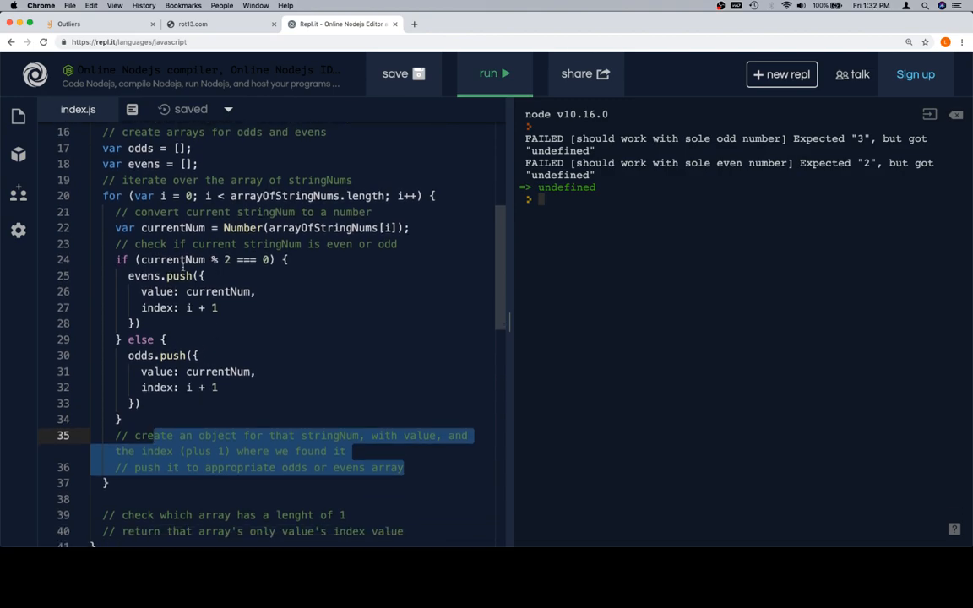
scroll(up, 3)
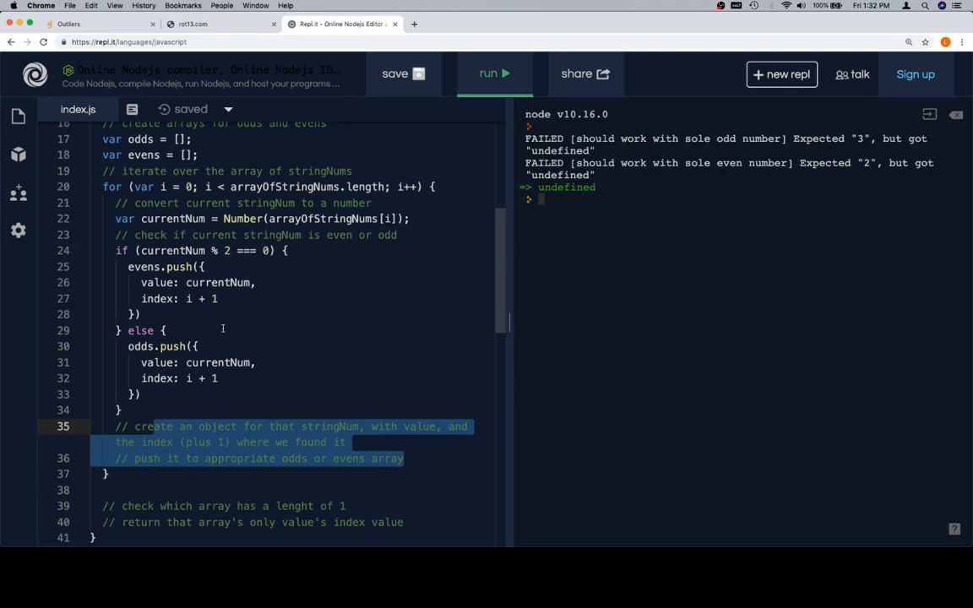
scroll(down, 3)
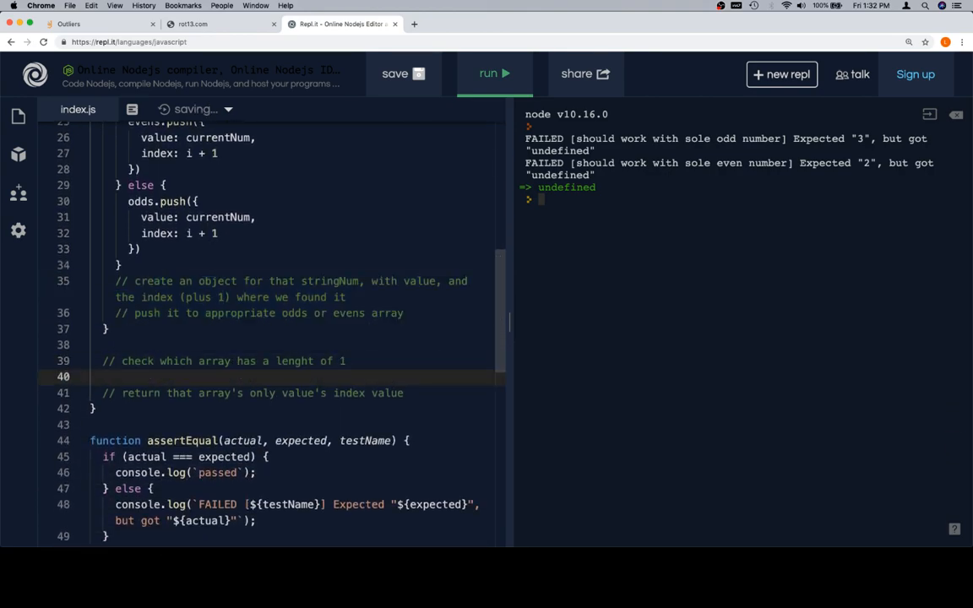
text(if ())
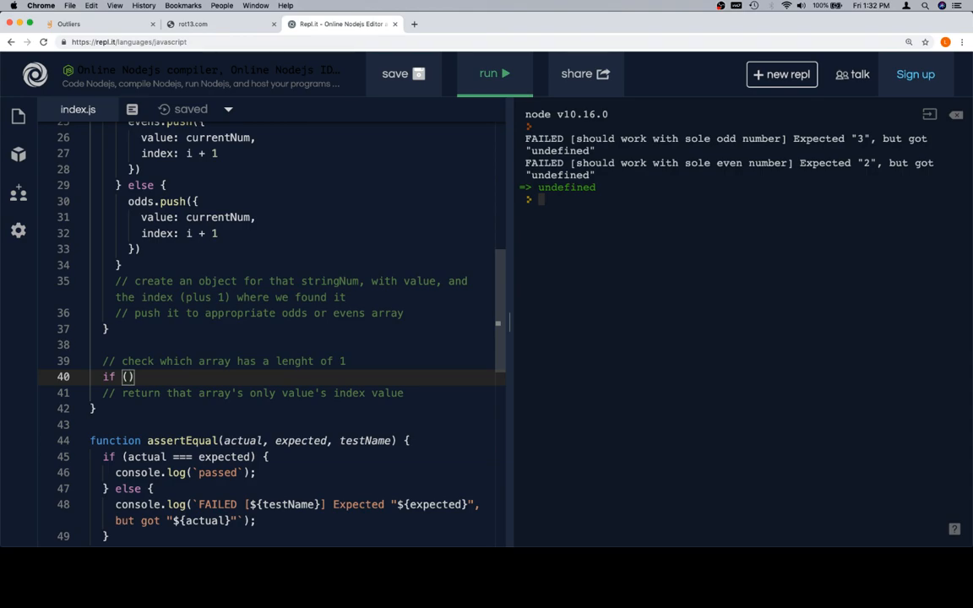
Step: Add if (odds.length === 1) { return odds[0].index; } below the loop
text(odd)
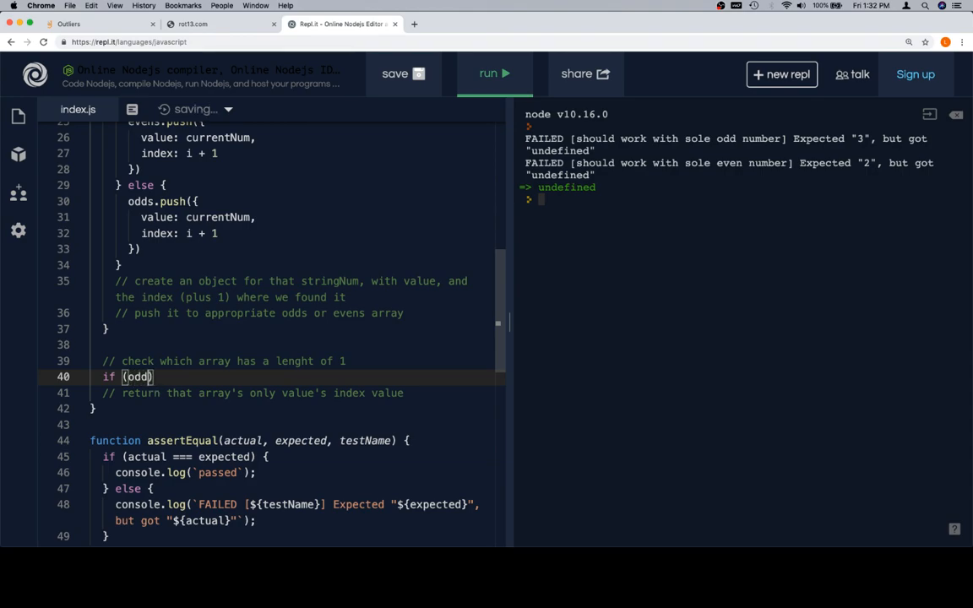
text(.length)
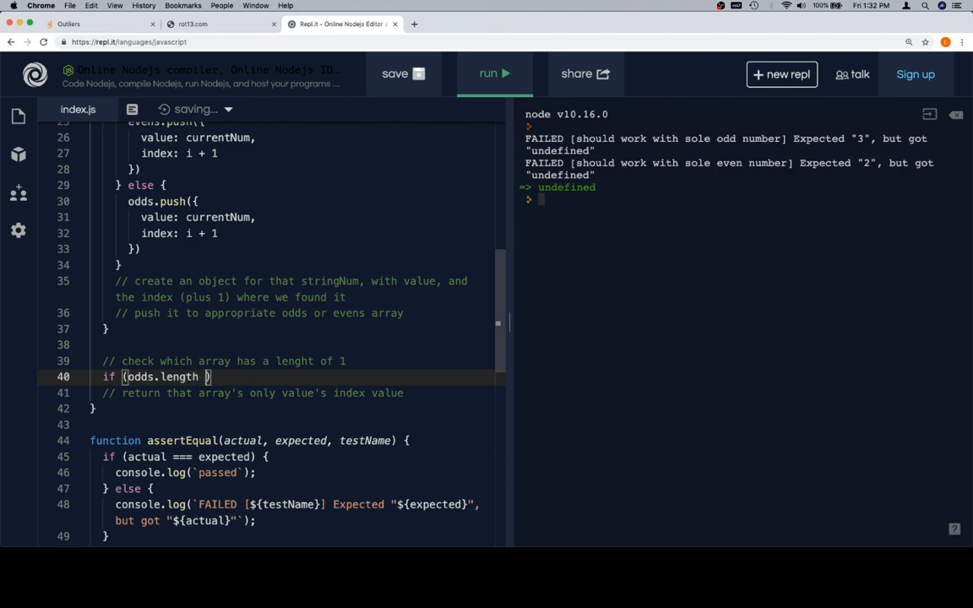
text(=== 1) {)
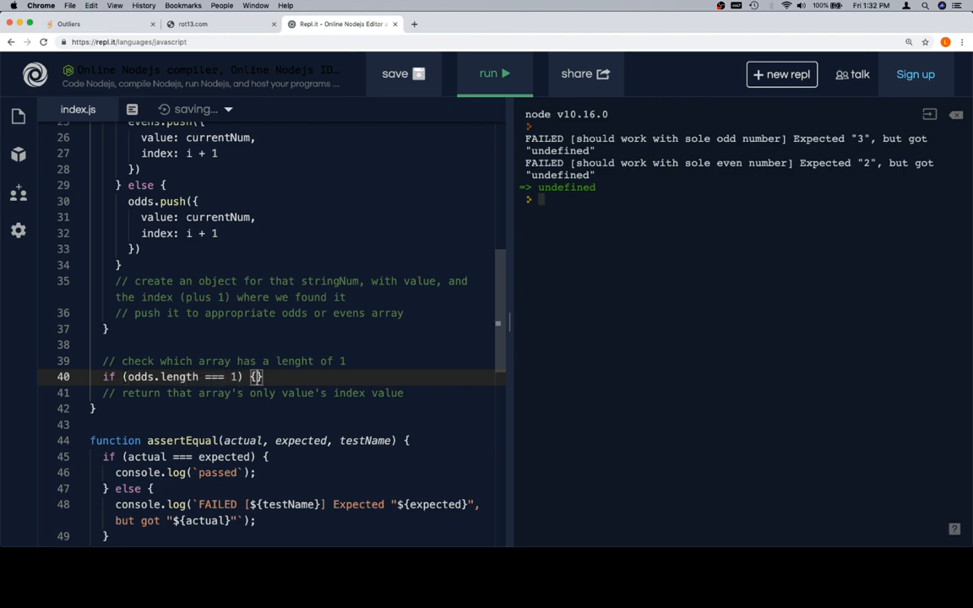
text(return od)
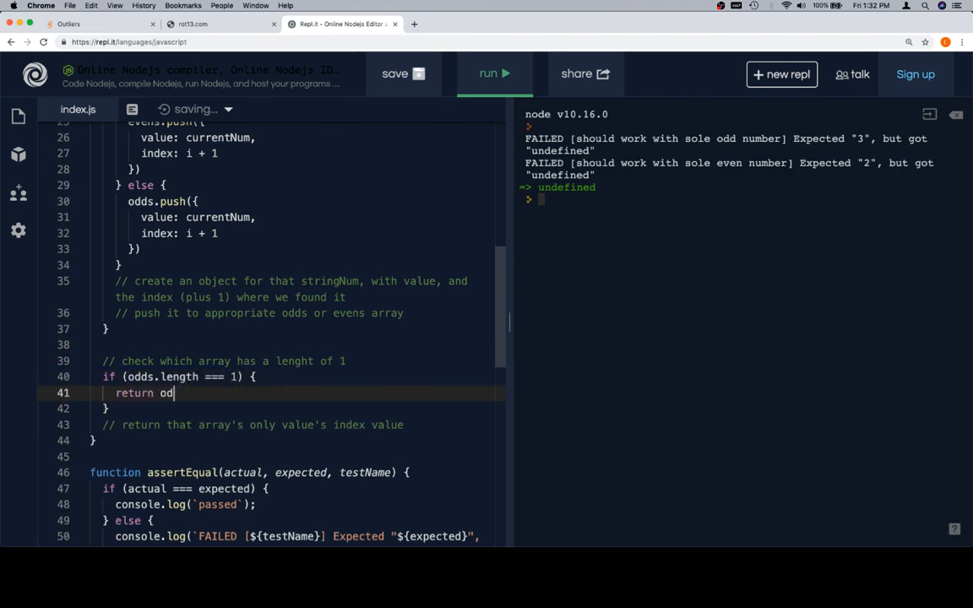
text(ds)
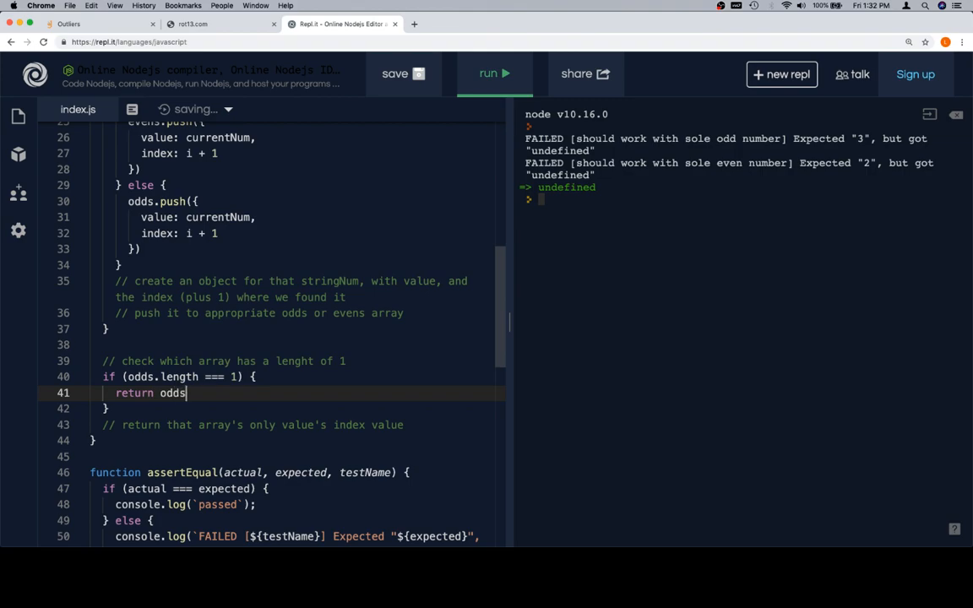
text([0])
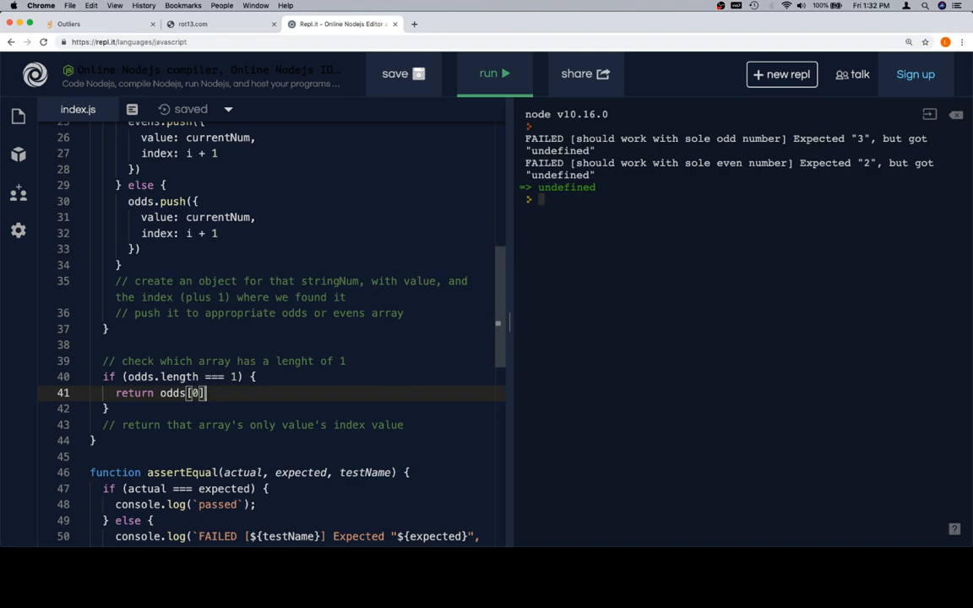
text(.indx)
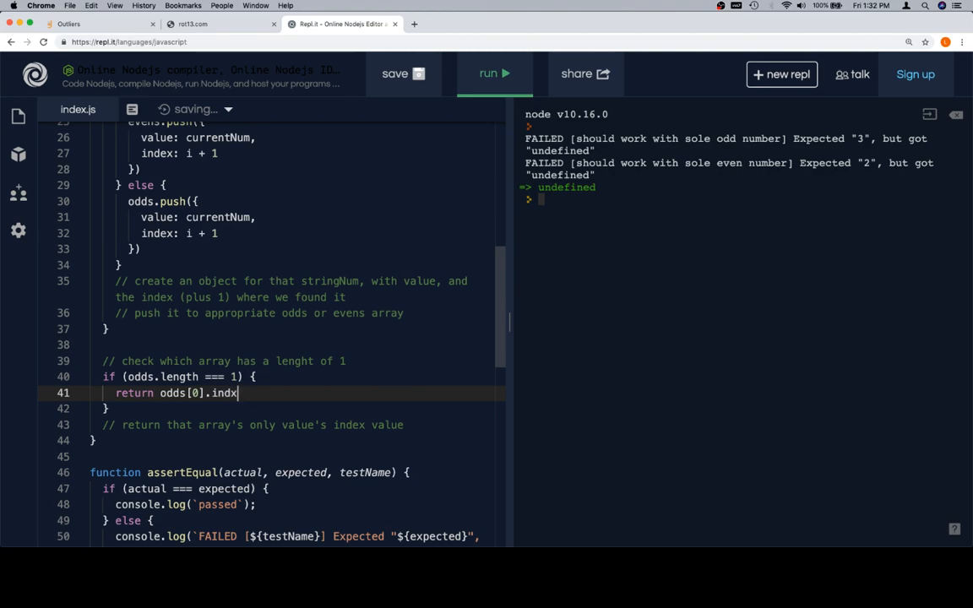
text(ex;)
click(297, 409)
text( else {)
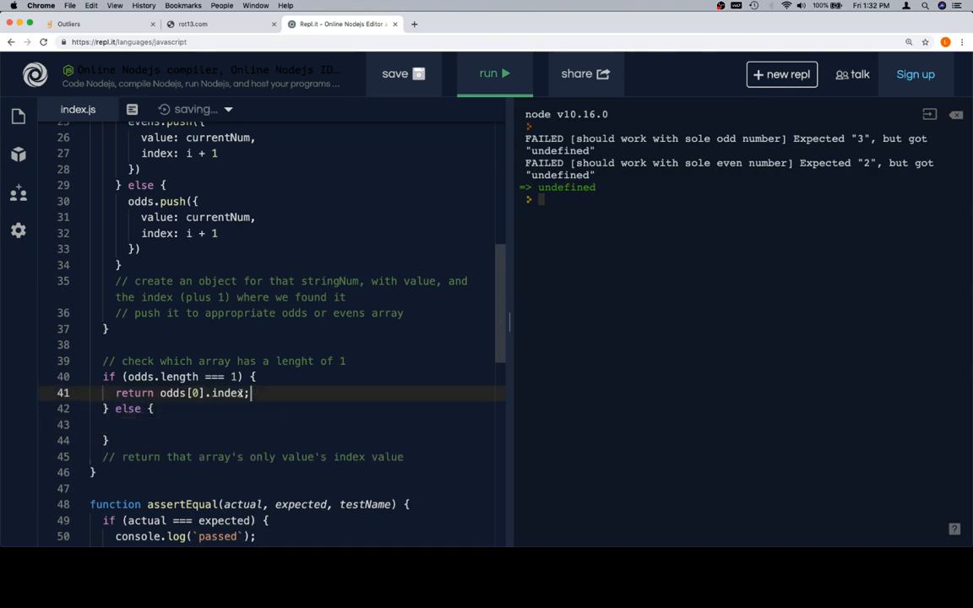
Step: Add the else branch returning evens[0].index for the lone even number
triple_click(183, 392)
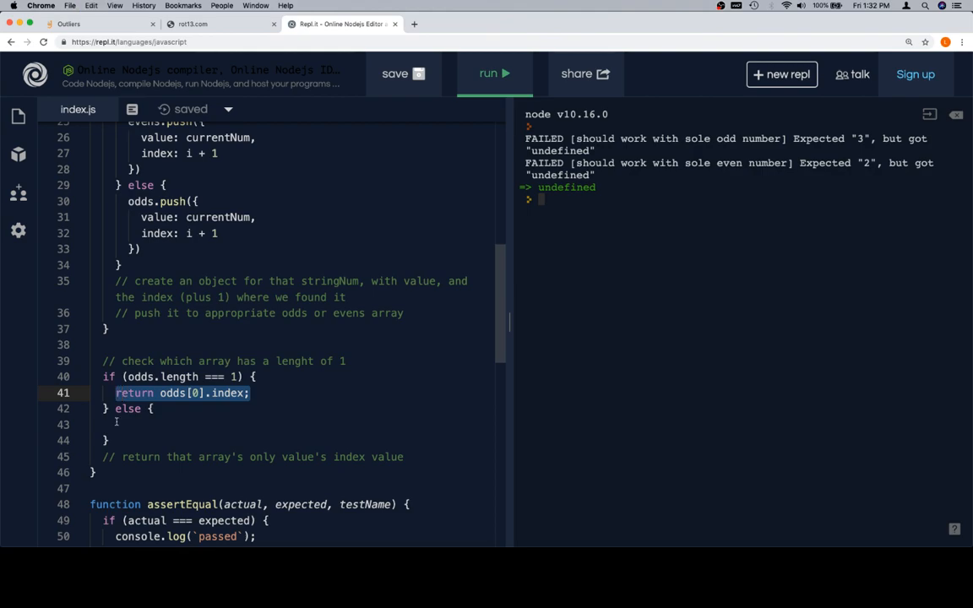
text(return ev[0].index;)
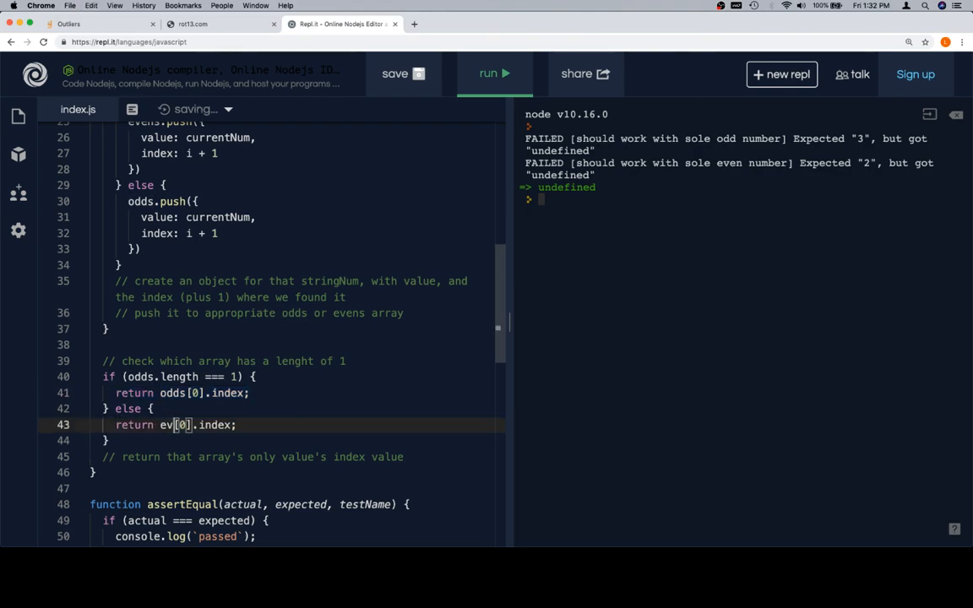
text(ens)
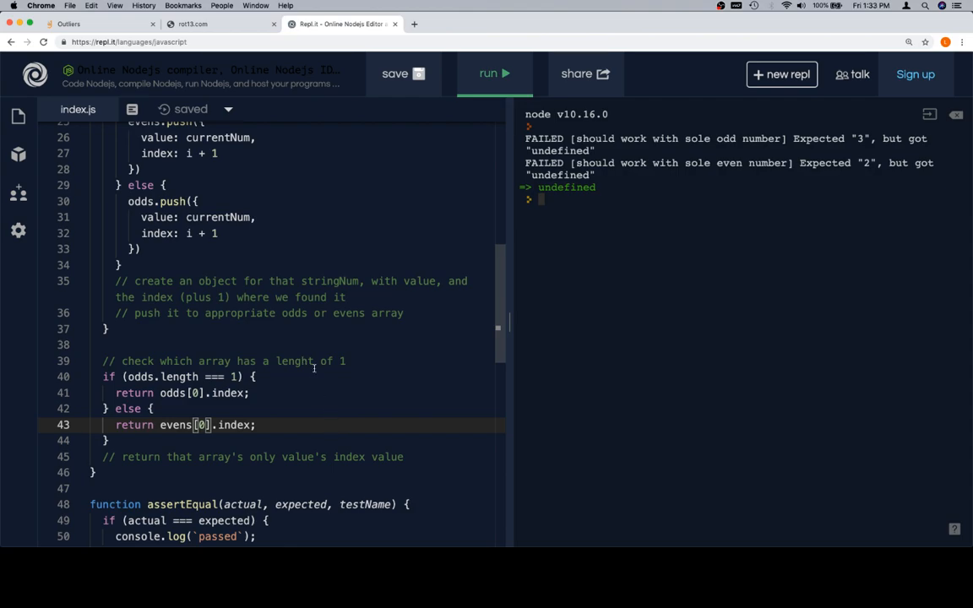
Step: Scroll through the completed detectOutlierValue code to reread it from top to bottom
scroll(up, 3)
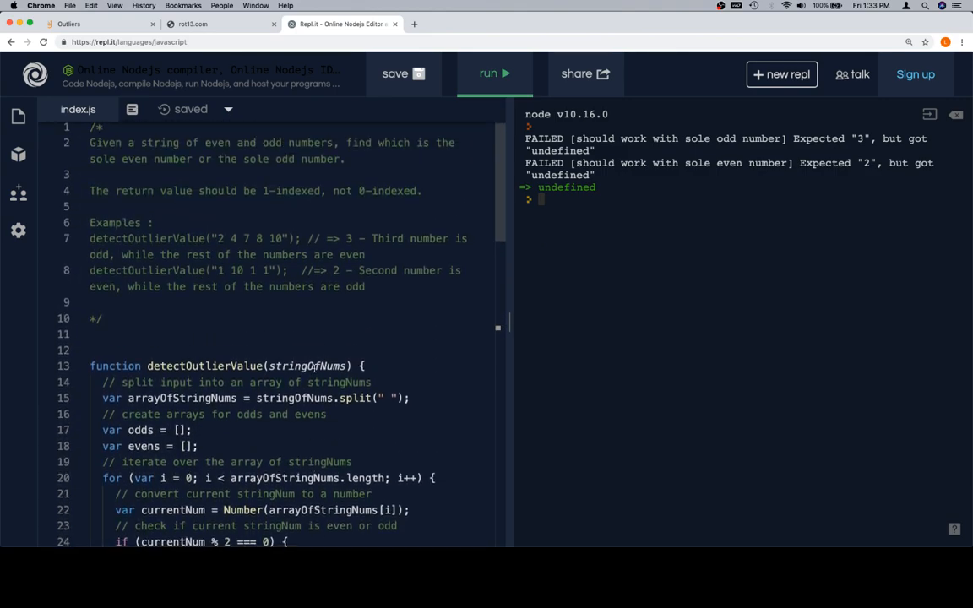
scroll(down, 3)
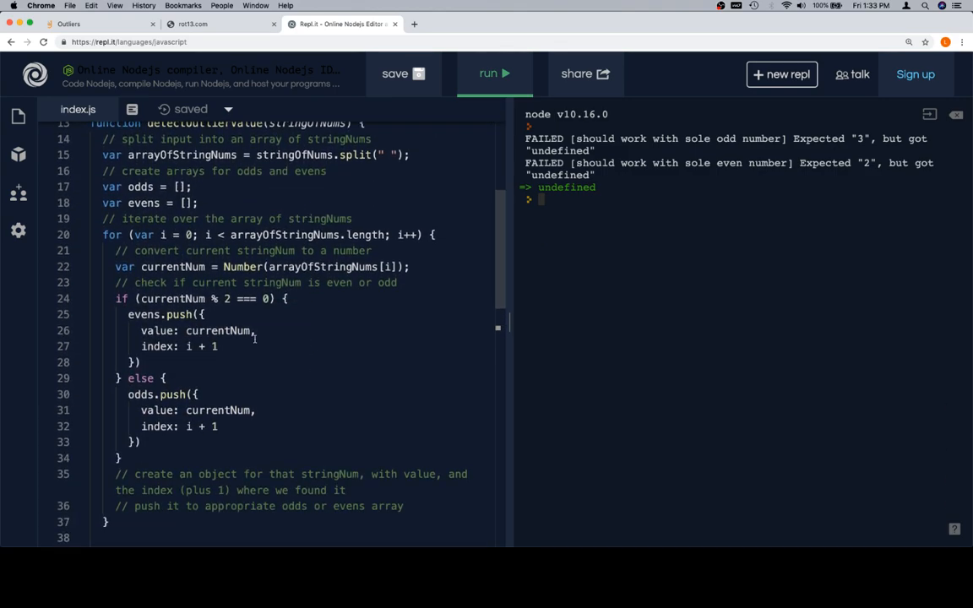
mouse_move(273, 370)
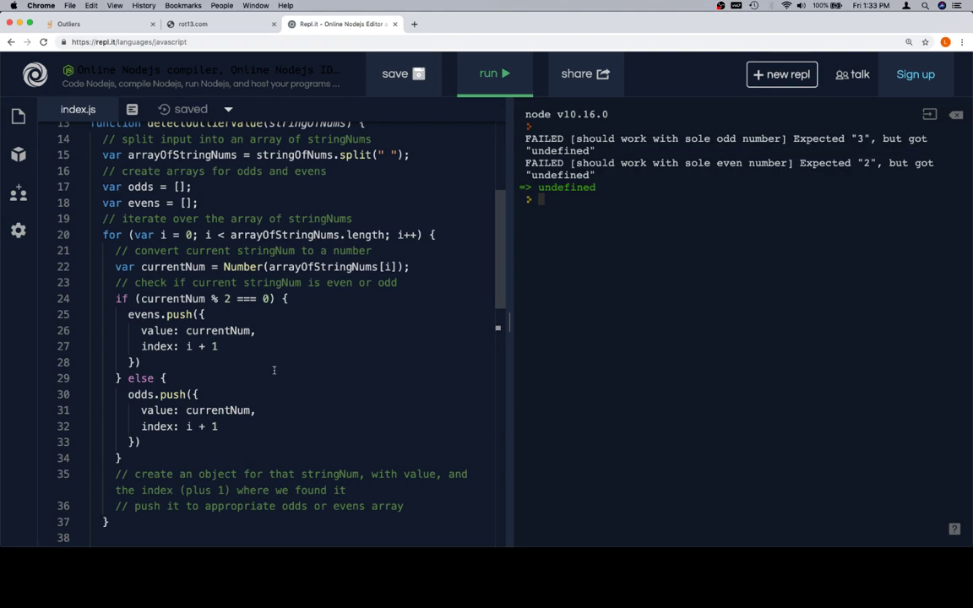
scroll(down, 3)
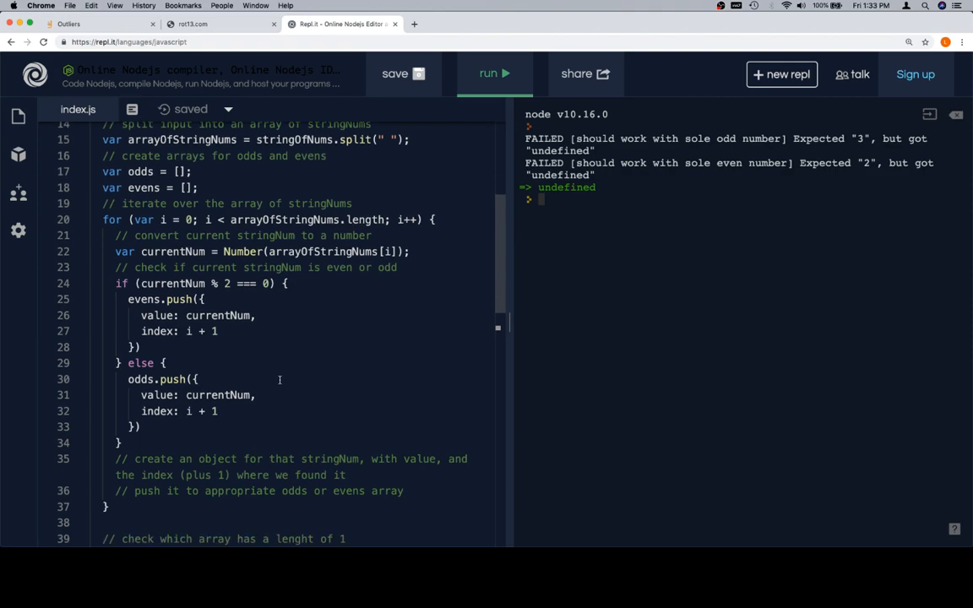
scroll(down, 3)
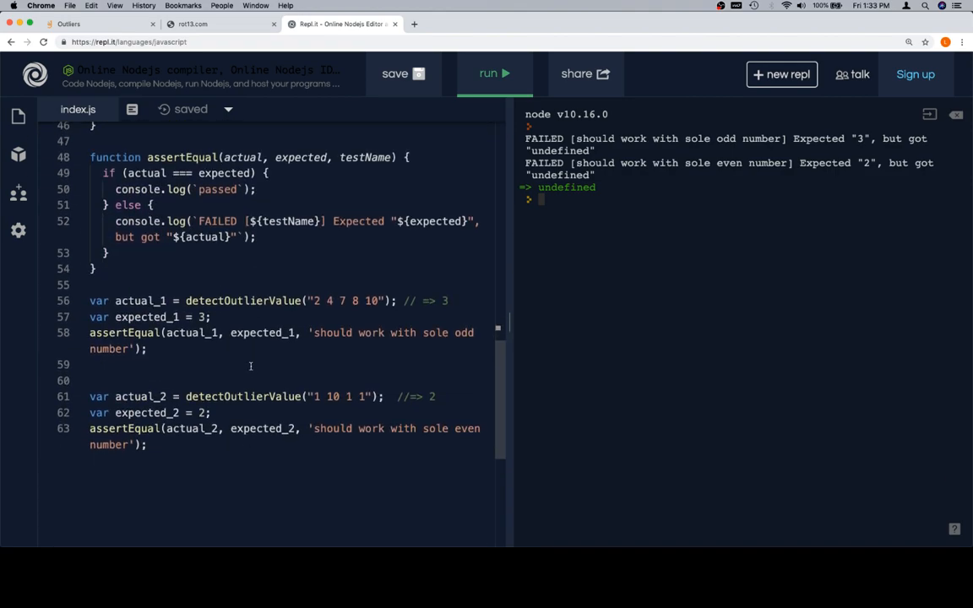
scroll(up, 3)
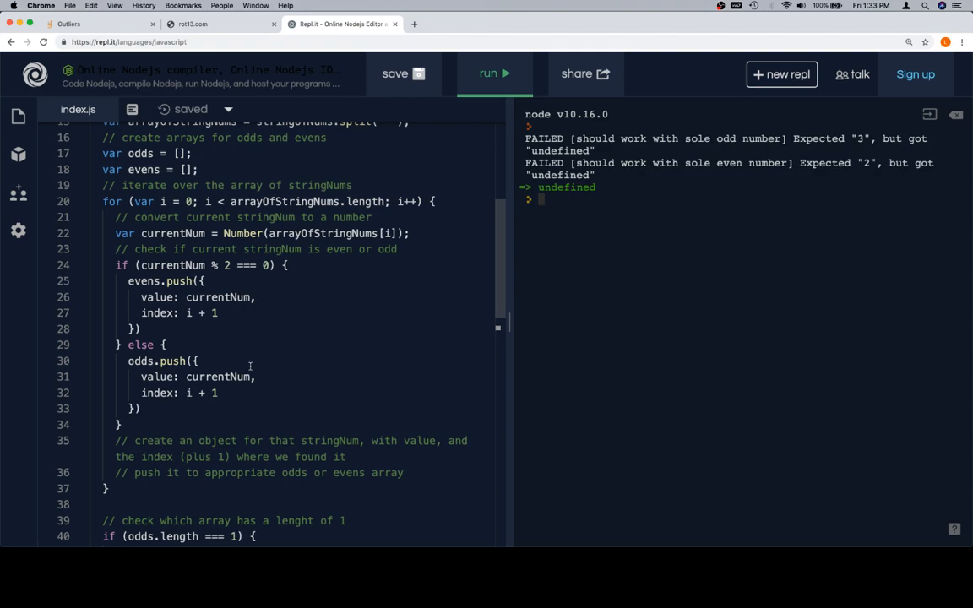
scroll(down, 3)
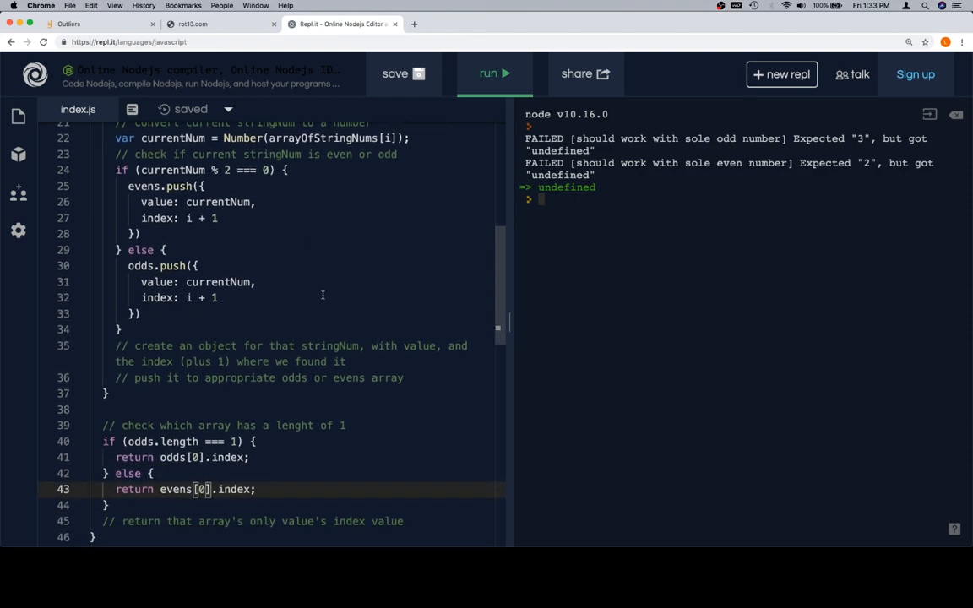
mouse_move(358, 360)
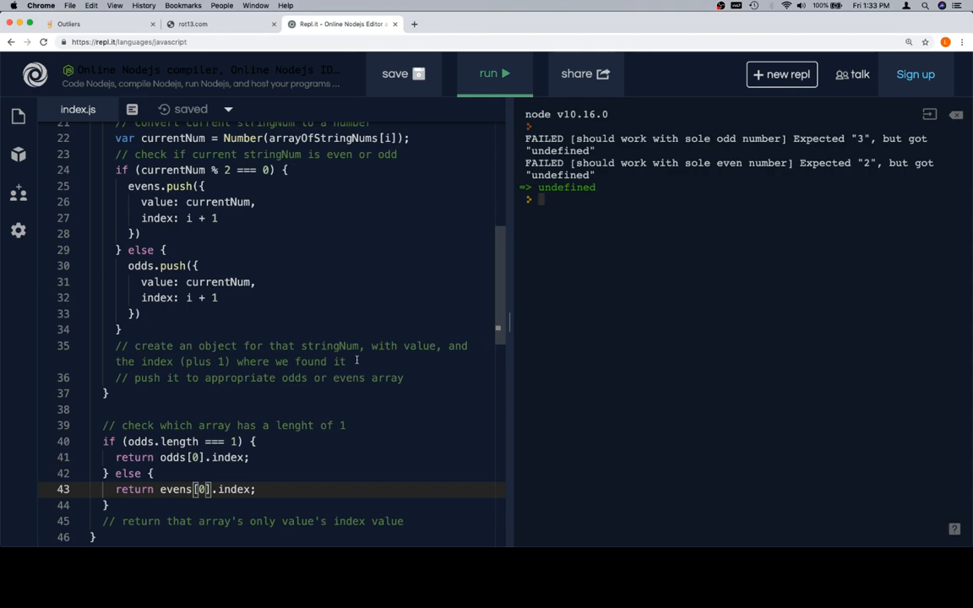
mouse_move(379, 399)
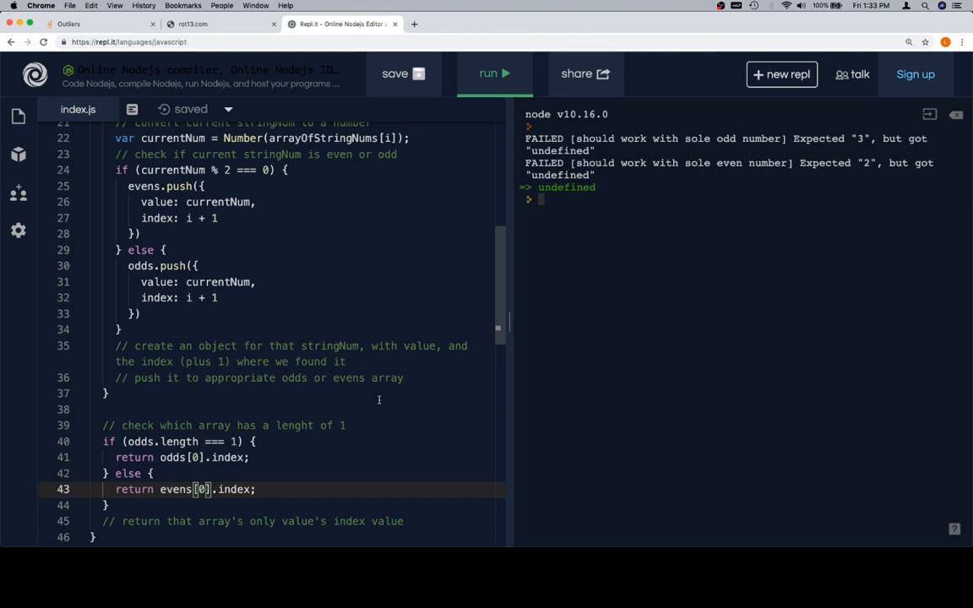
scroll(down, 3)
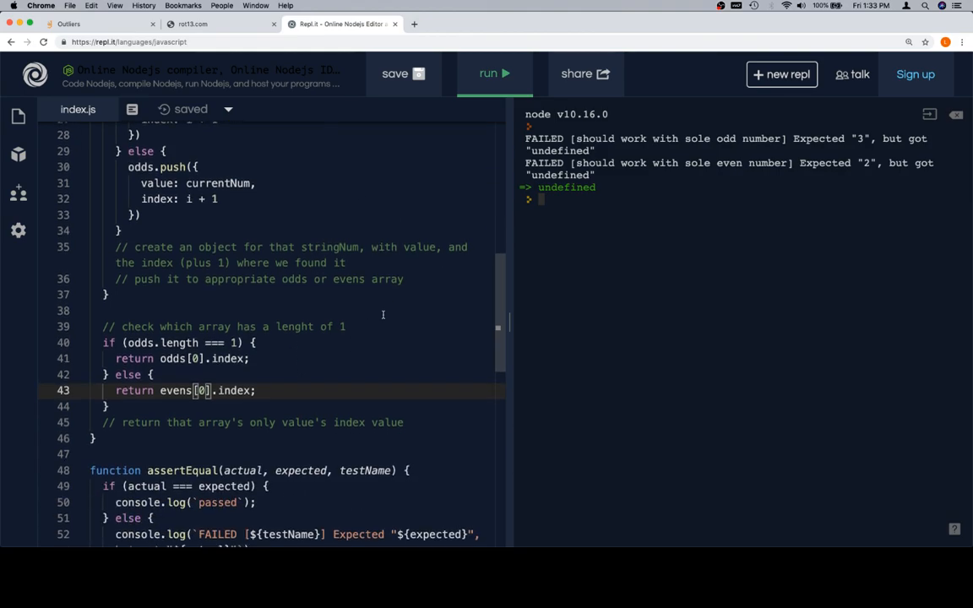
scroll(up, 3)
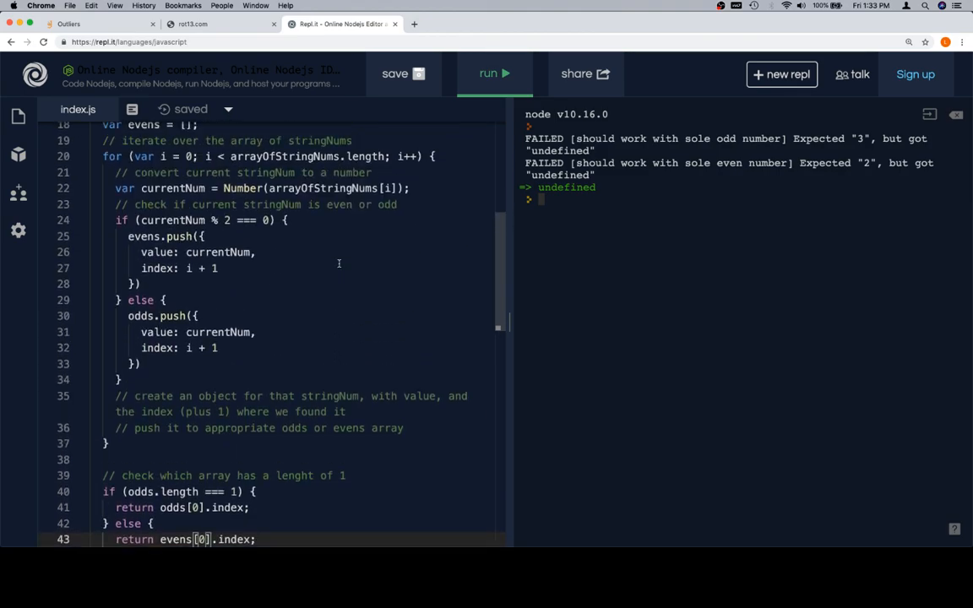
scroll(up, 3)
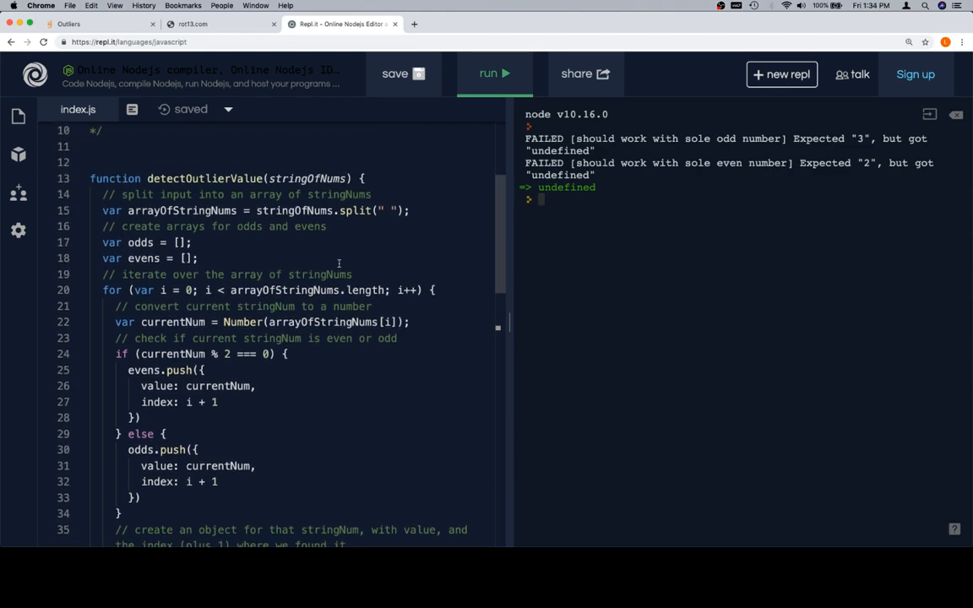
scroll(down, 3)
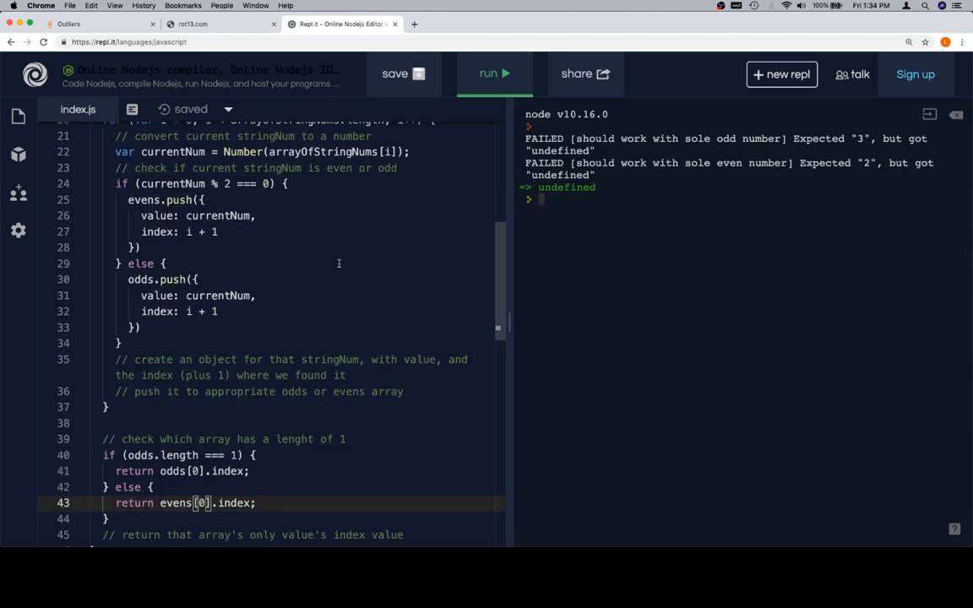
scroll(down, 3)
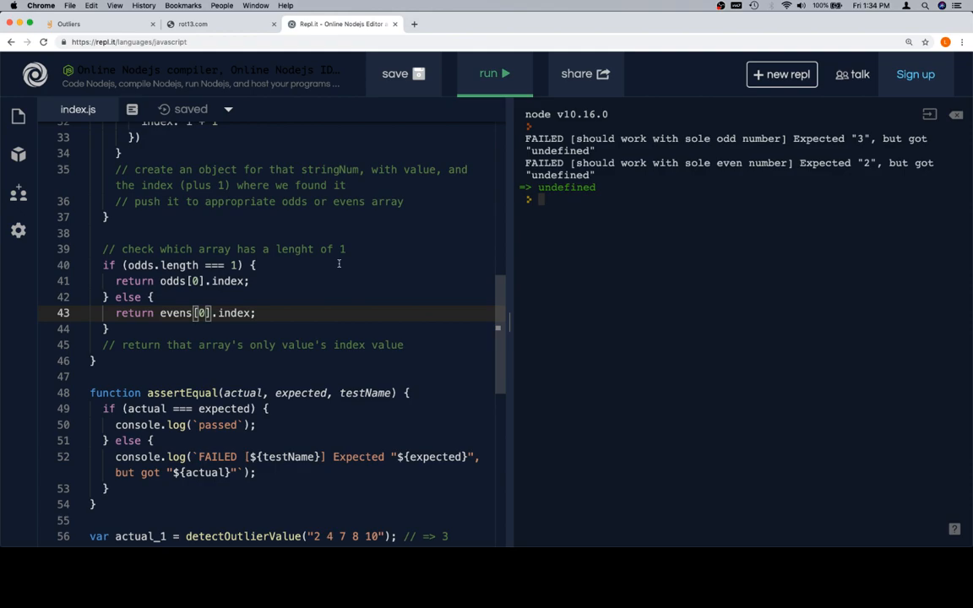
scroll(up, 3)
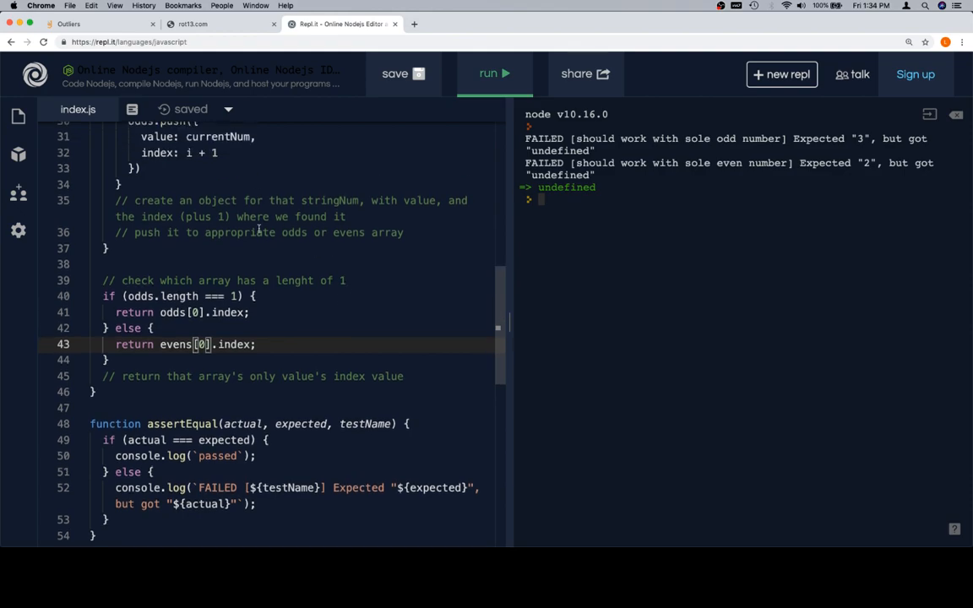
mouse_move(319, 348)
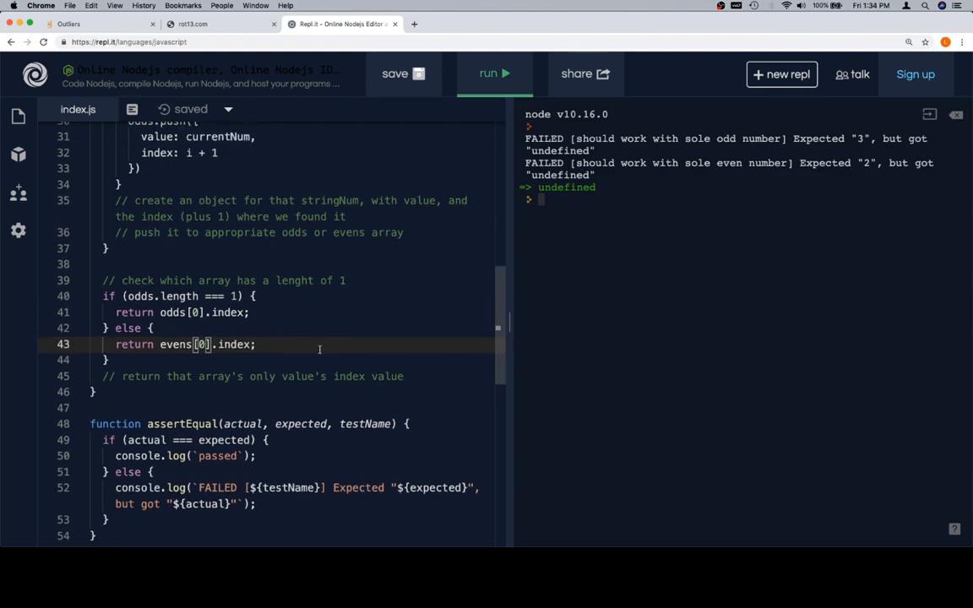
scroll(down, 3)
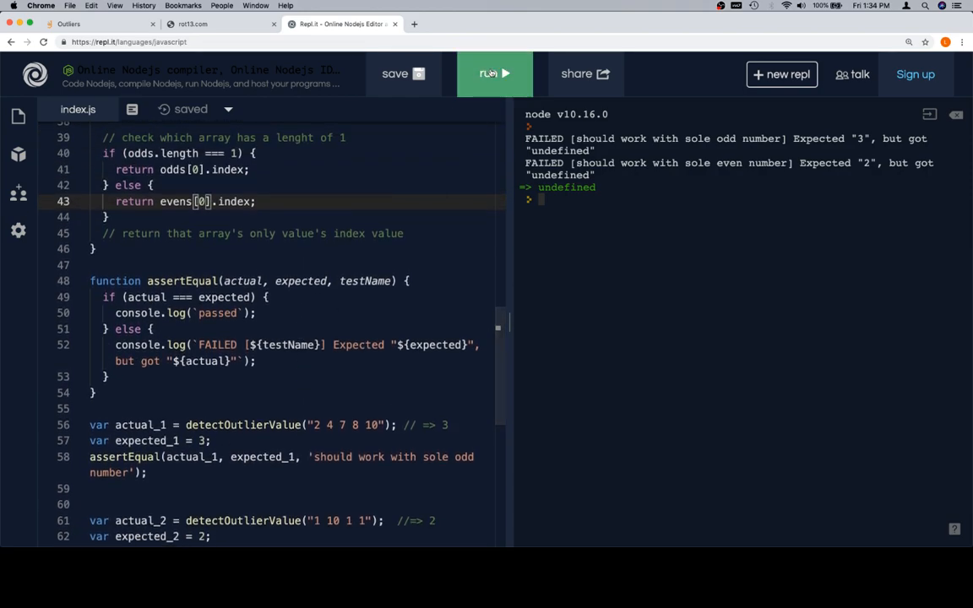
click(493, 74)
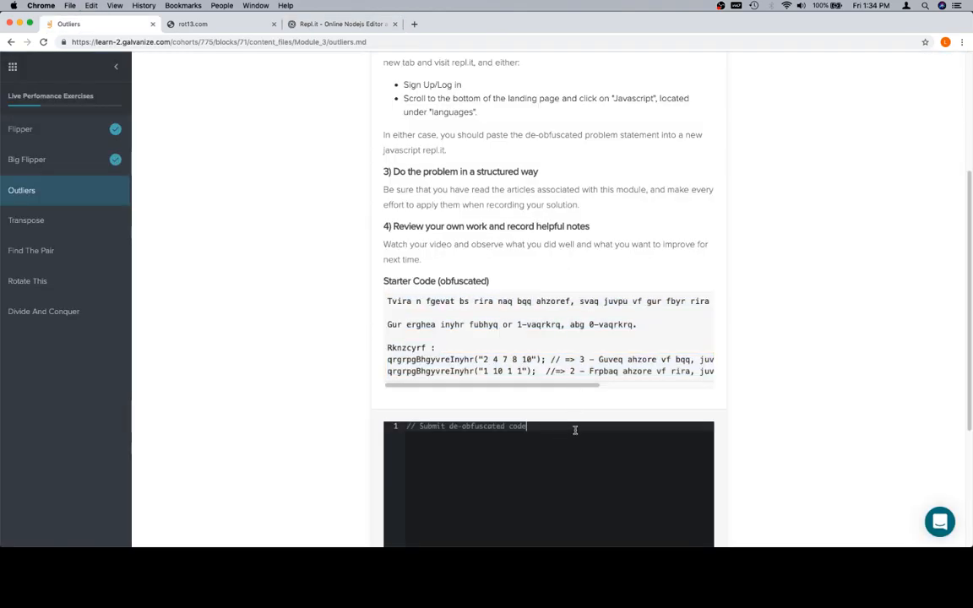
Step: Scroll through the pasted solution in the Galvanize submission editor, then return to Repl.it
scroll(down, 3)
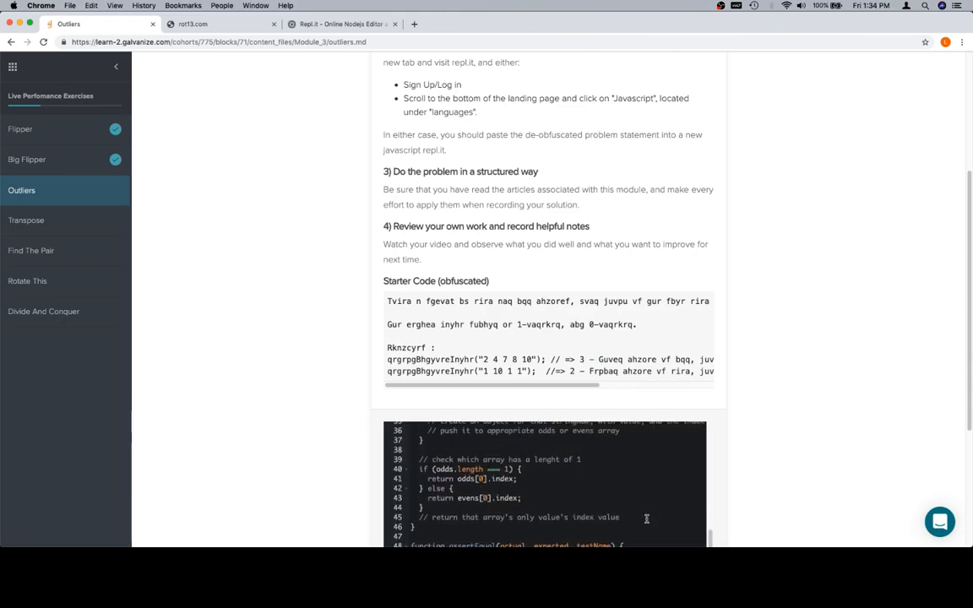
scroll(up, 3)
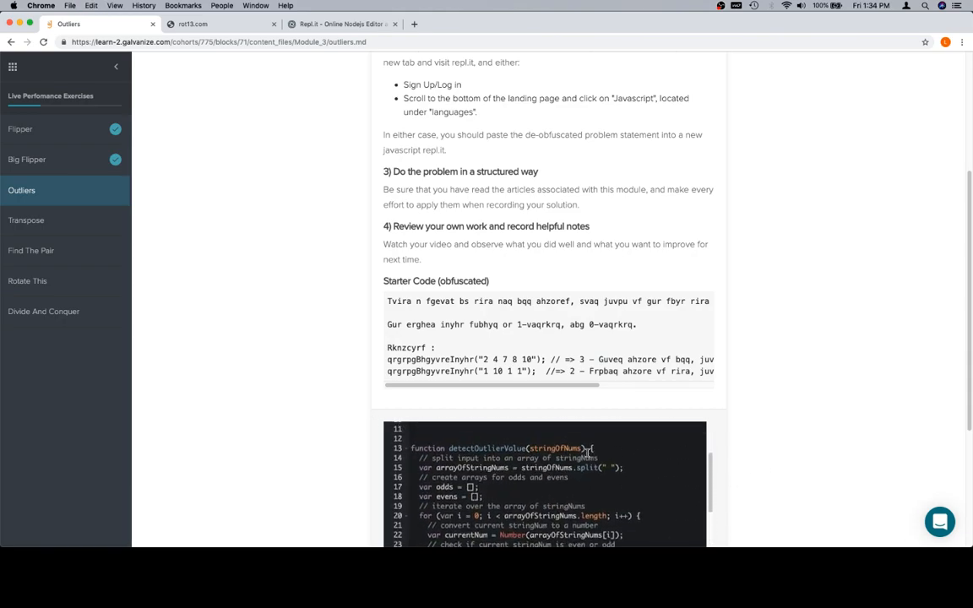
scroll(down, 3)
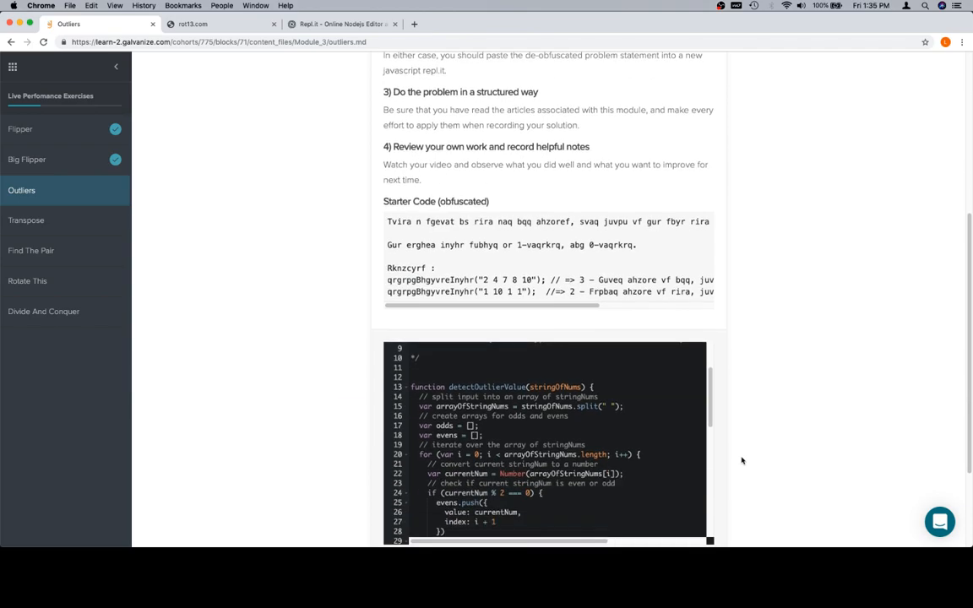
click(342, 23)
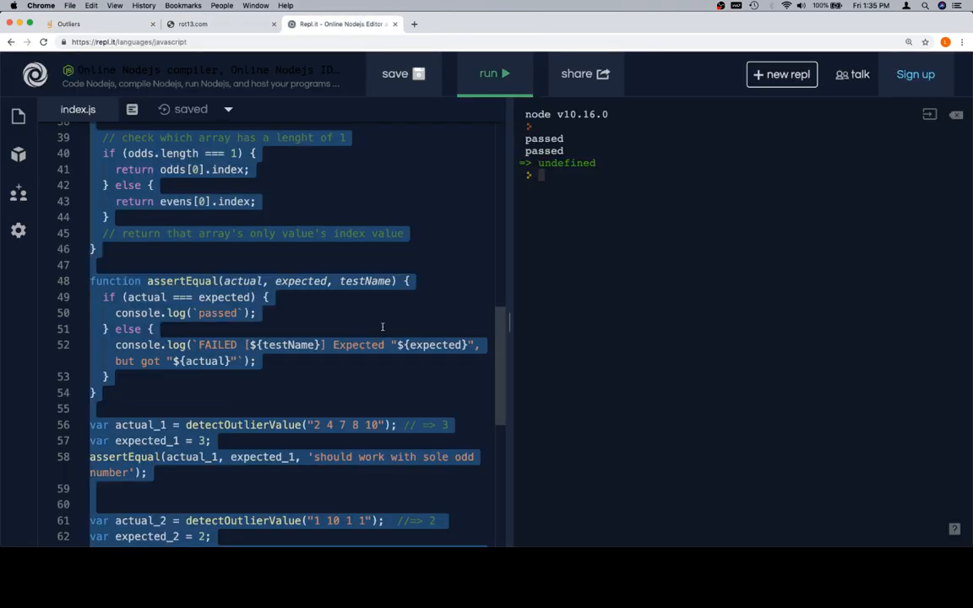
Step: Review the passing Repl.it code, then run the Galvanize tests so the Outliers exercise shows Correct
scroll(up, 3)
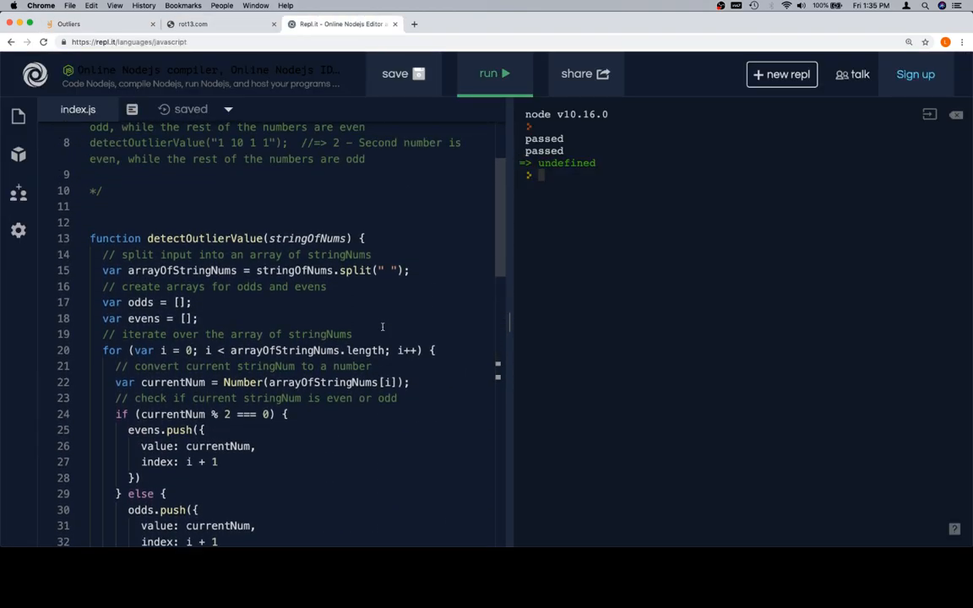
scroll(down, 3)
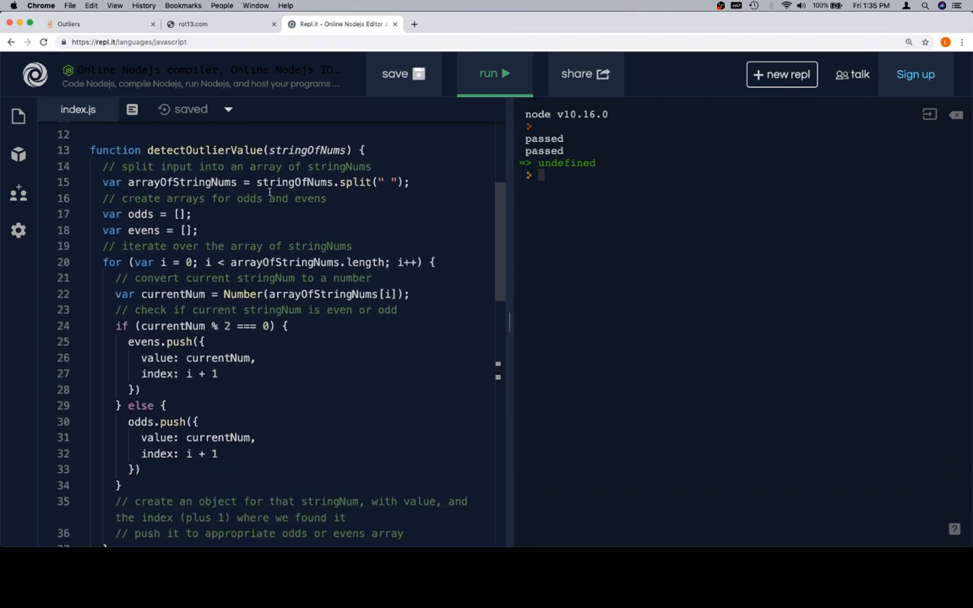
scroll(down, 3)
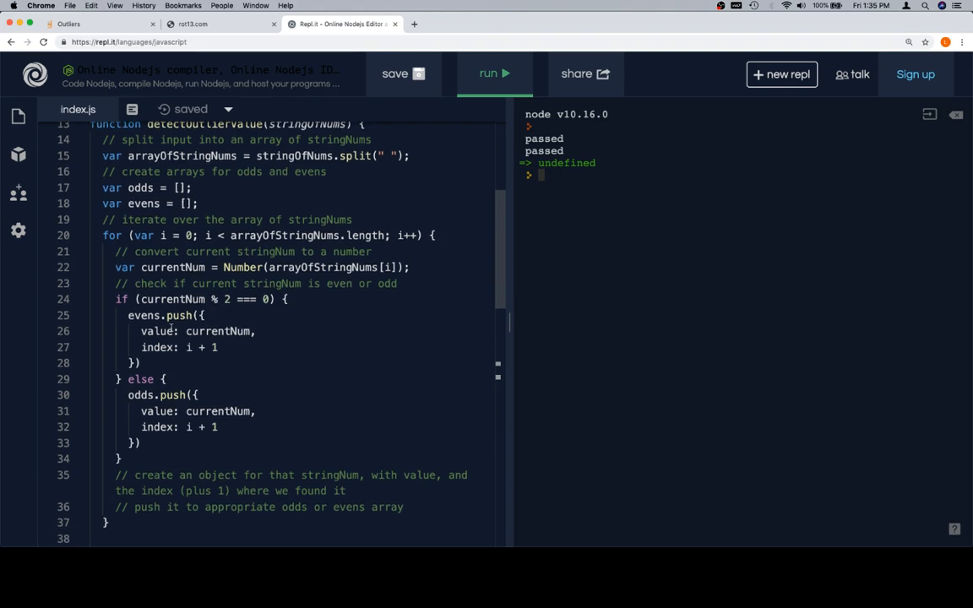
scroll(down, 3)
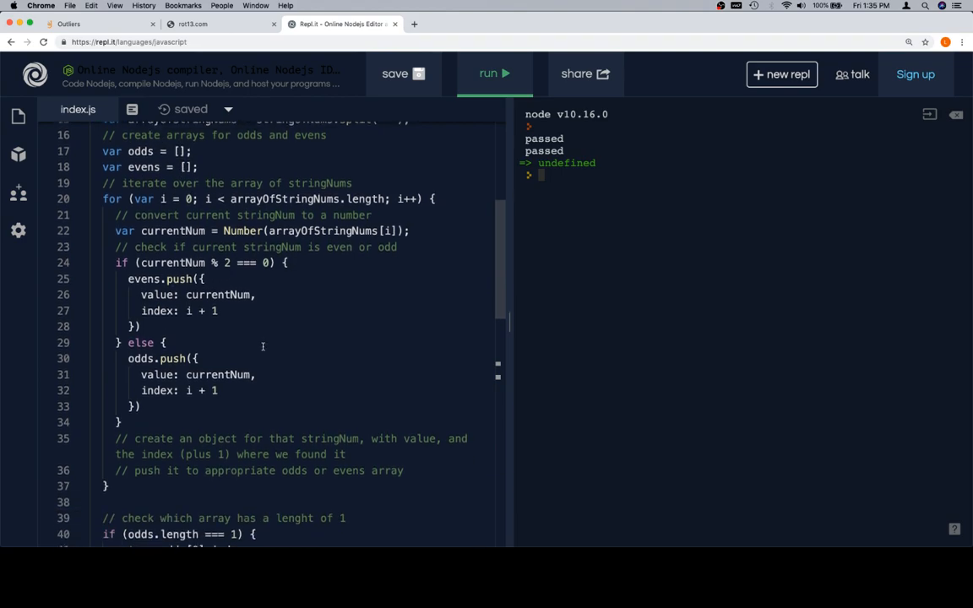
scroll(down, 3)
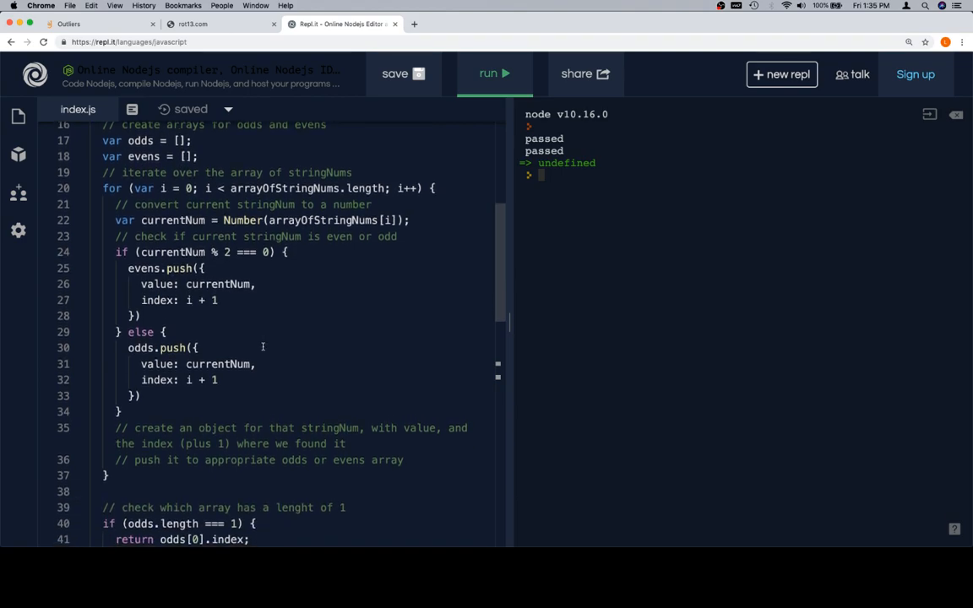
scroll(down, 3)
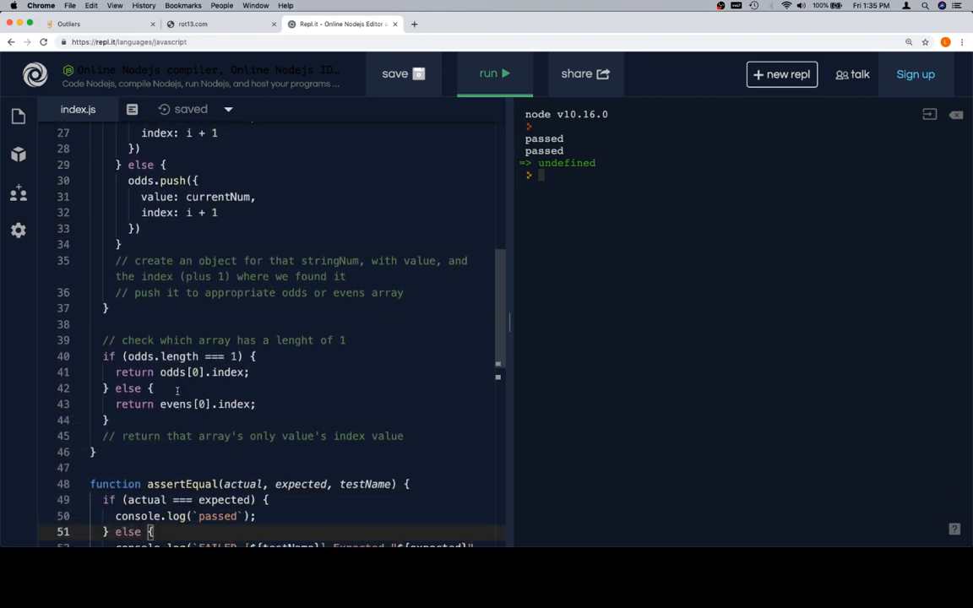
scroll(down, 3)
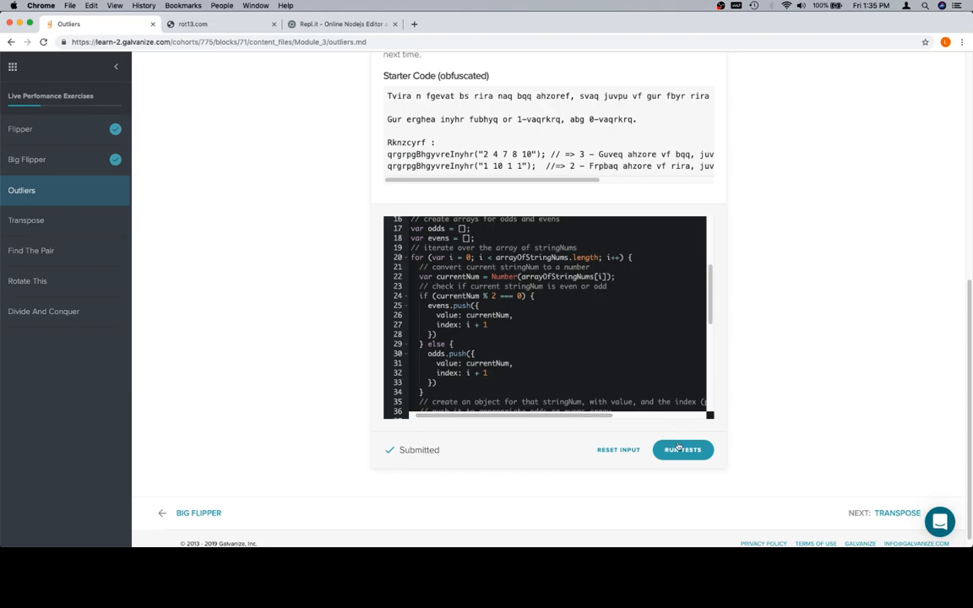
click(682, 449)
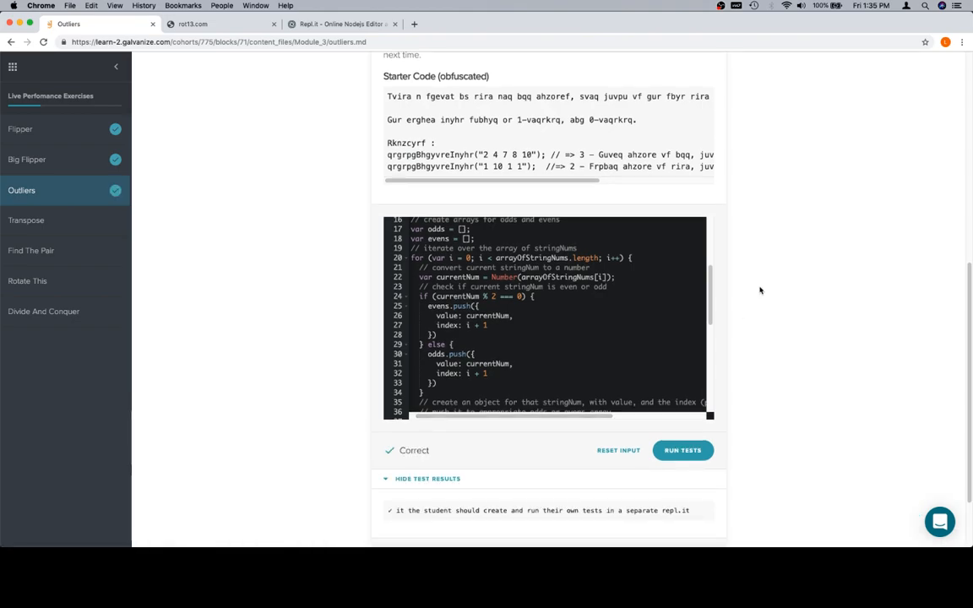